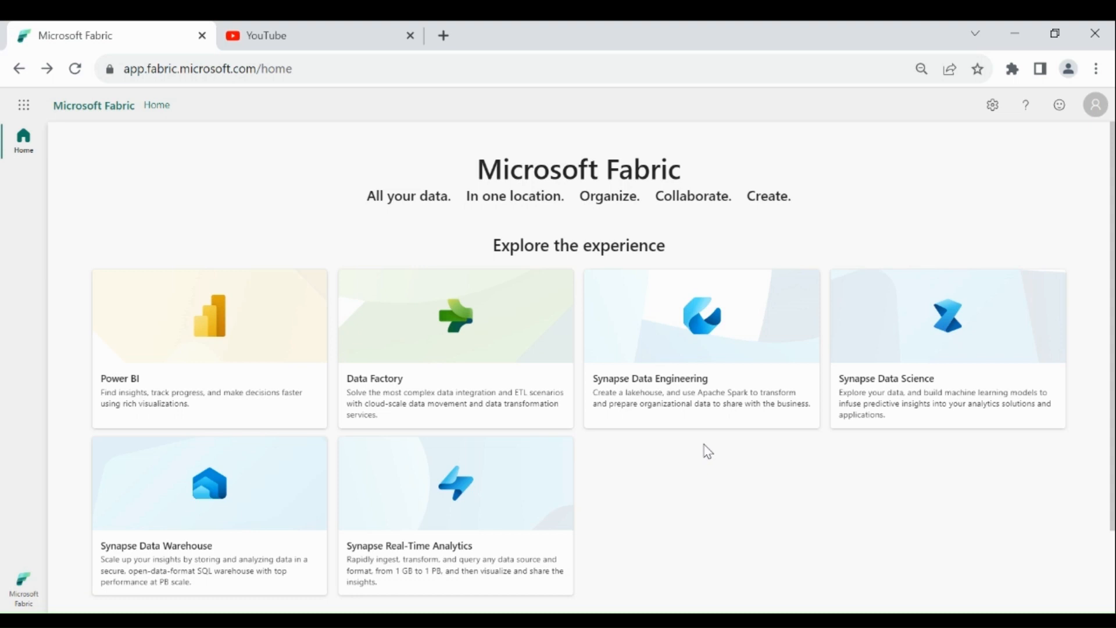
Switch to Real-Time Analytics and open the Dataverse Academy workspace from Workspaces
click(454, 516)
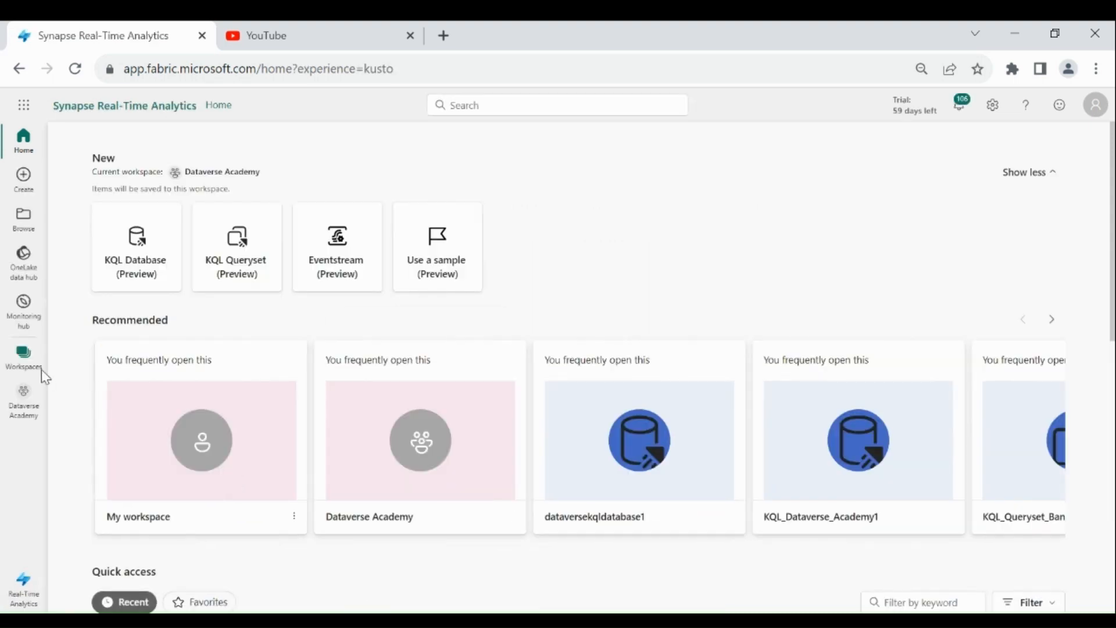
click(24, 356)
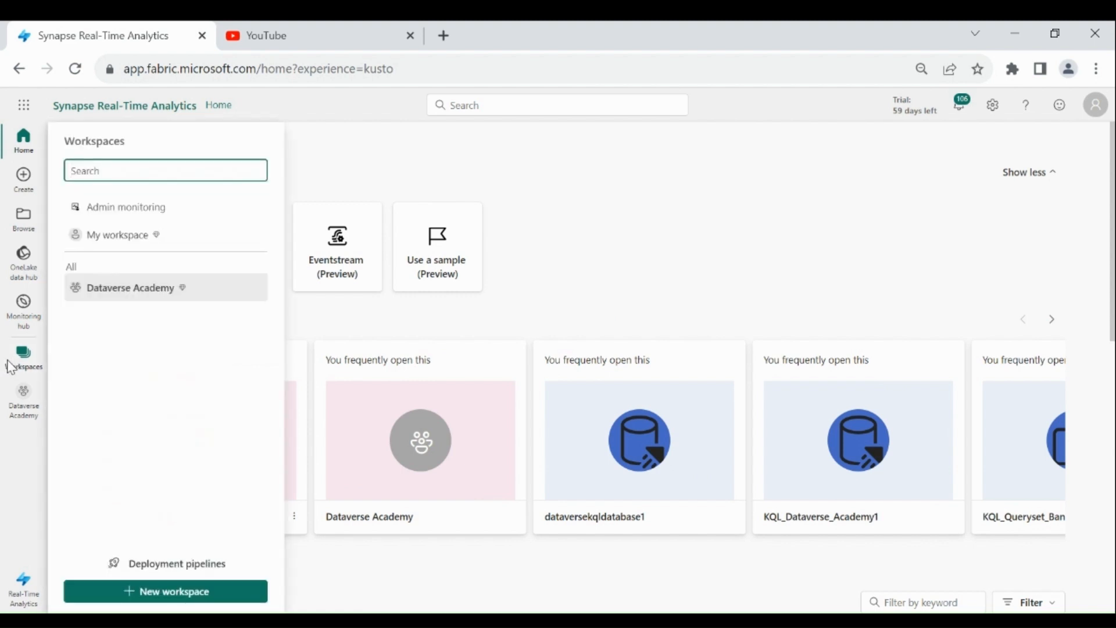
mouse_move(127, 299)
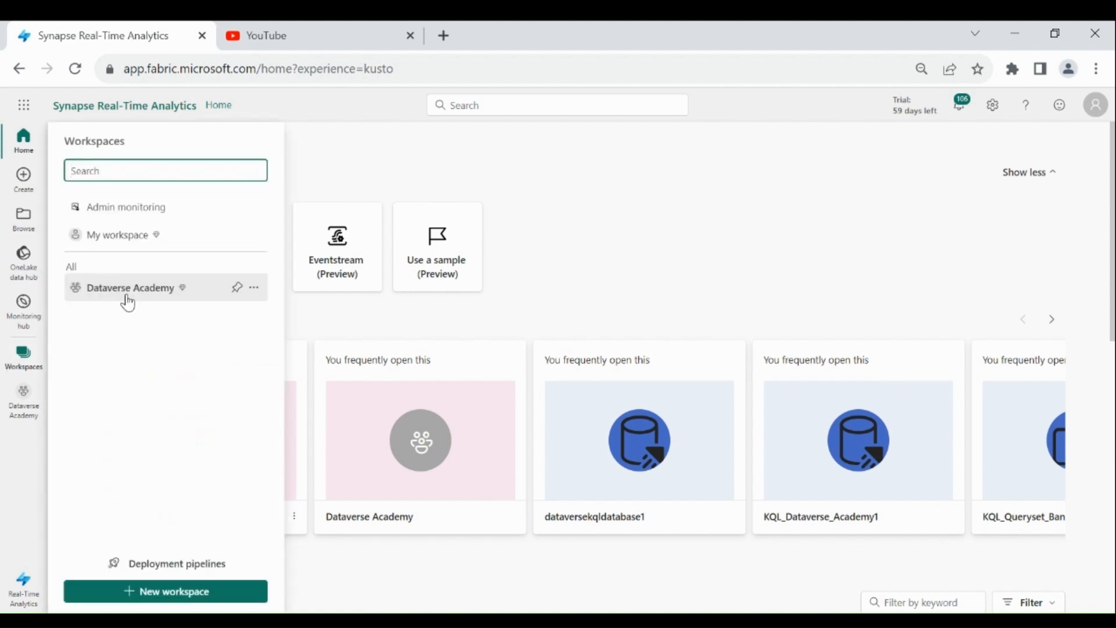
click(131, 287)
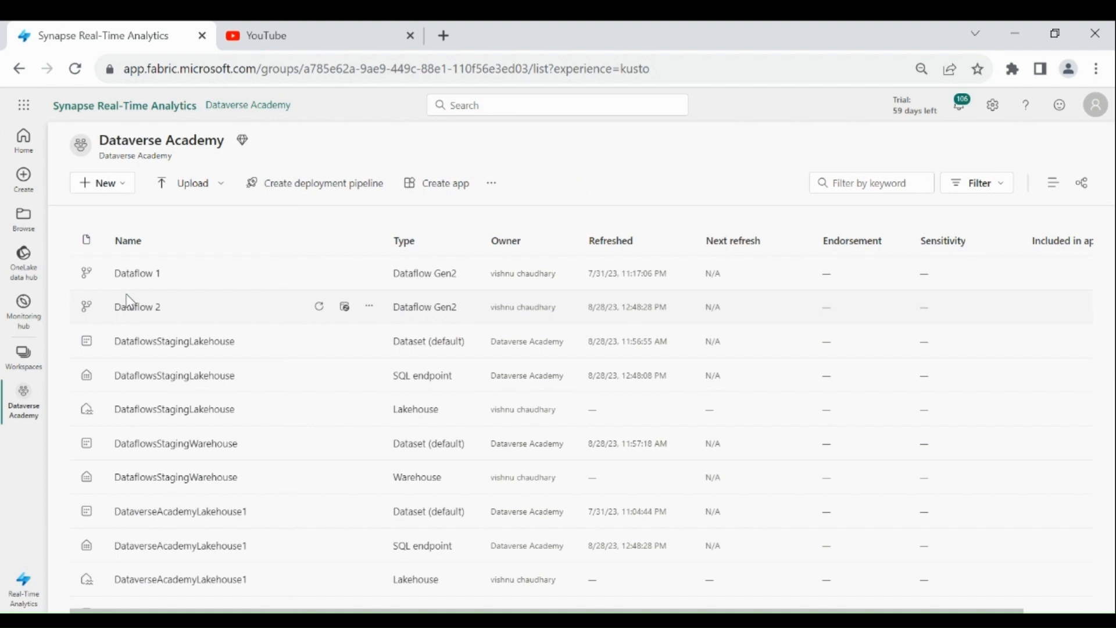
scroll(down, 3)
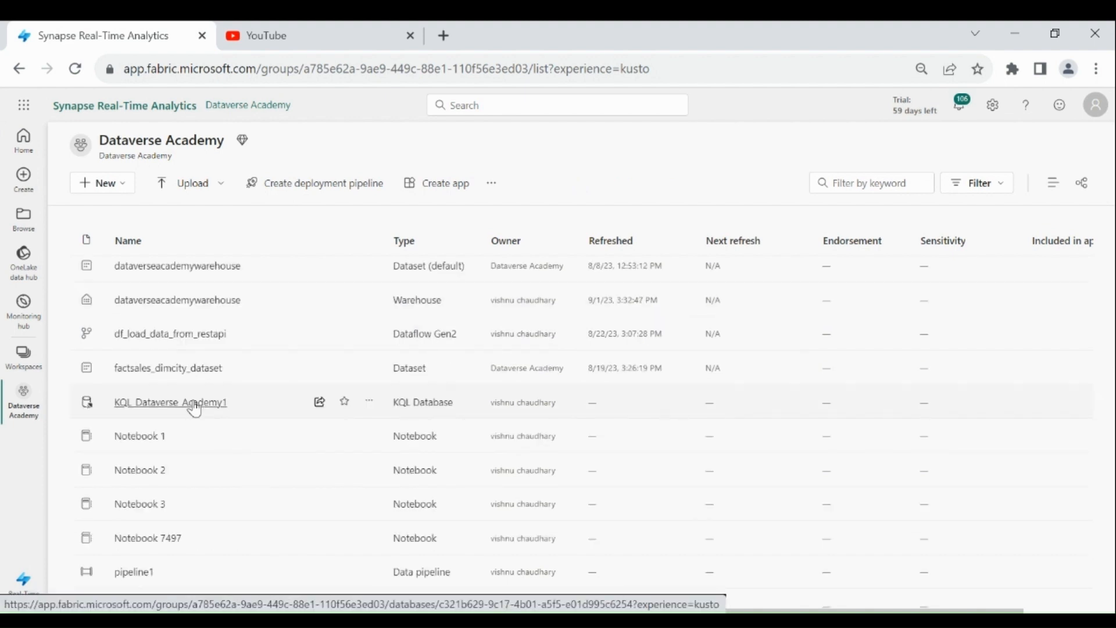
Open the KQL_Dataverse_Academy1 database from the workspace item list
click(170, 402)
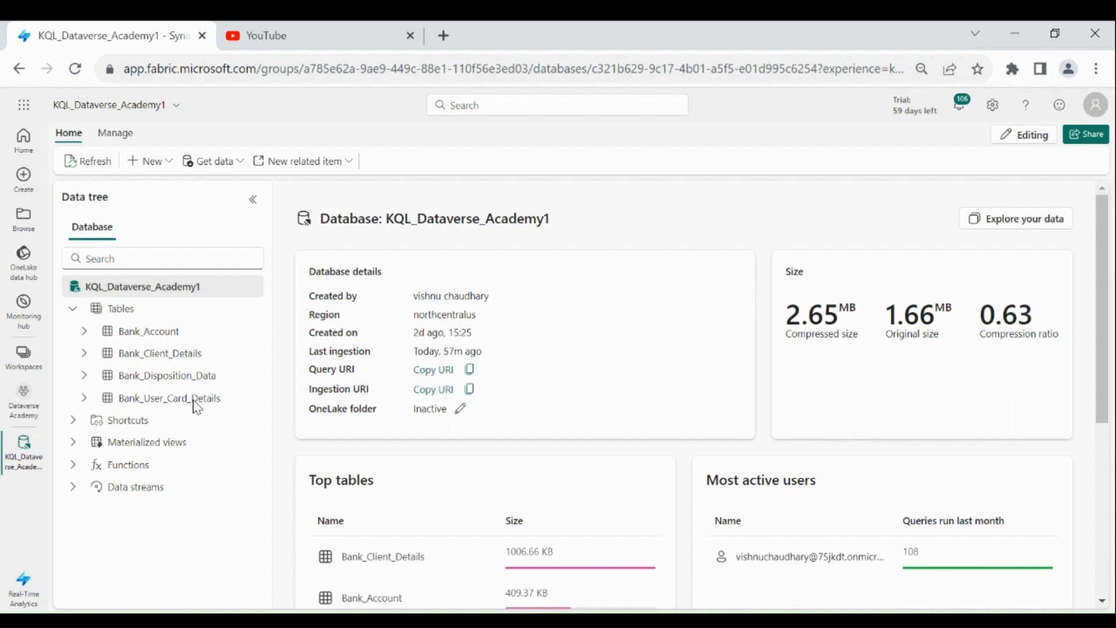
mouse_move(271, 238)
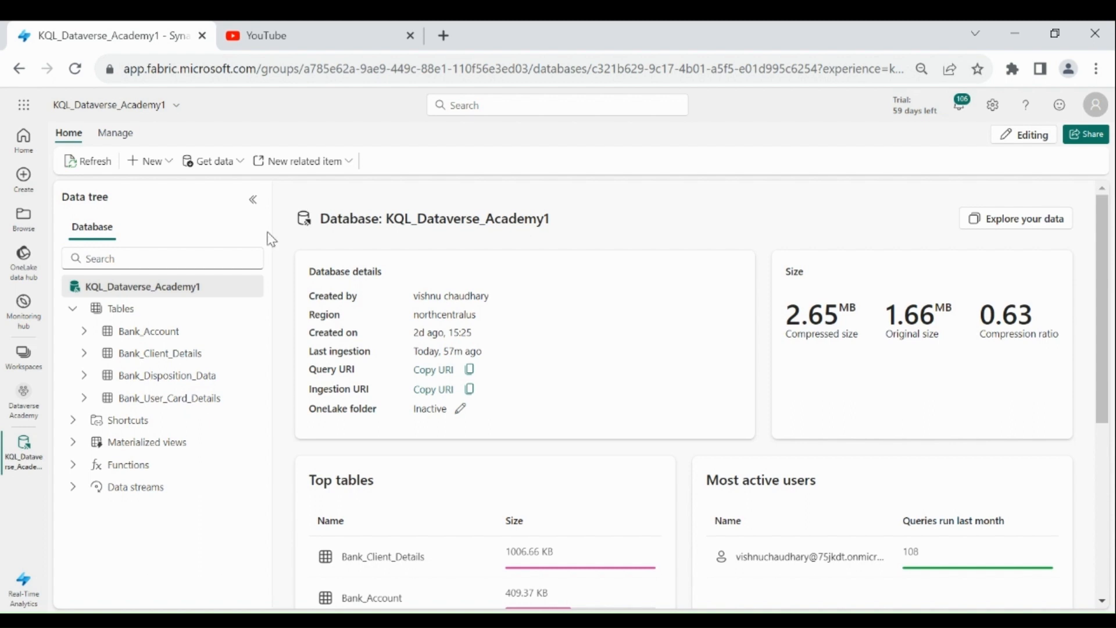
mouse_move(288, 269)
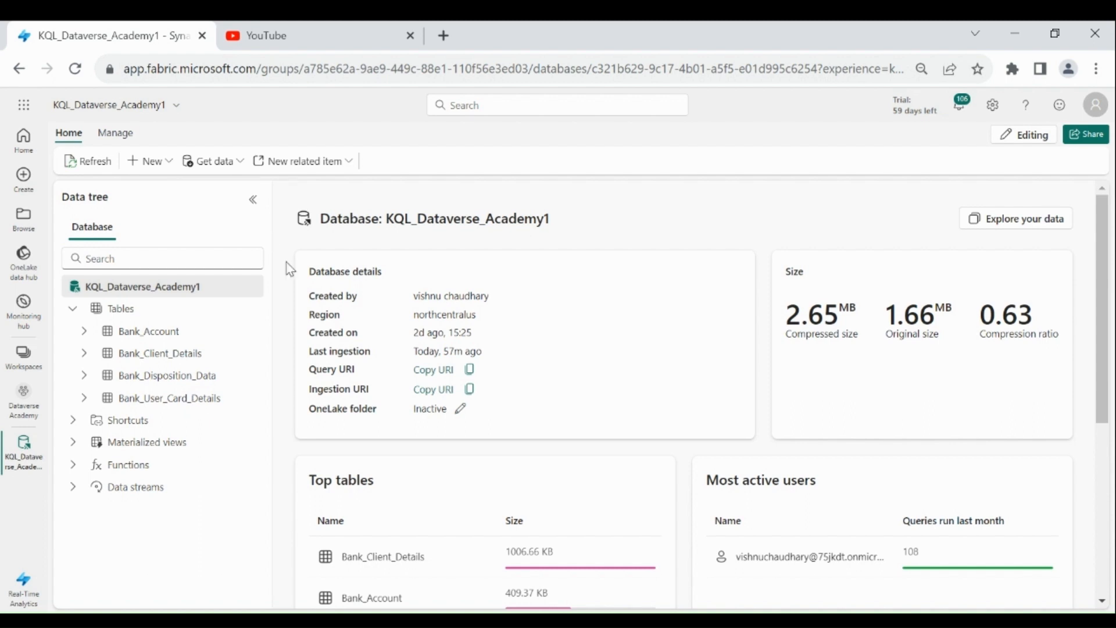
mouse_move(349, 169)
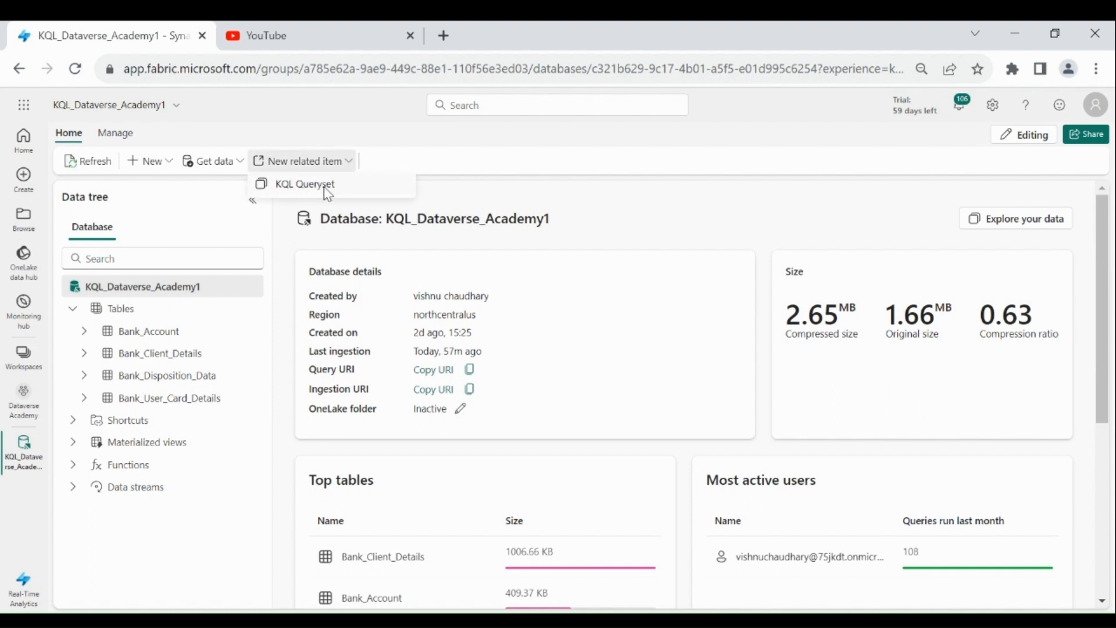
Create a new KQL queryset named KQLqueryset_Dataanalysis for this database
click(305, 184)
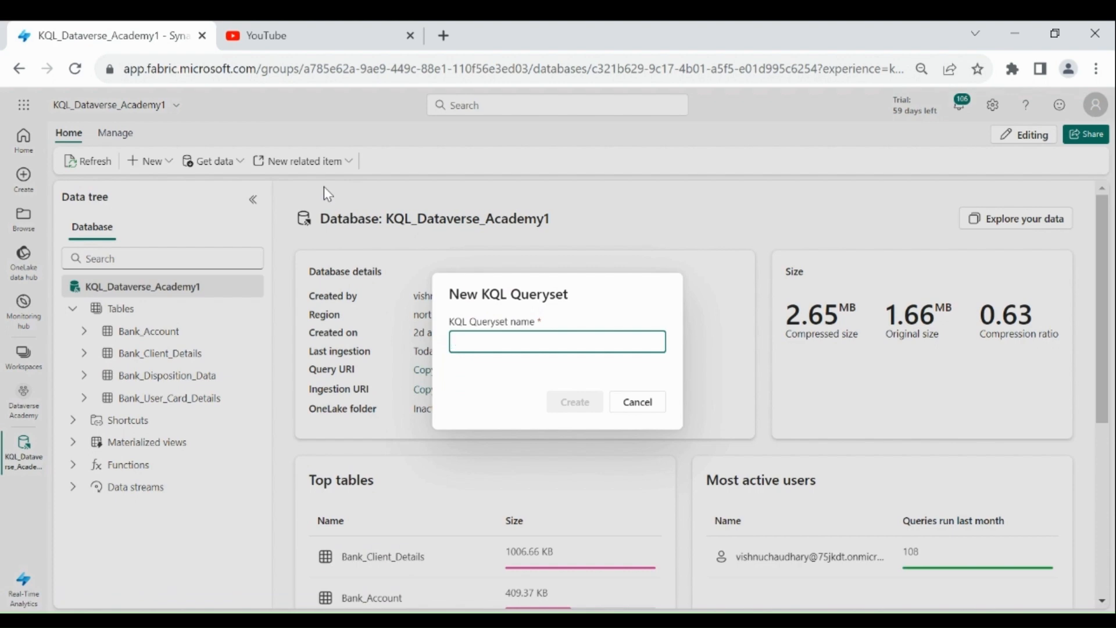
text(KQLqueryset_Dataanalysis)
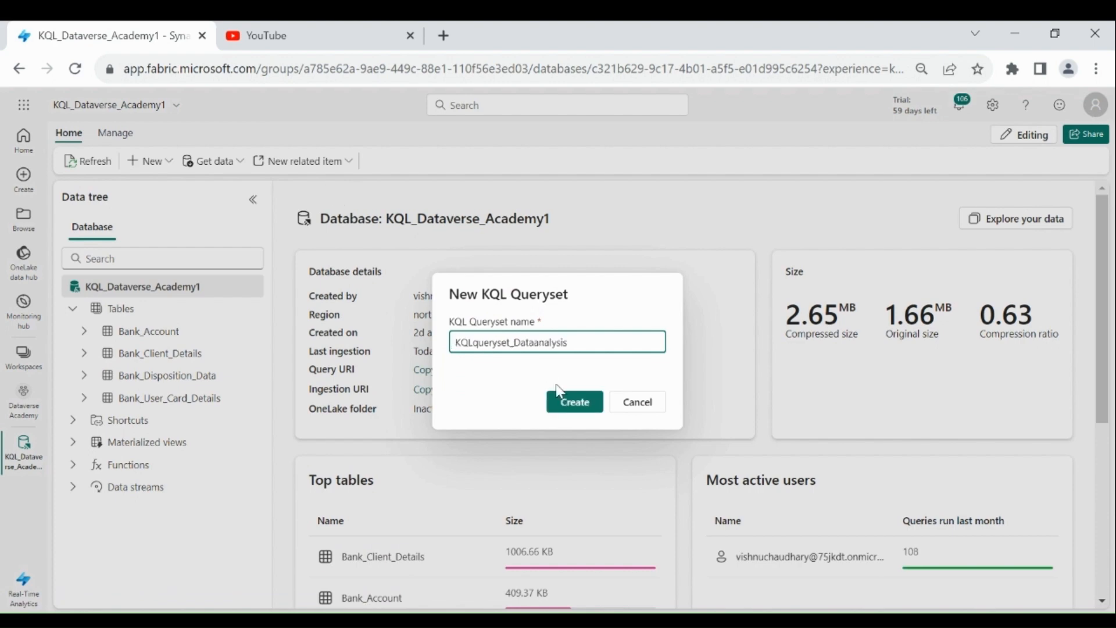
click(573, 401)
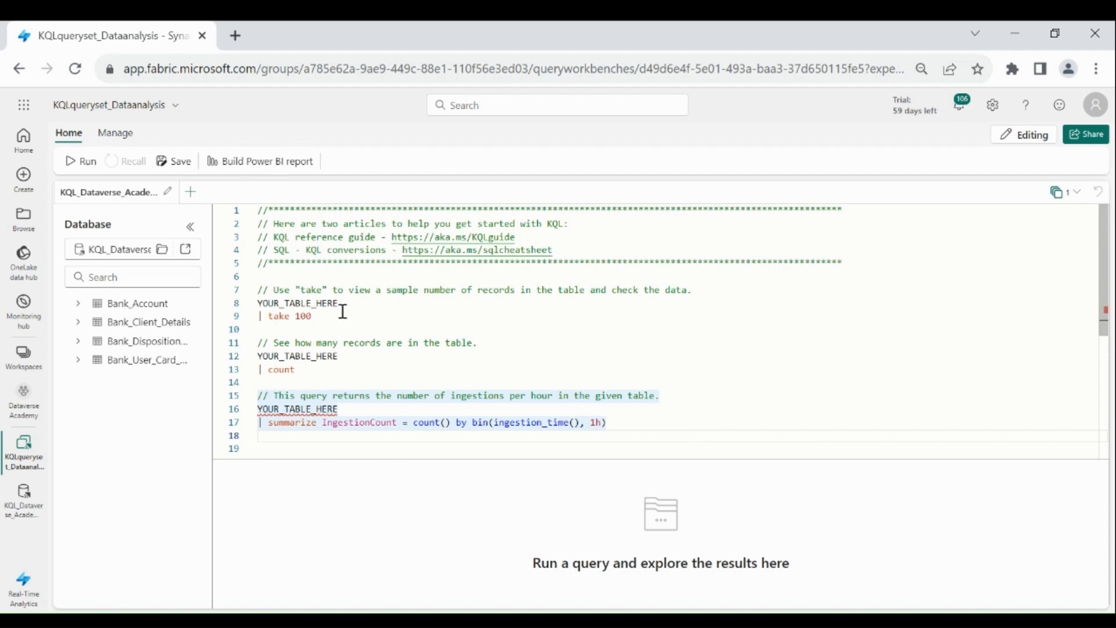
Select all the starter comment and query lines in the editor and delete them
click(291, 316)
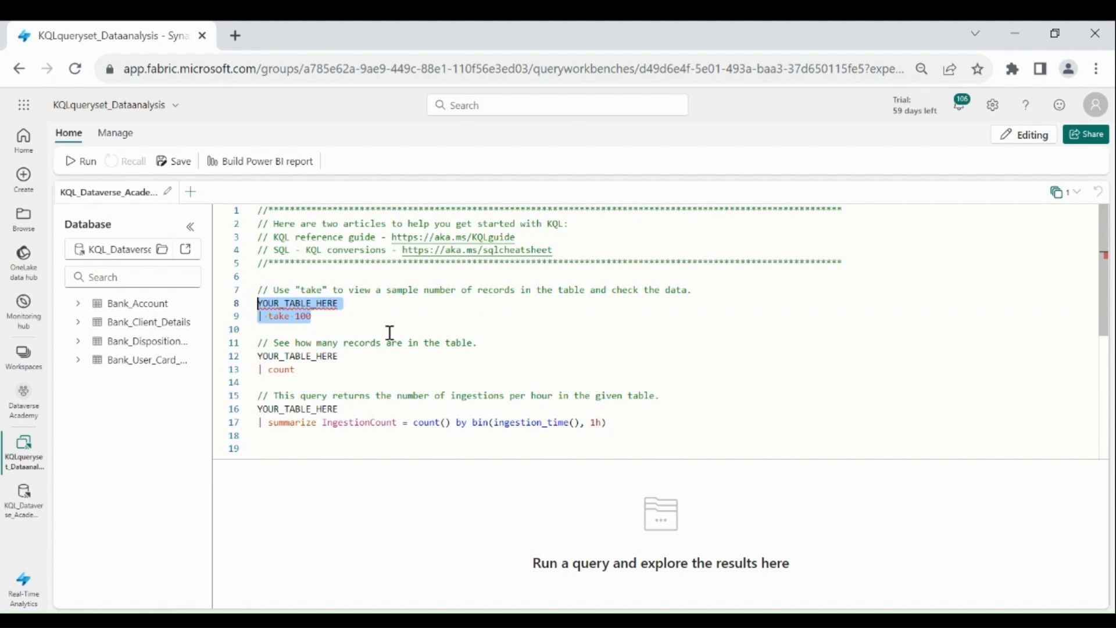
mouse_move(317, 368)
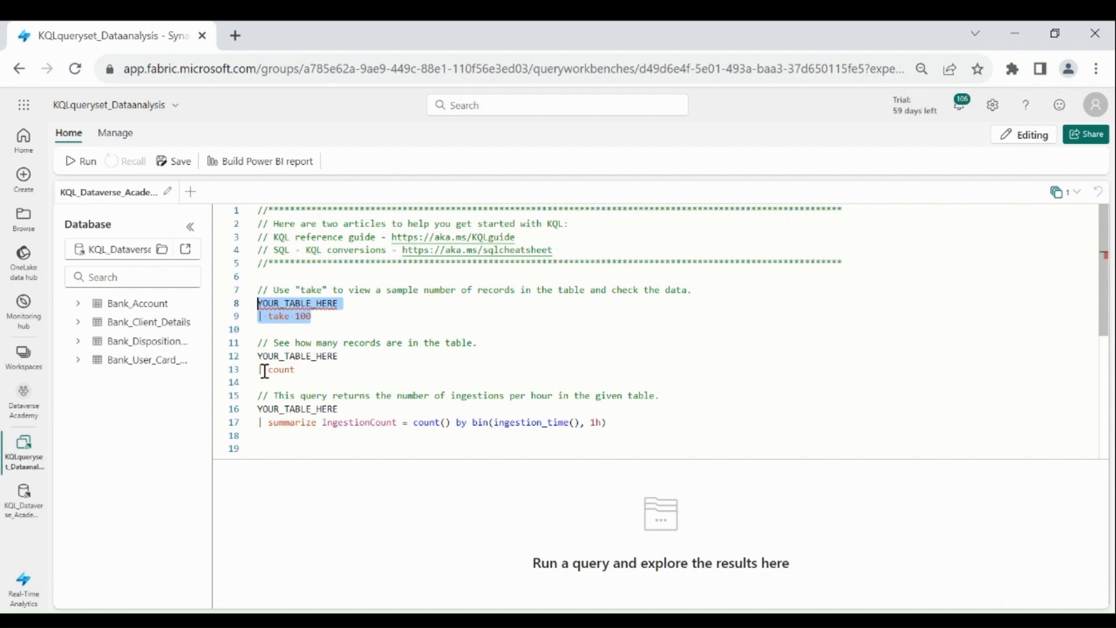
click(409, 422)
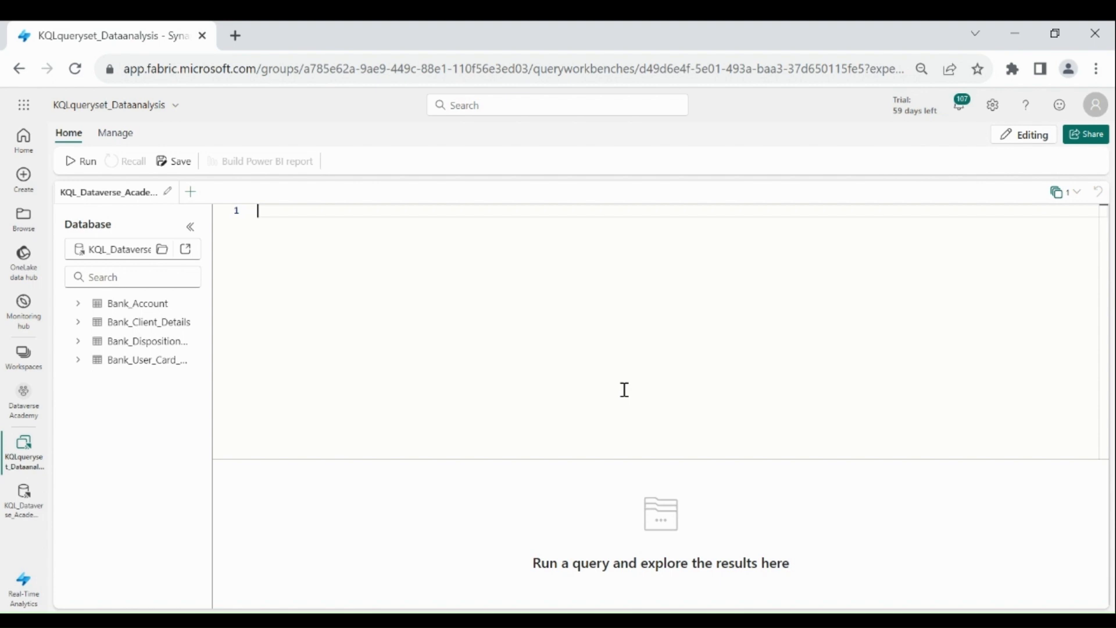
Query the Bank_Account table, returning all 4,500 records
text(Bank_Account)
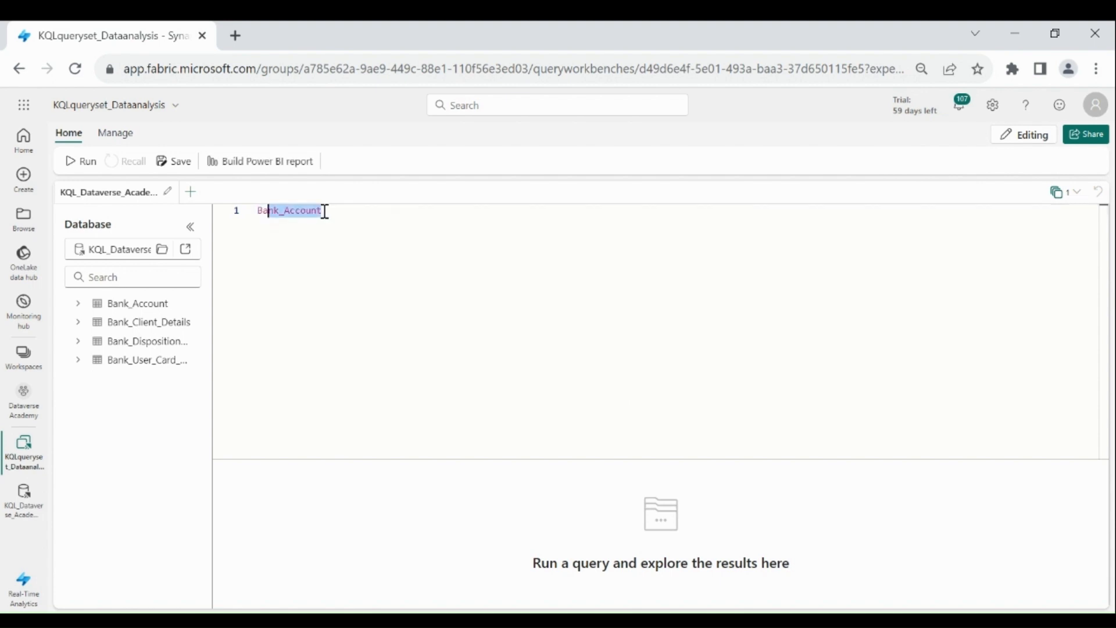
click(80, 161)
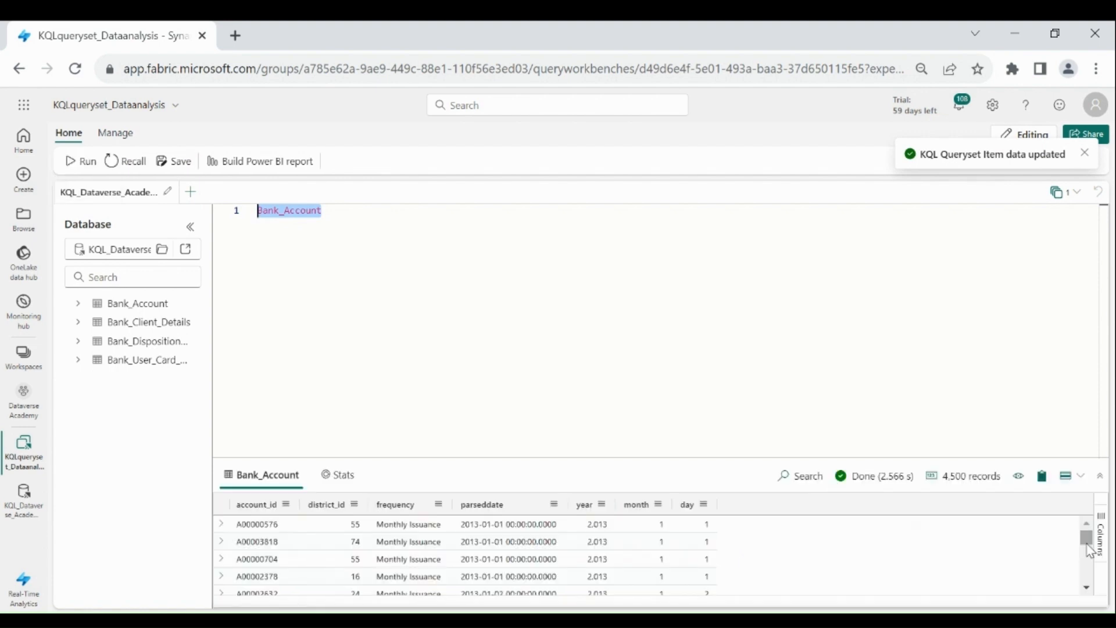
scroll(down, 3)
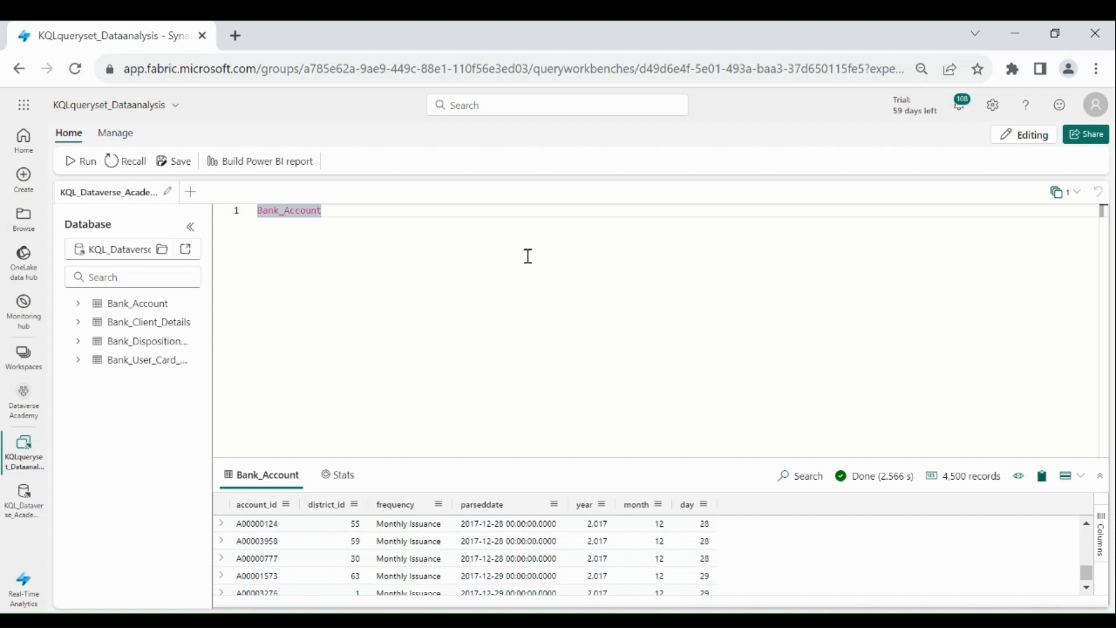
Add '| take 10' on a new line and rerun to get 10 records
key(Return)
text(| take)
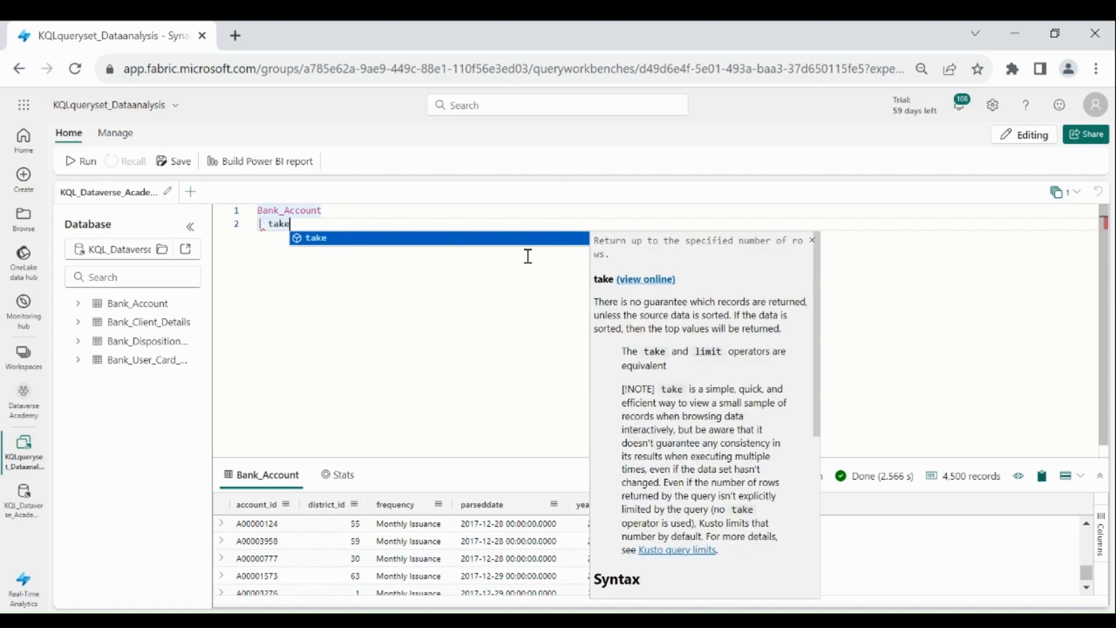
text(10)
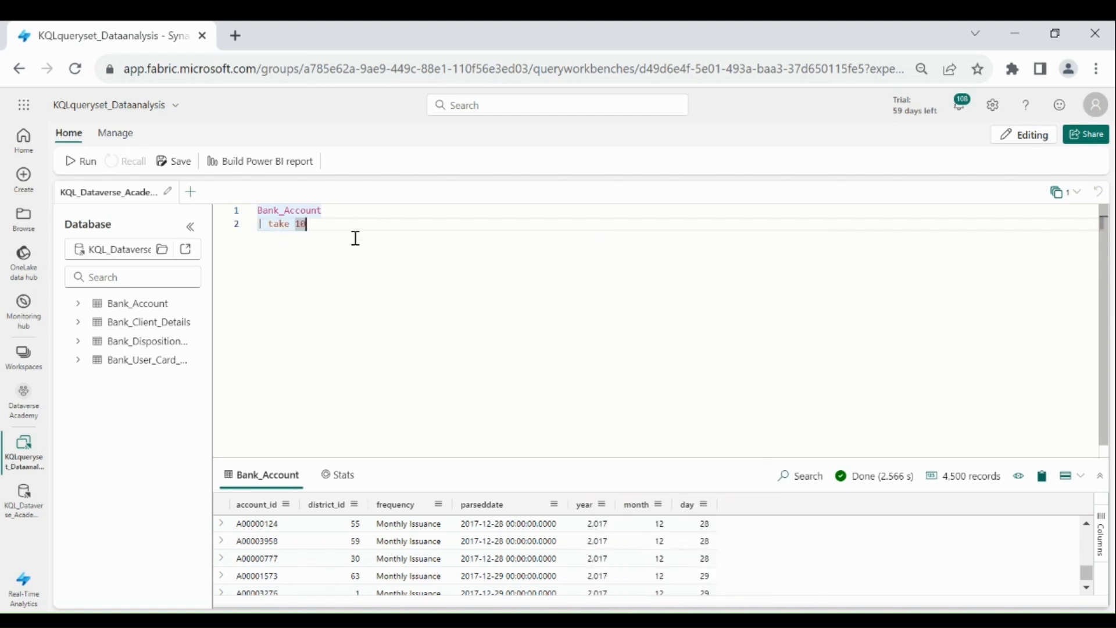
click(80, 161)
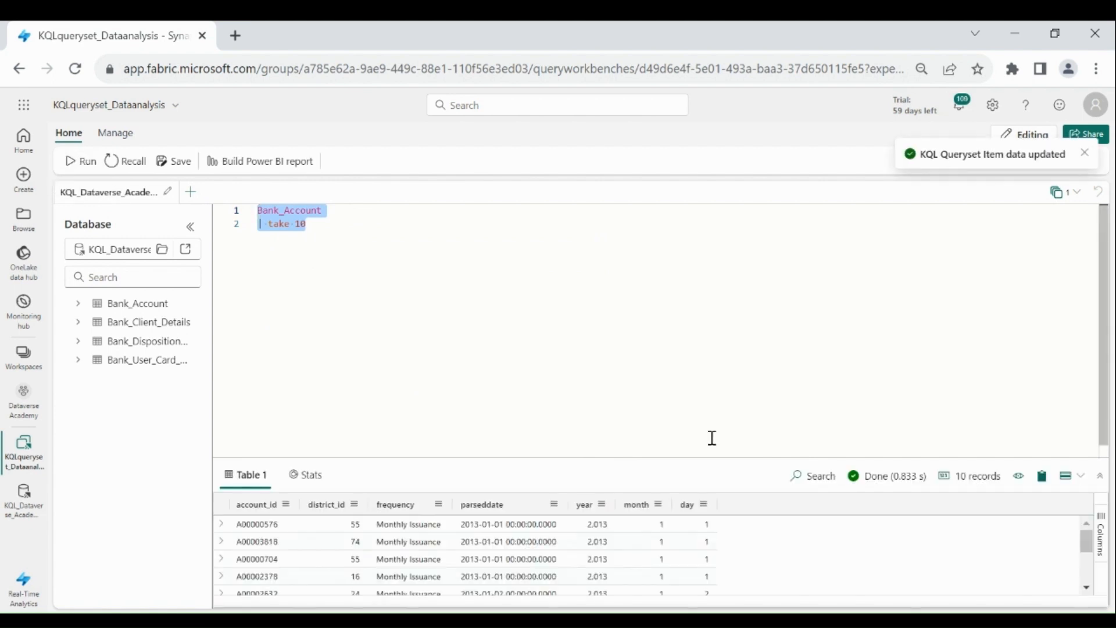
scroll(down, 3)
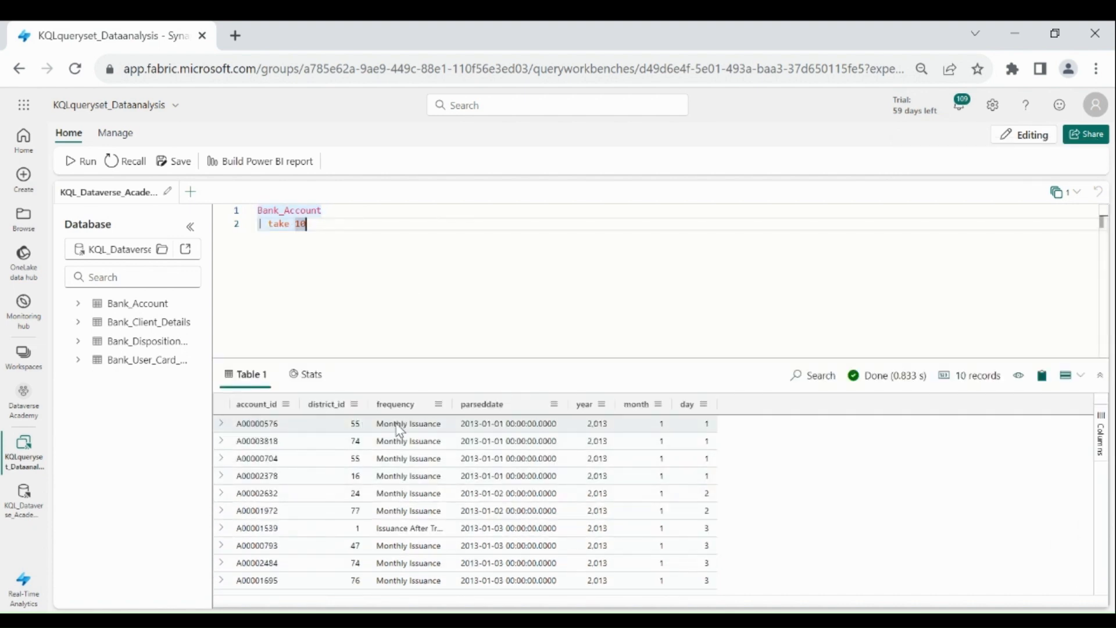
mouse_move(365, 270)
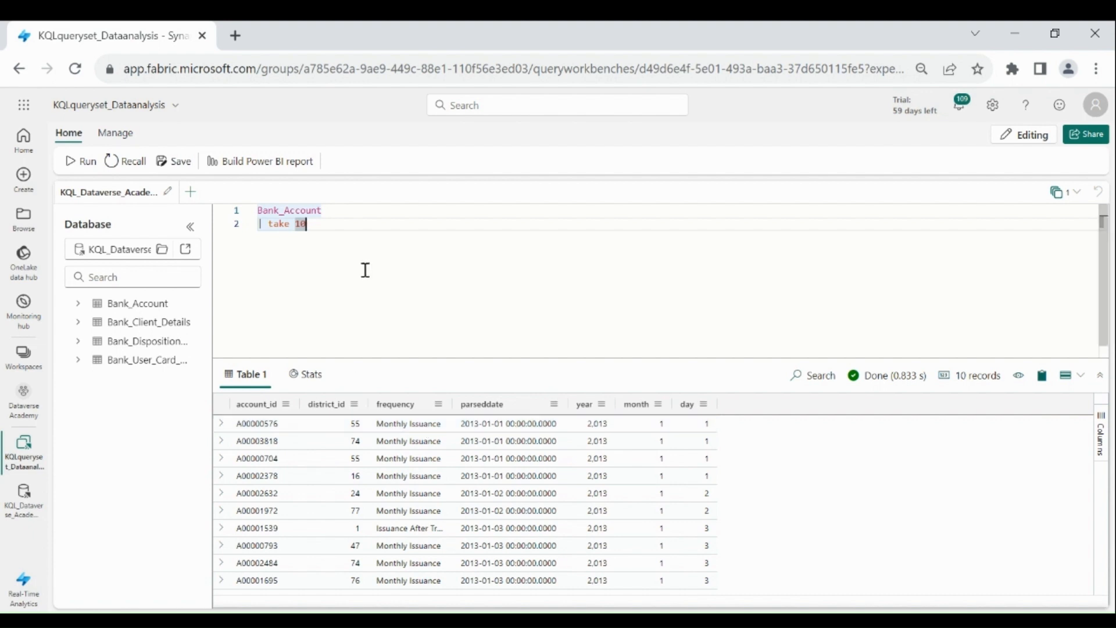
mouse_move(349, 232)
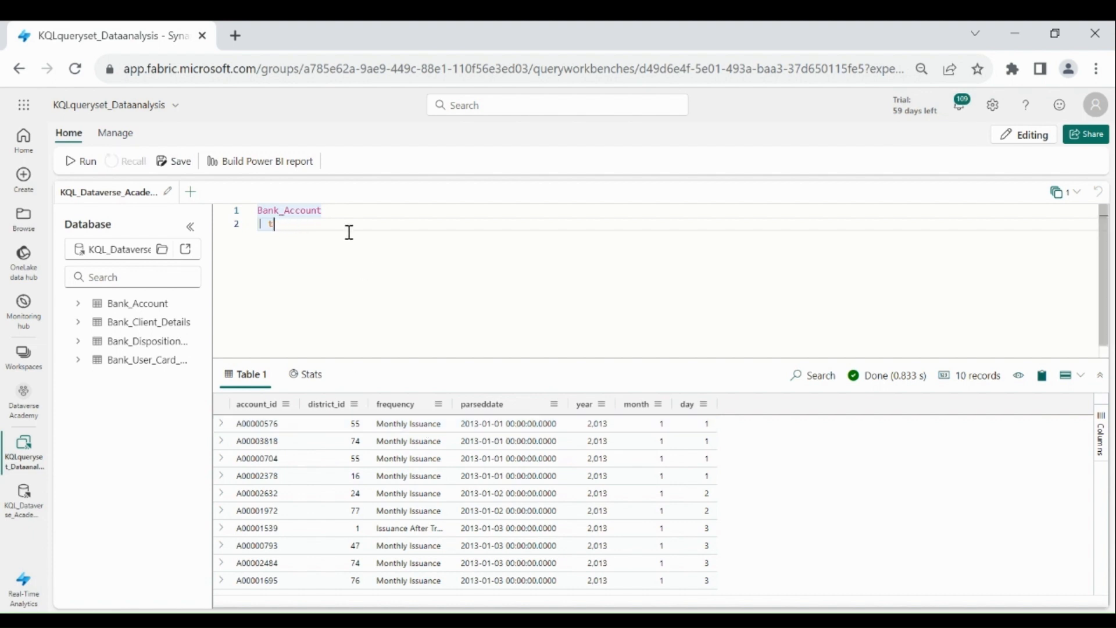
Replace take with 'project account_id,frequency' and run it over 4,500 records
key(Backspace)
text(projec)
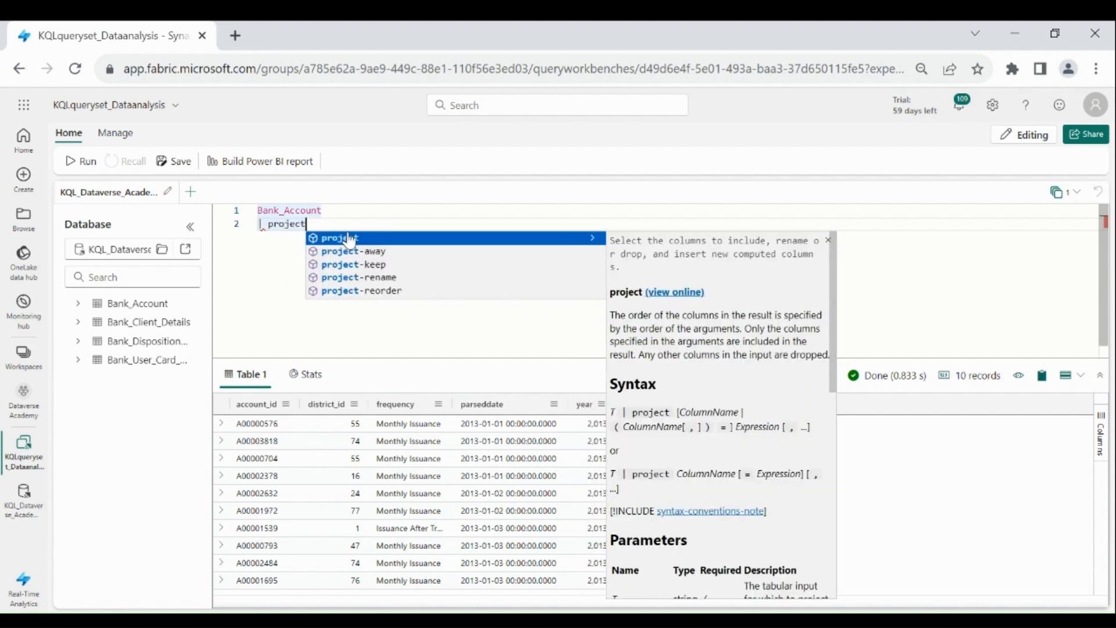
text(acco)
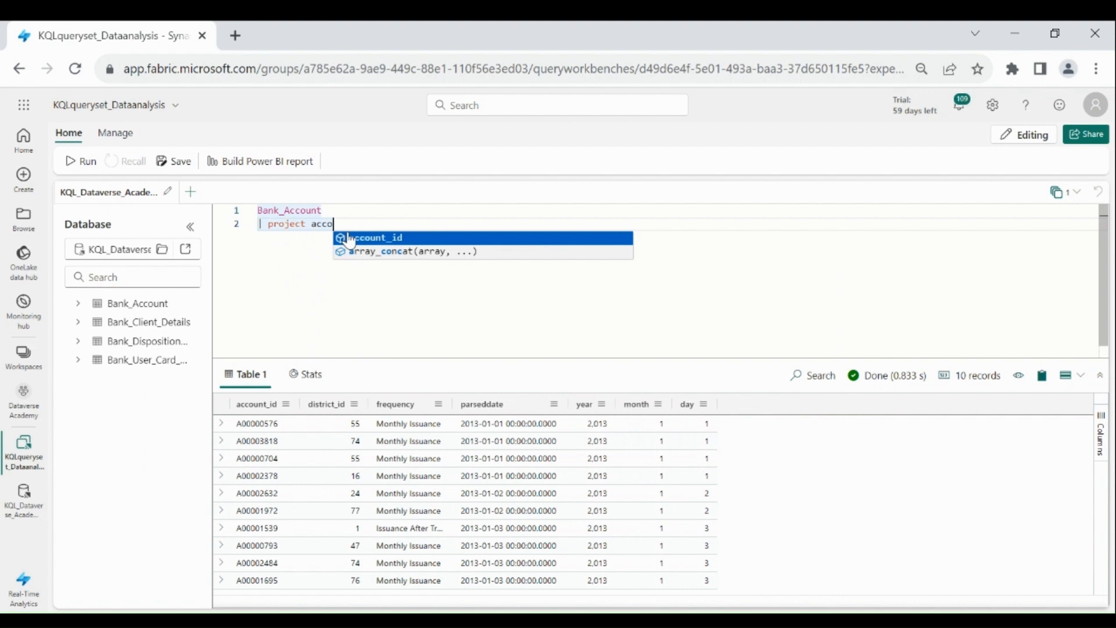
click(374, 237)
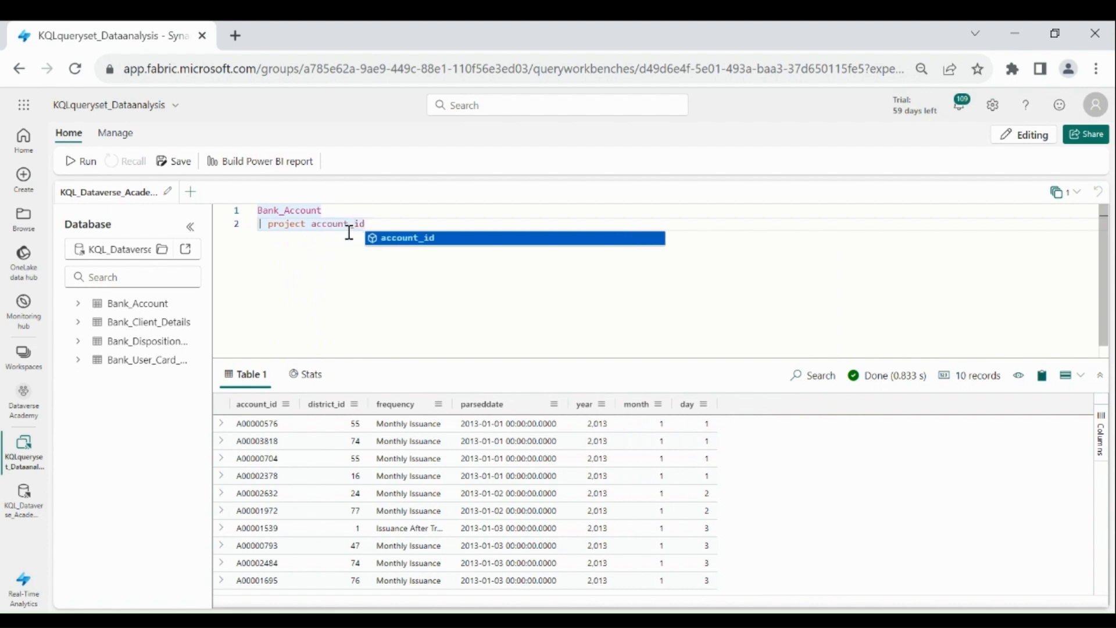
text(,fre)
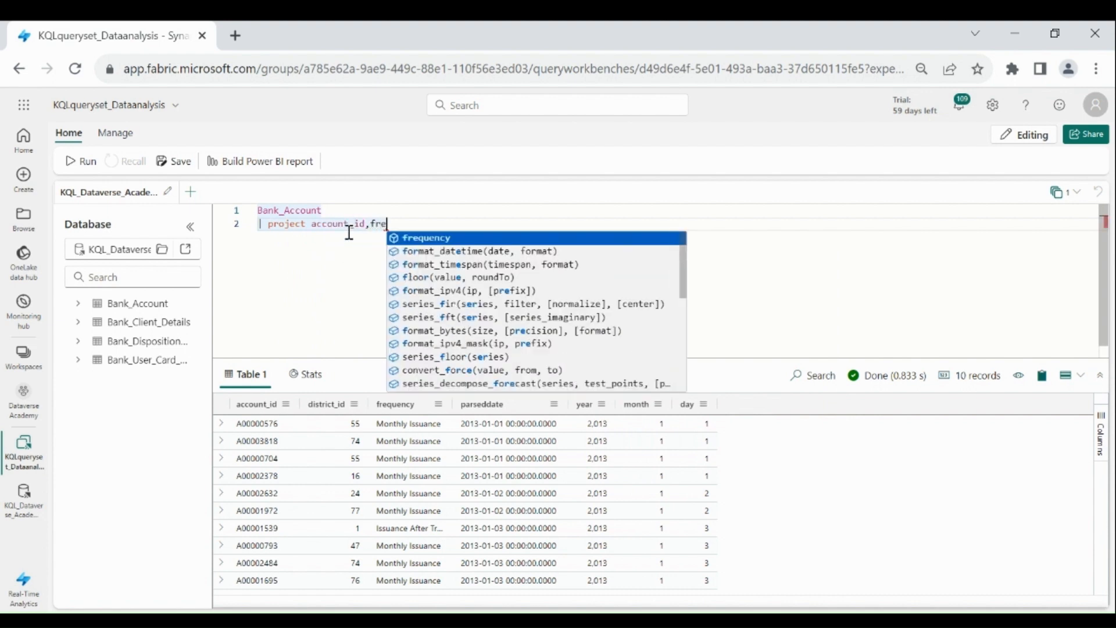
click(425, 237)
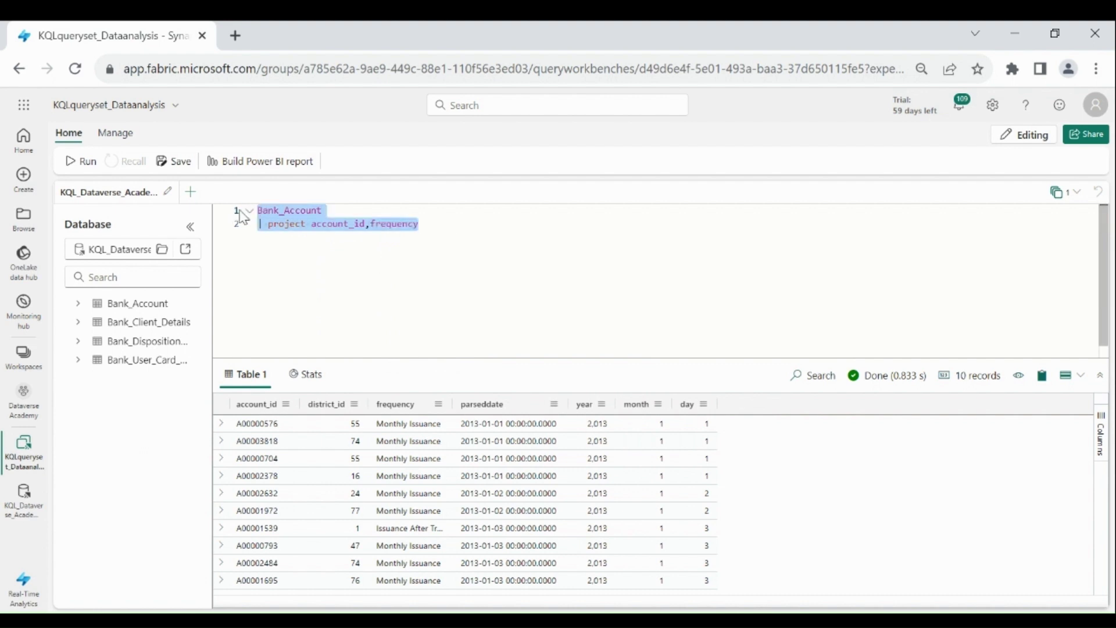
click(80, 161)
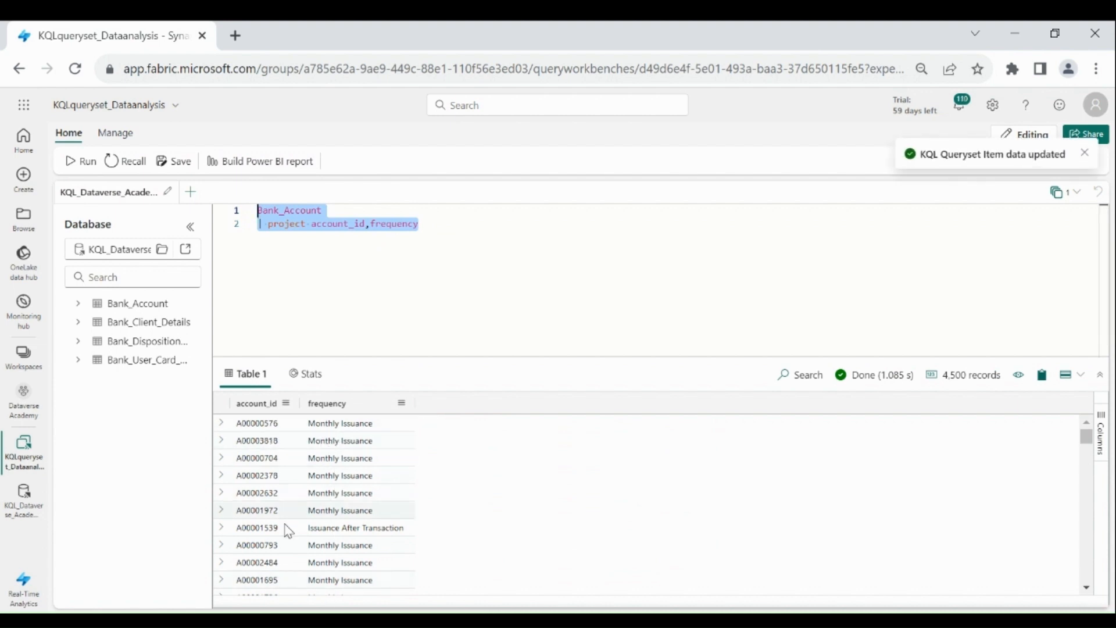
mouse_move(280, 532)
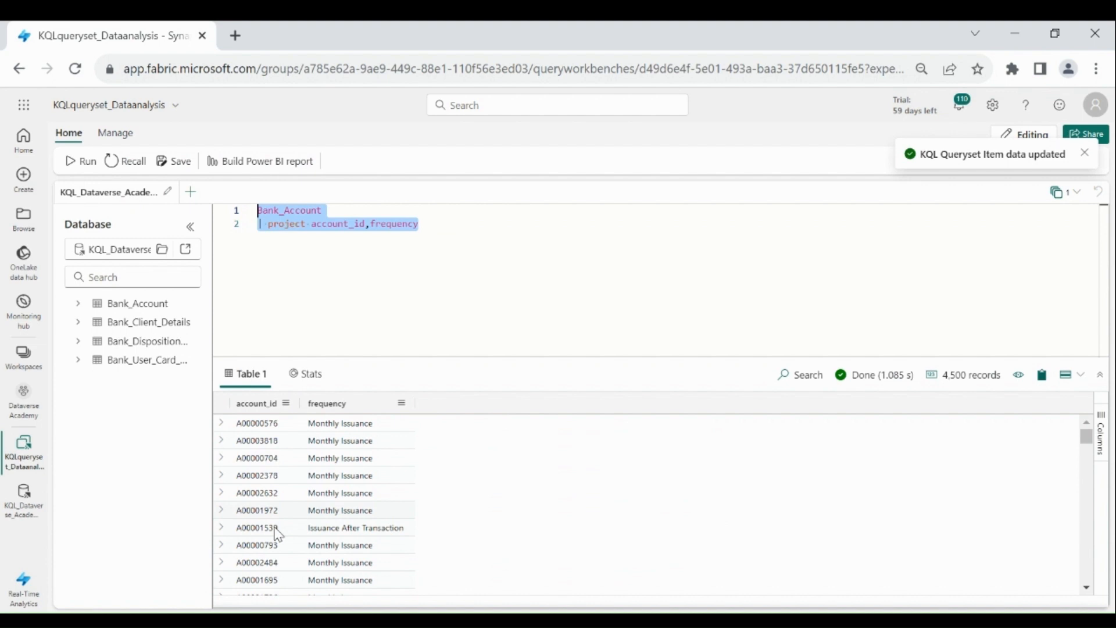
mouse_move(452, 227)
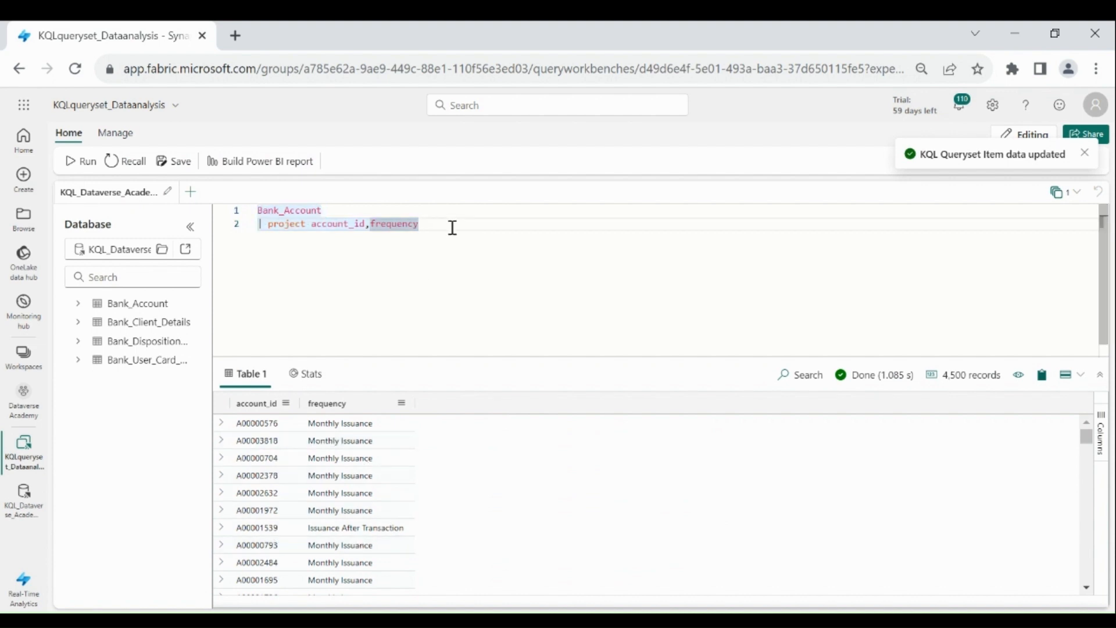
click(1084, 153)
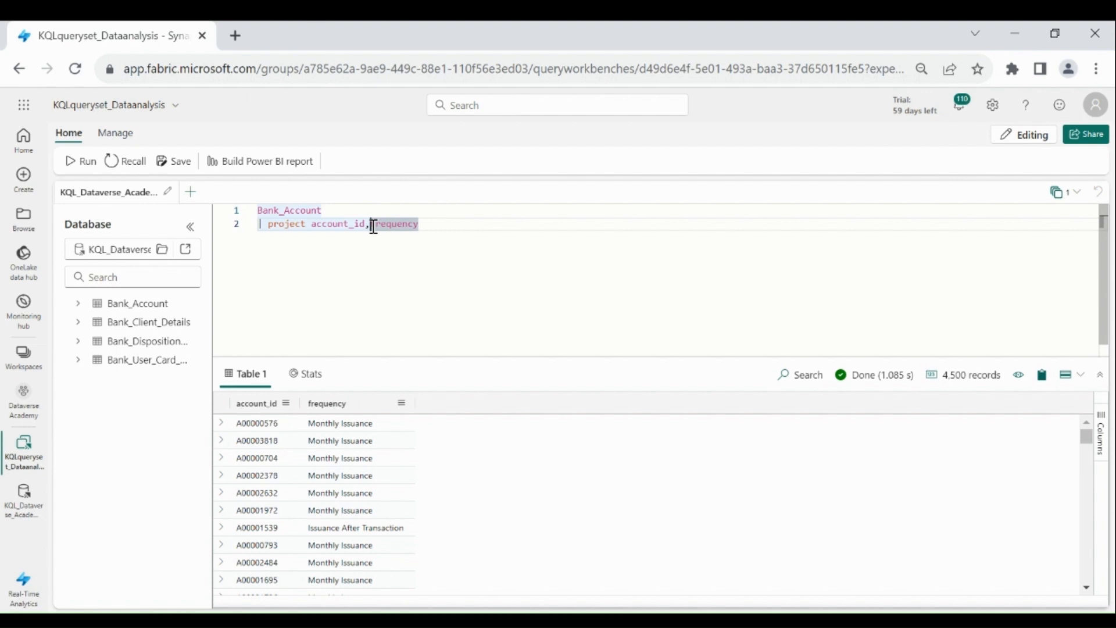
Alias frequency as 'fr=' in the project clause and rerun the query
text(fr=fr)
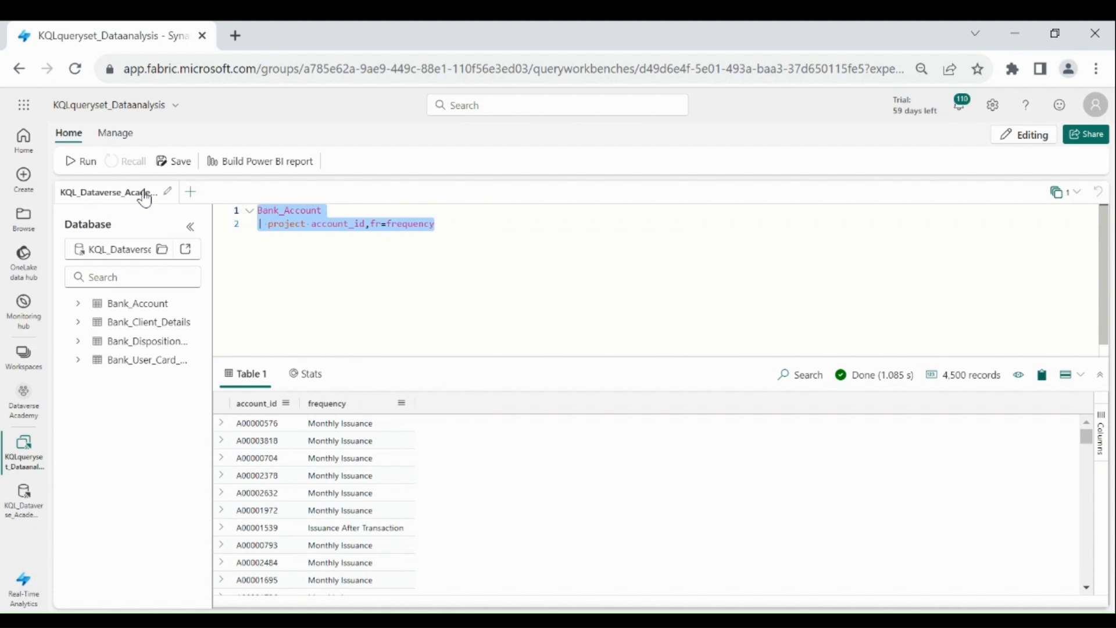
click(81, 161)
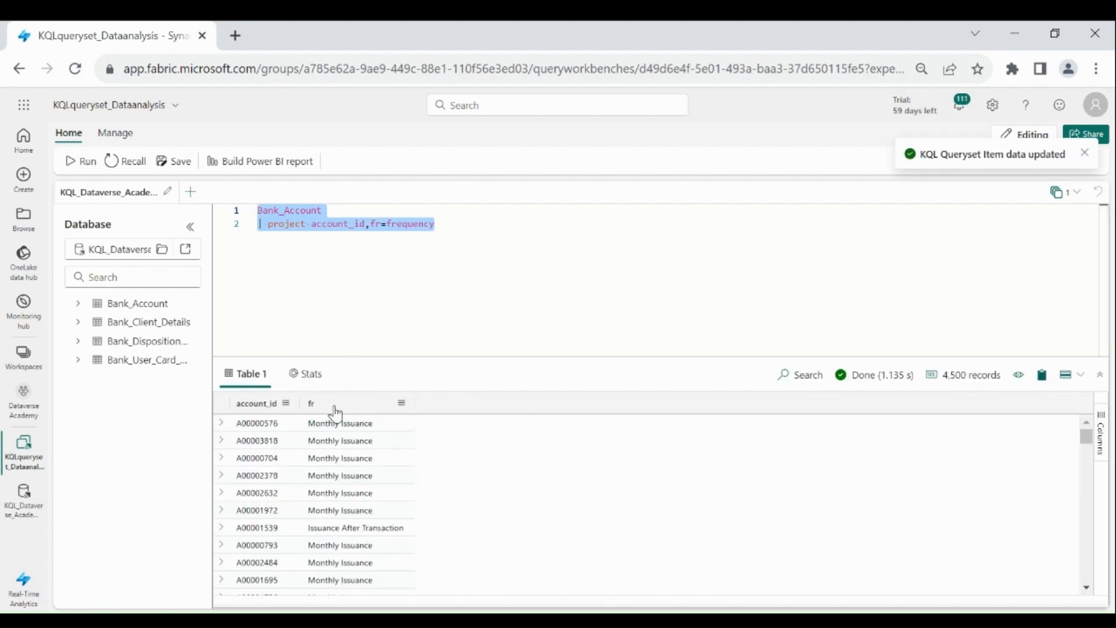
mouse_move(323, 492)
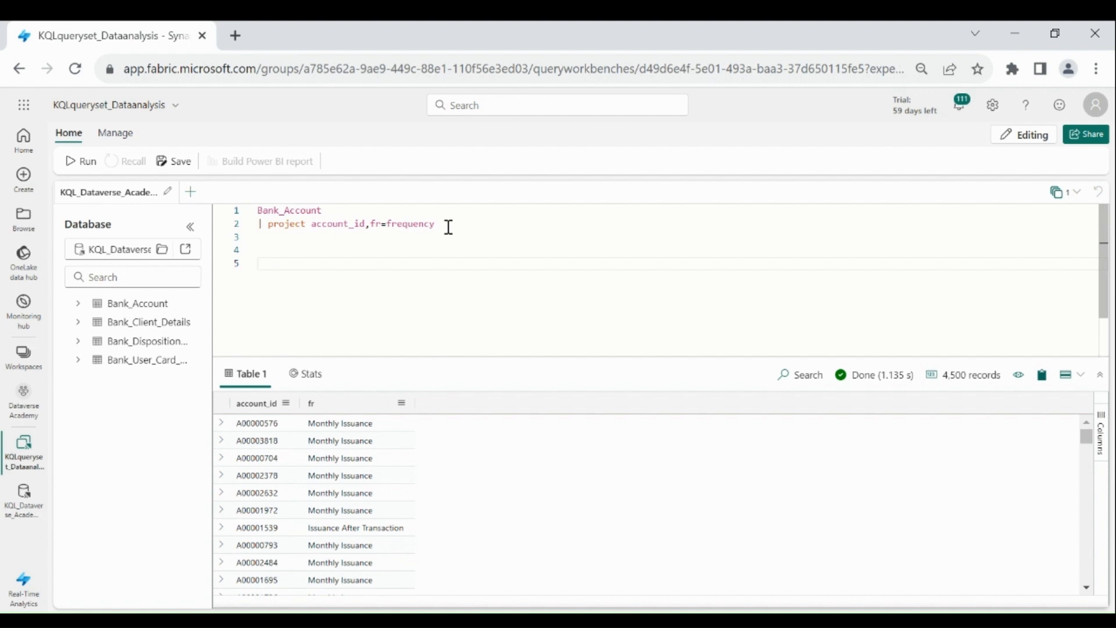
Add a Bank_Client_Details take 10 query, run it, and view the Table 2 results
text(Bank_Client_Details)
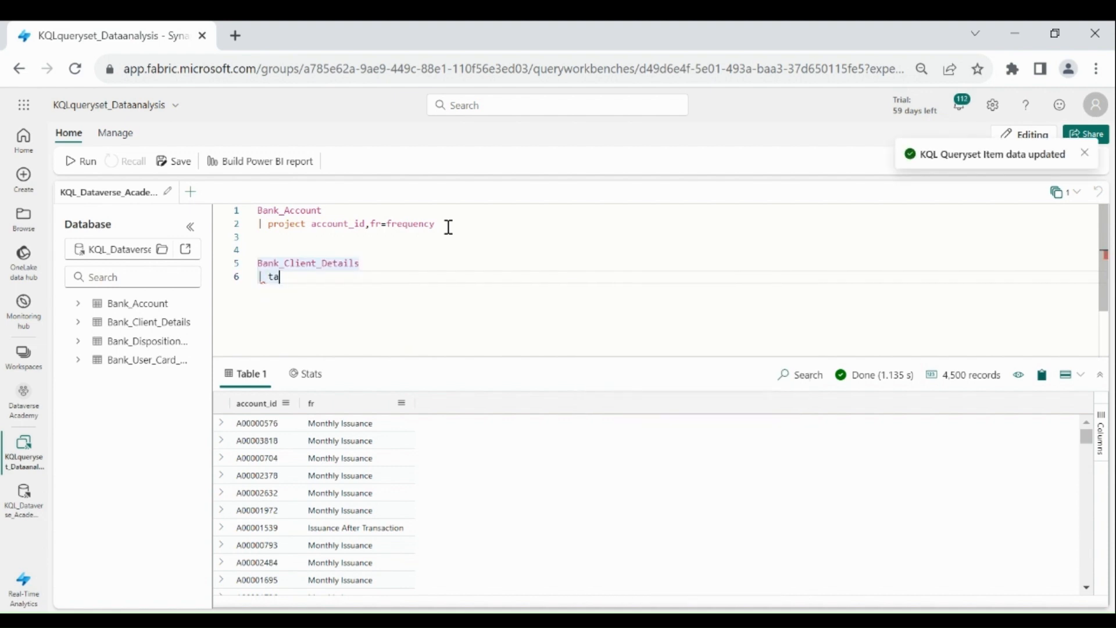
text(ke 10;)
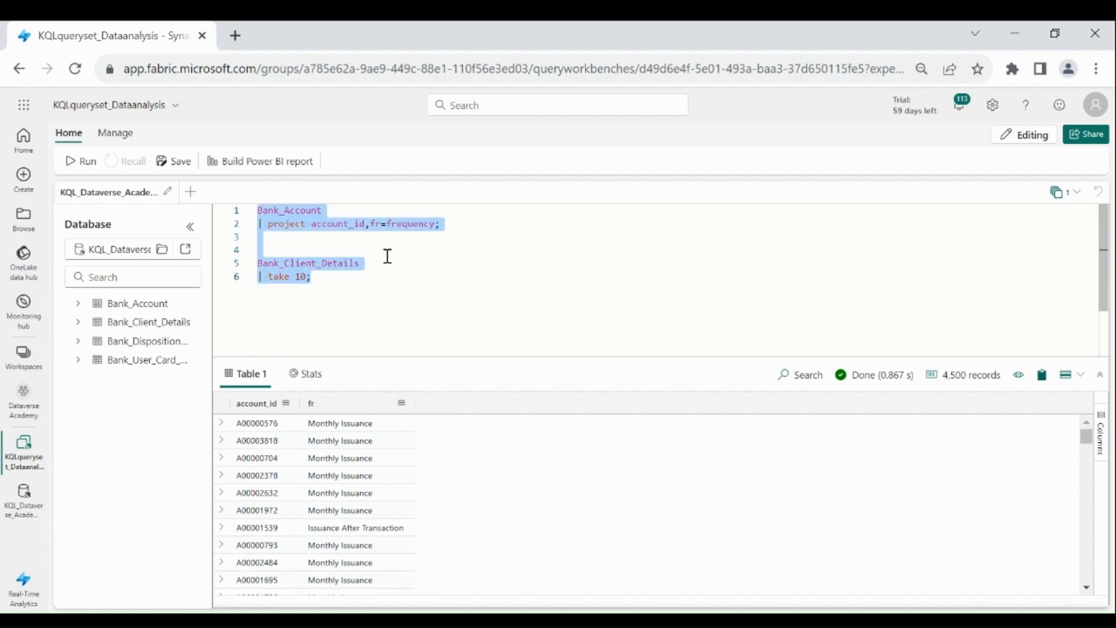
click(80, 161)
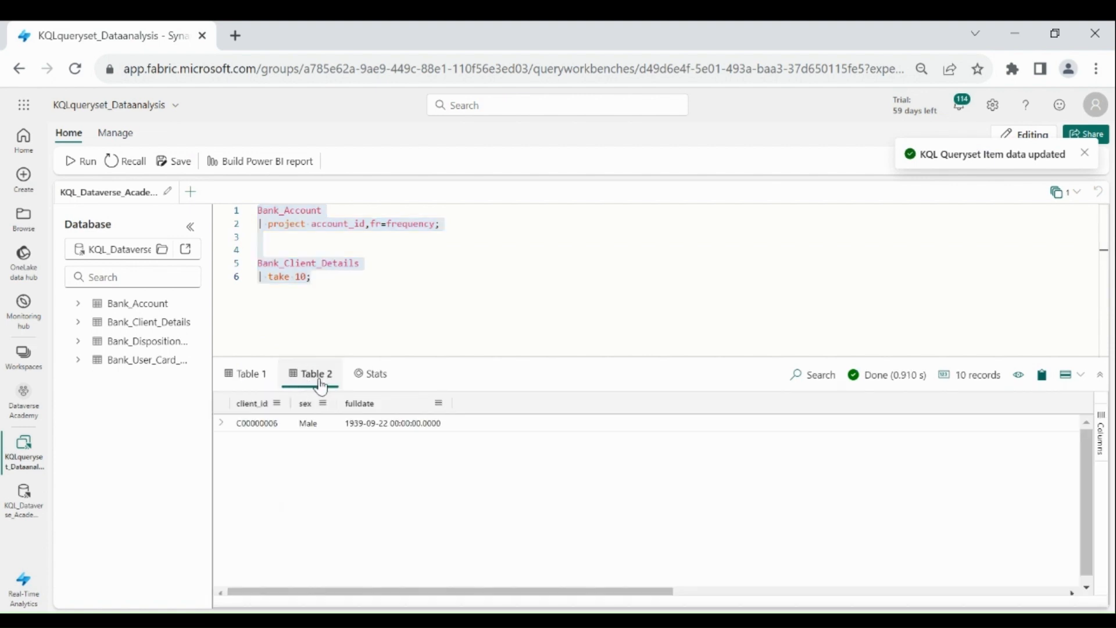
click(251, 373)
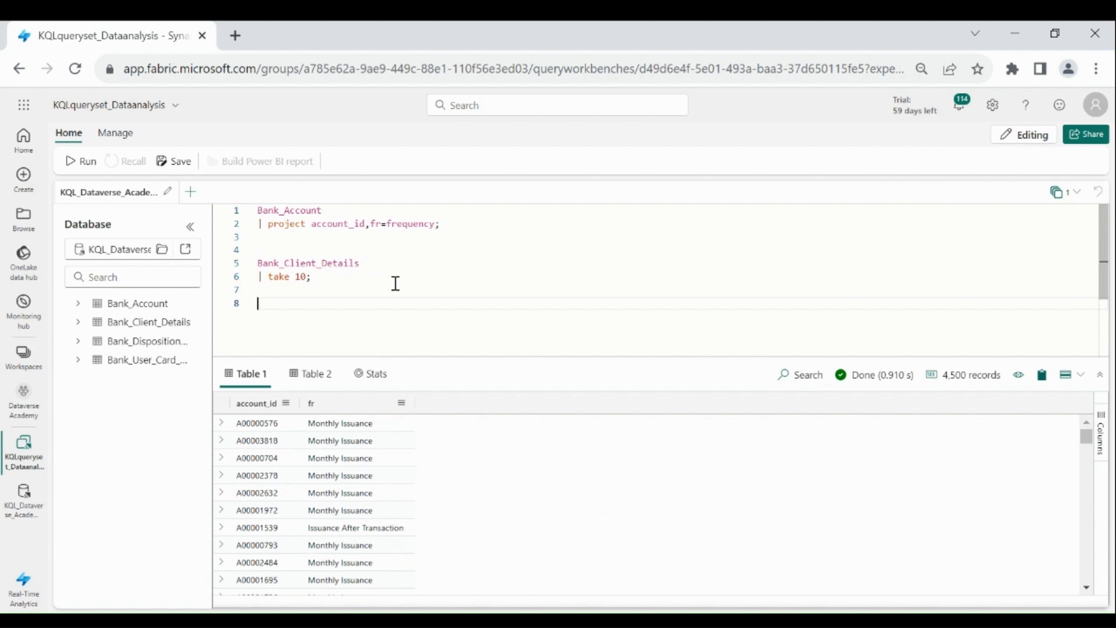
Add the Bank_Disposition_Data take 50 query and start a SQL select at the script end
text(Bank_Disposition_Data)
text(| take 50;)
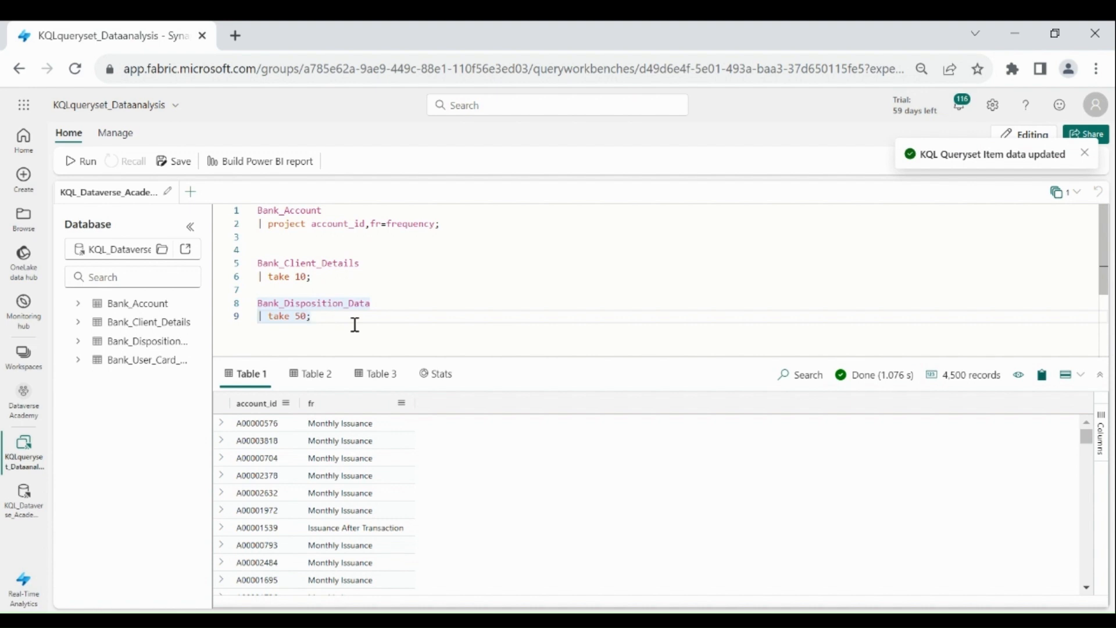
click(1084, 153)
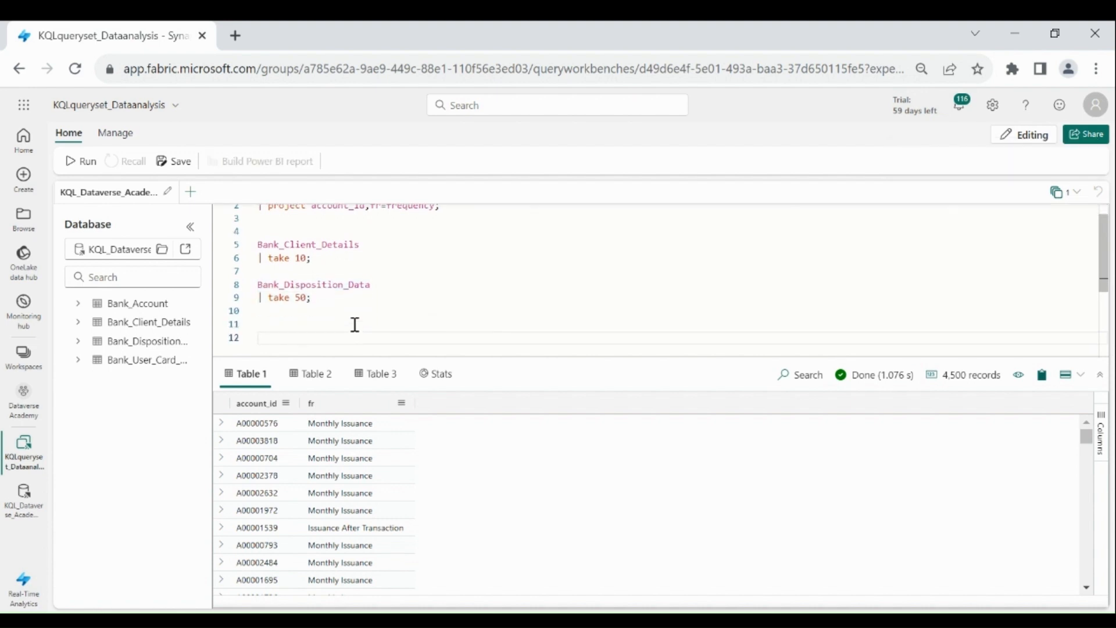
text(select)
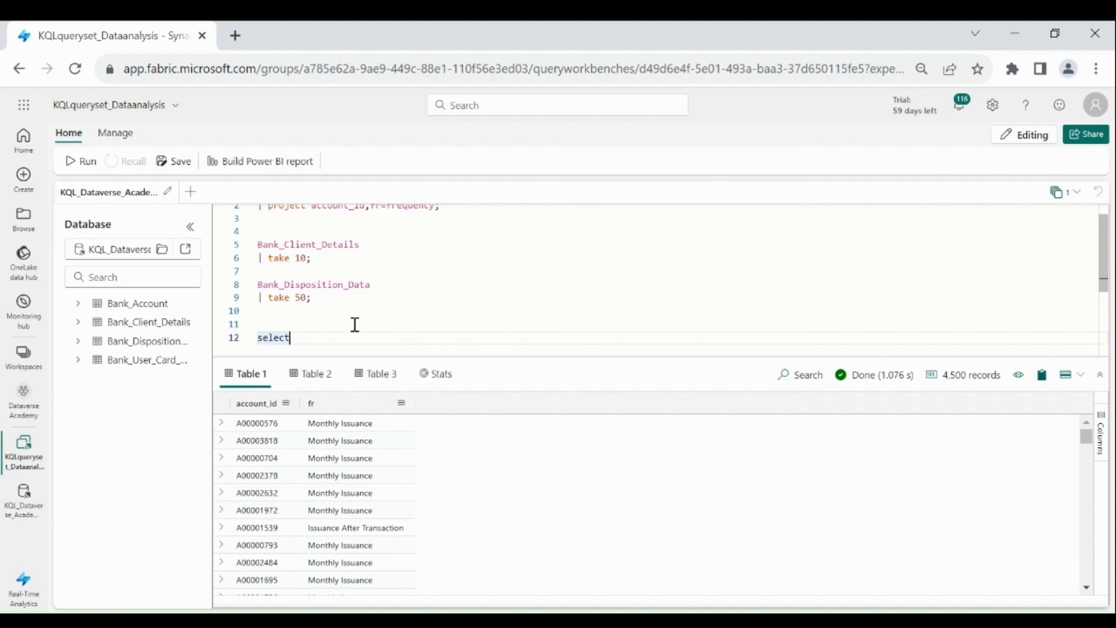
Write 'select *from Bank_Client_Details', select that line and run it, listing 5,369 clients
text(*from)
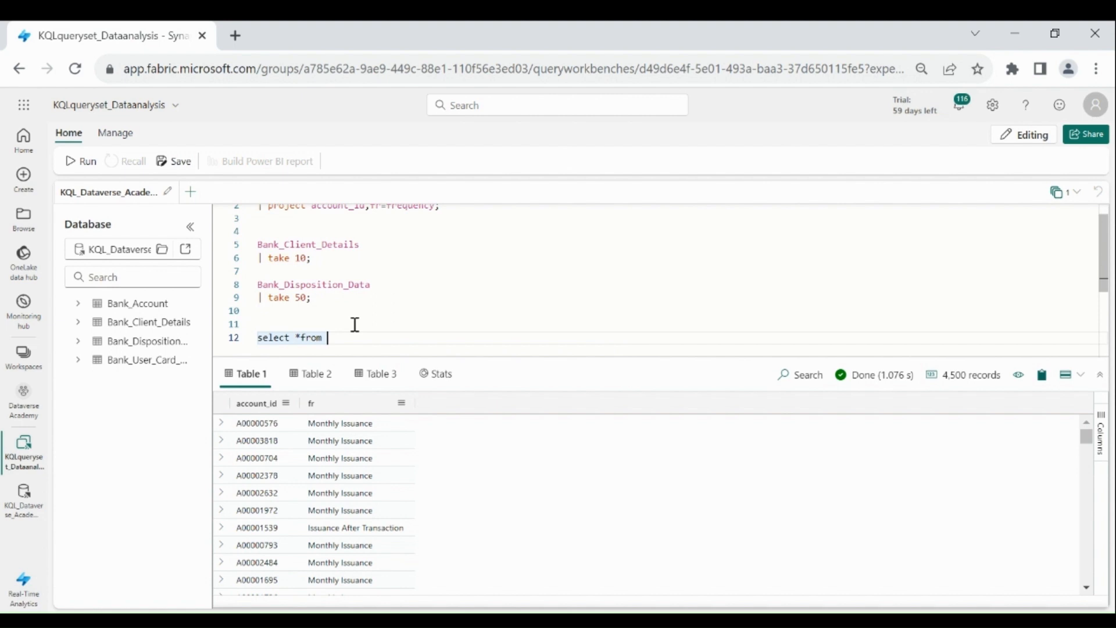
text(Bank)
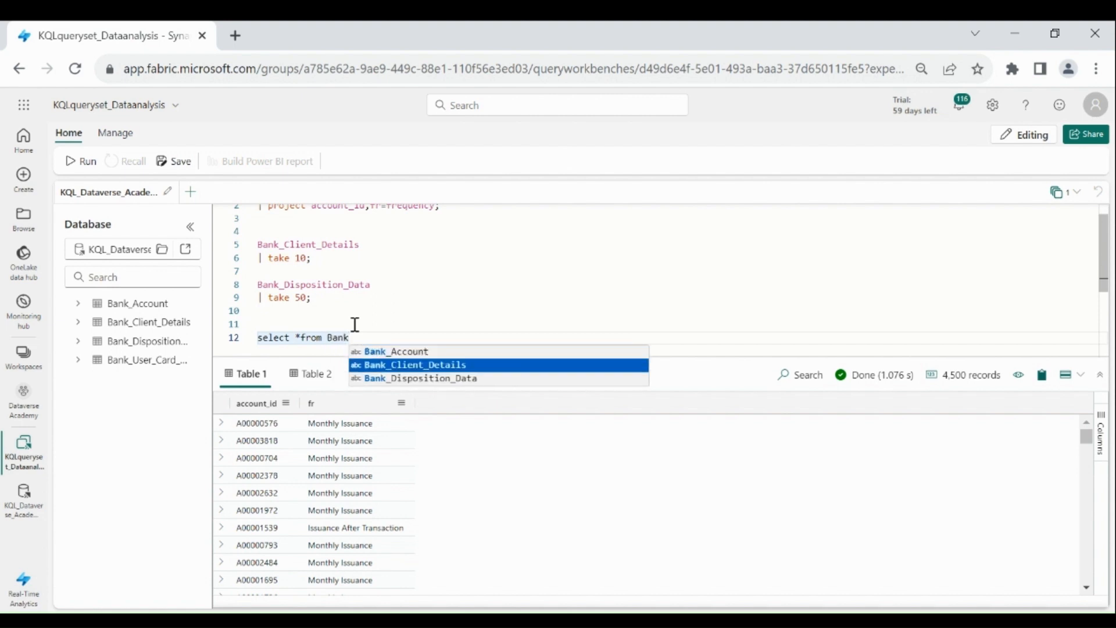
click(415, 364)
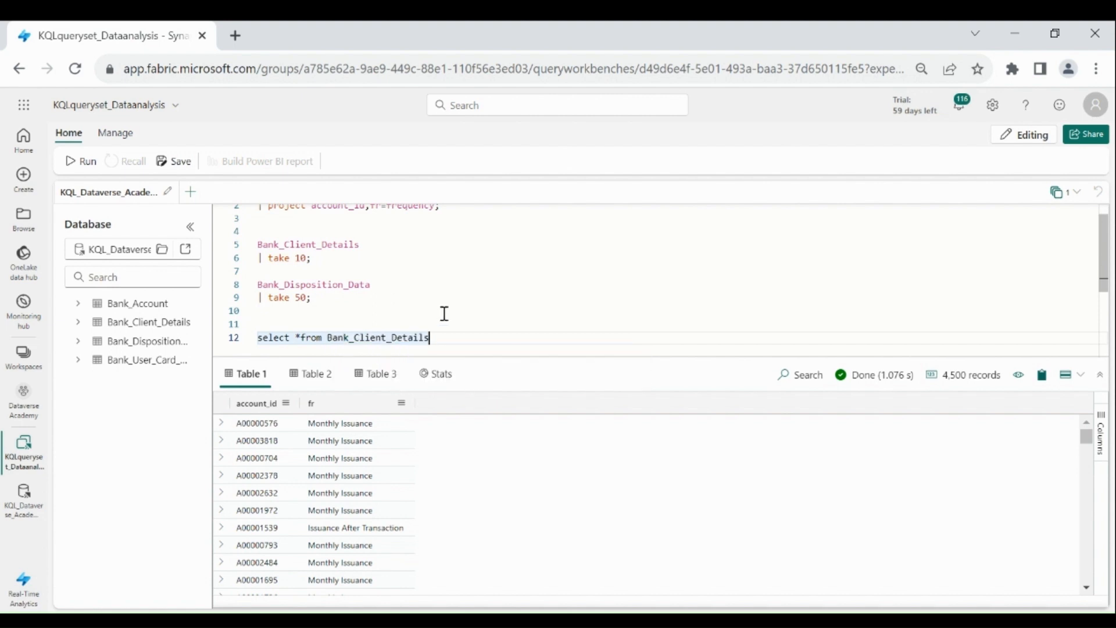
triple_click(341, 338)
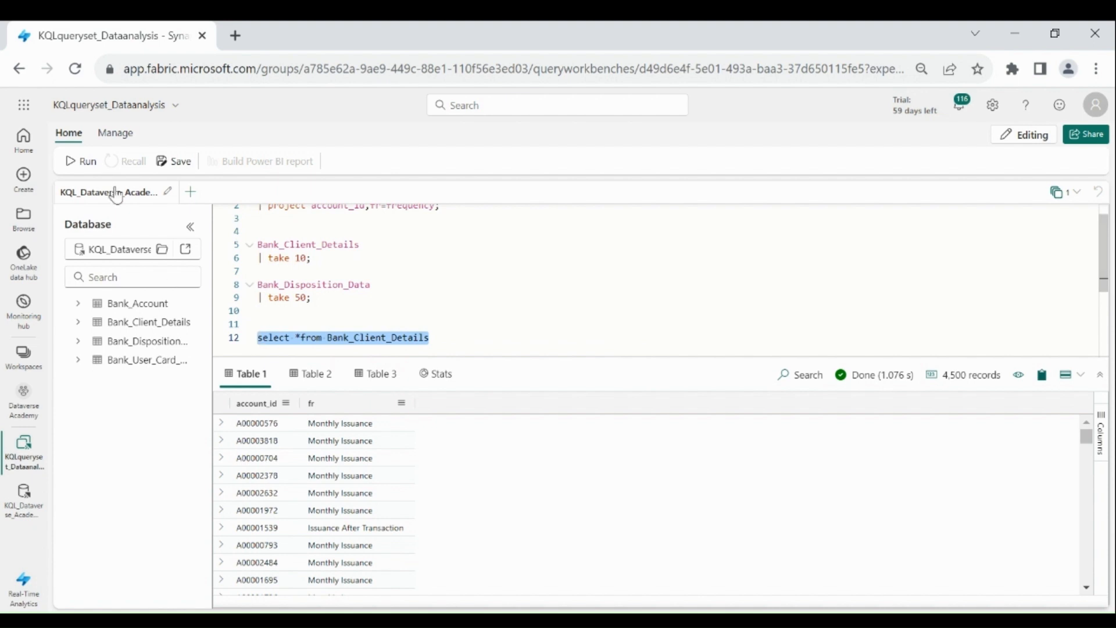
click(80, 161)
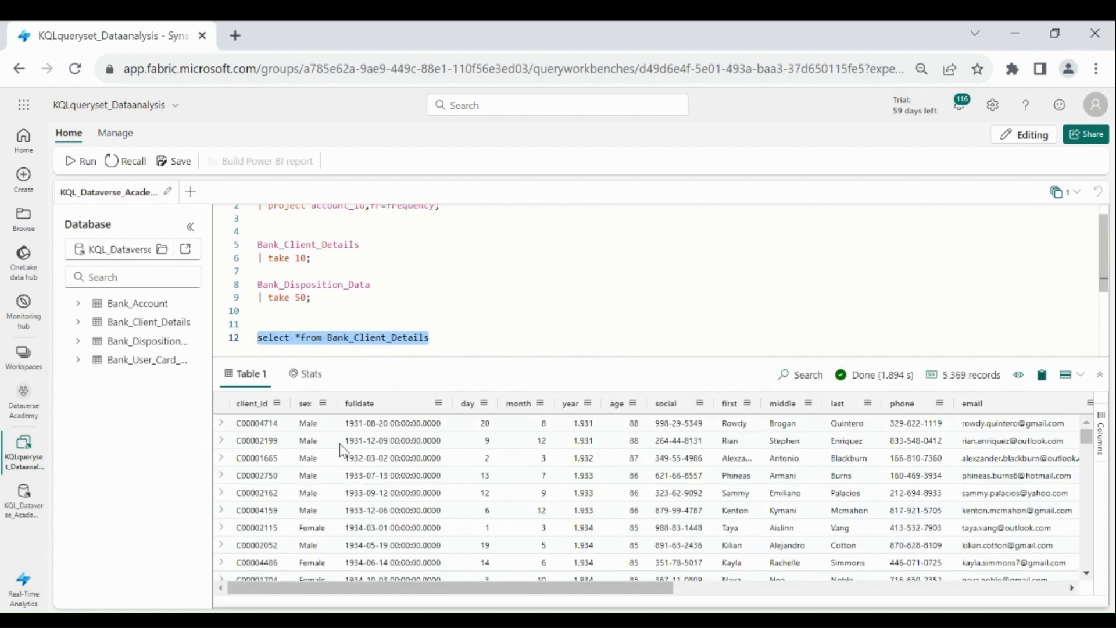
mouse_move(893, 460)
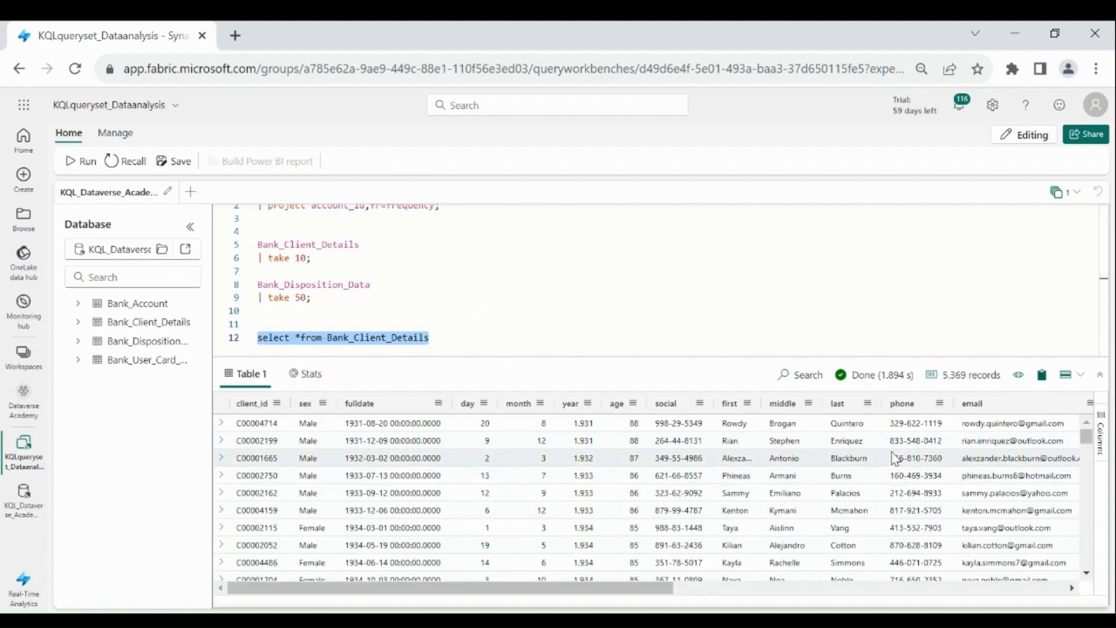
click(81, 161)
text(;)
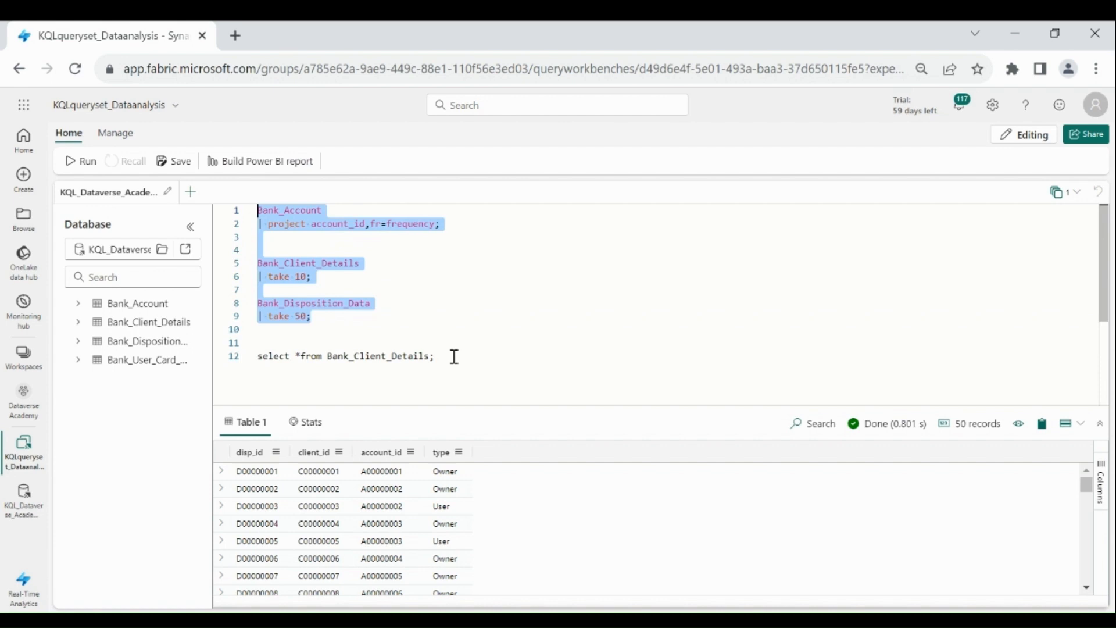
Select line 12 'select *from Bank_Client_Details;' and run it, getting a syntax error
triple_click(345, 355)
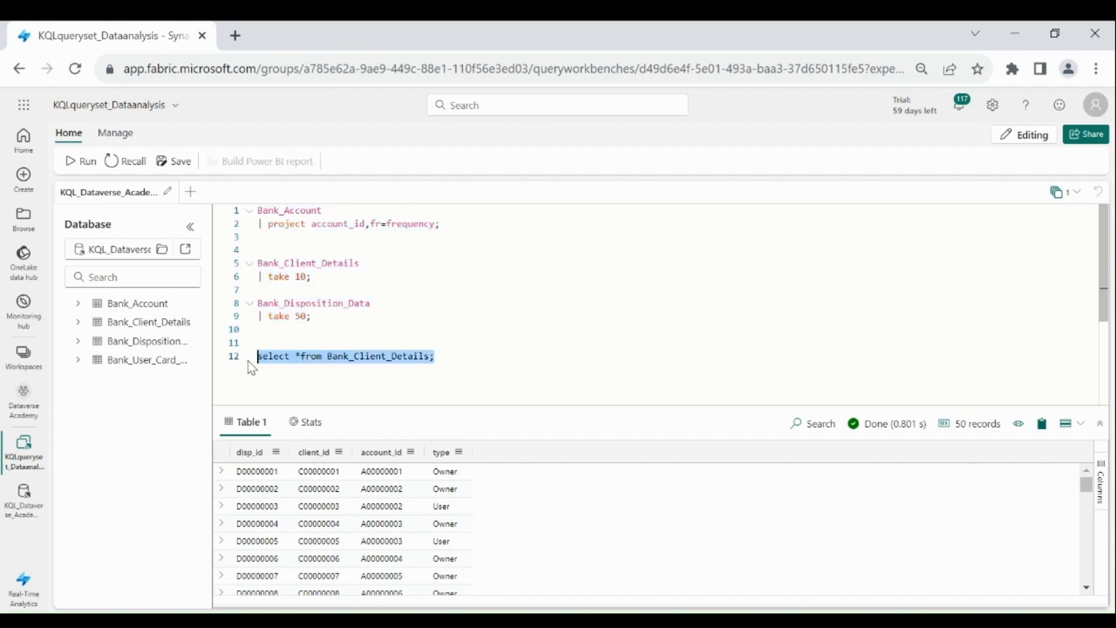
click(411, 316)
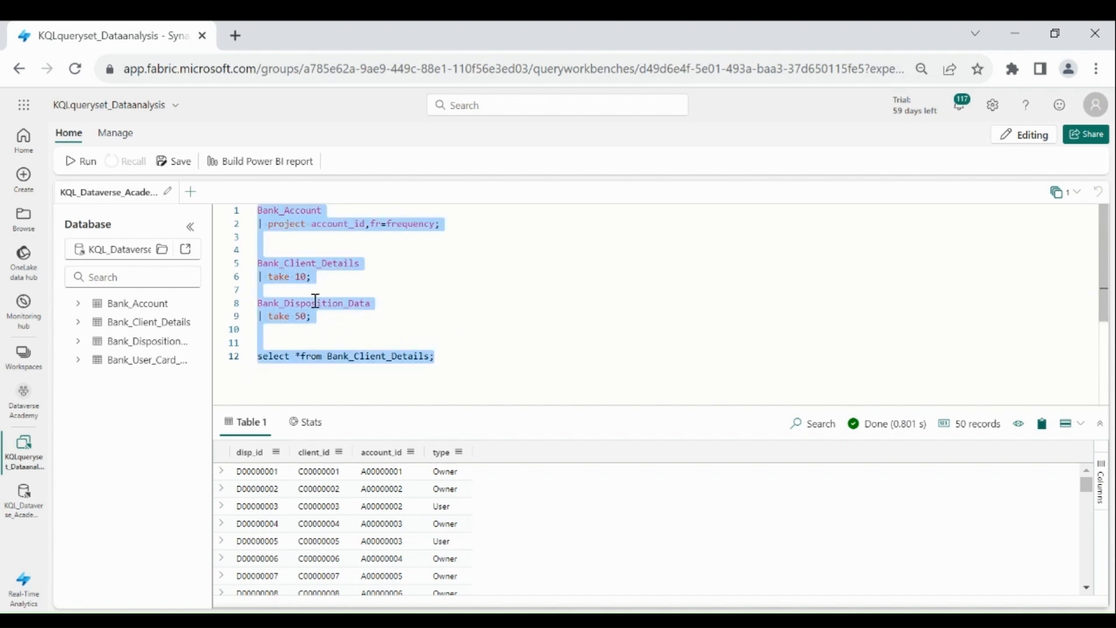
click(80, 161)
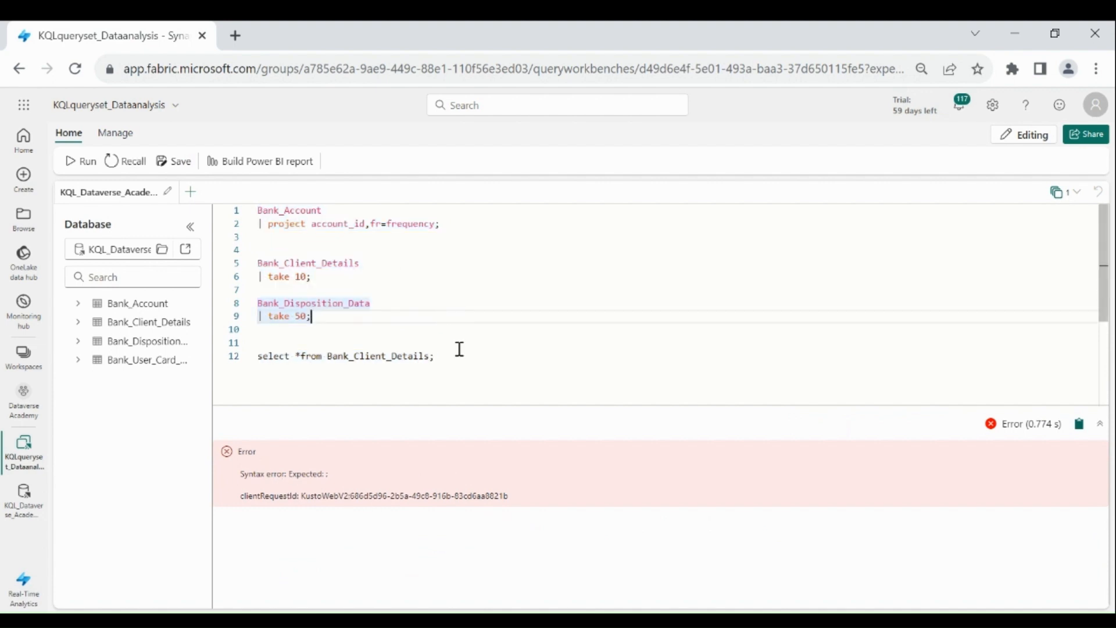
triple_click(345, 356)
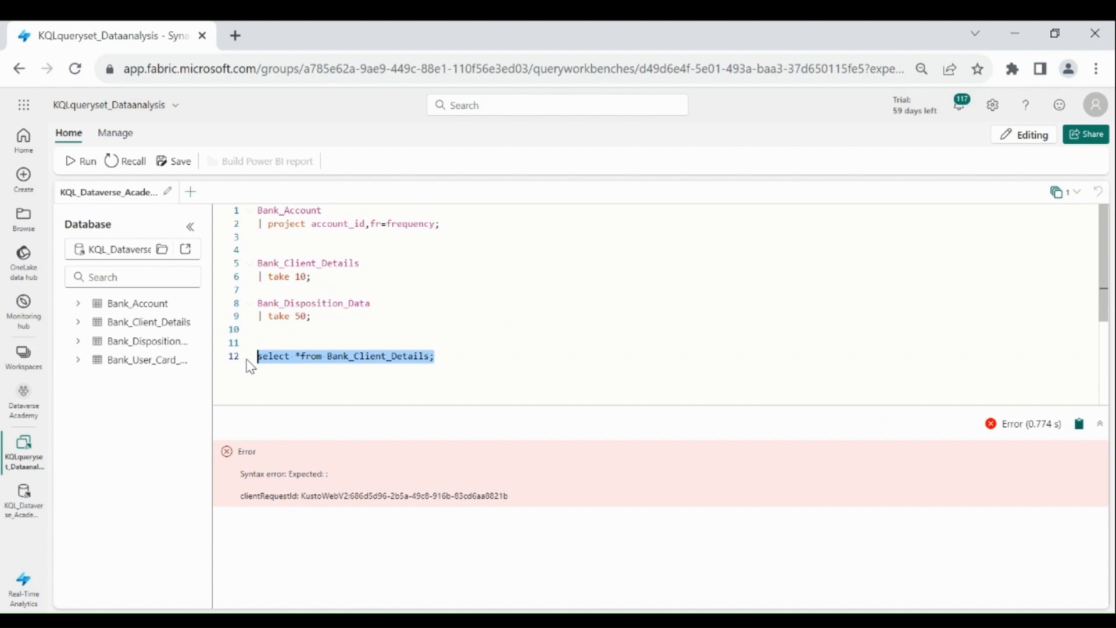
mouse_move(301, 355)
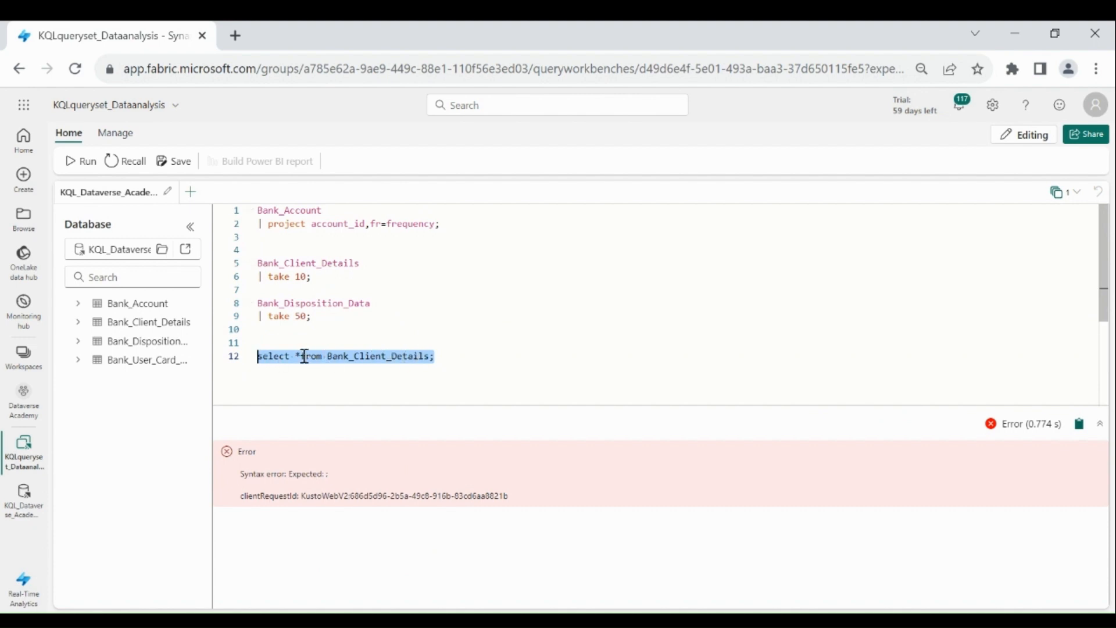
mouse_move(419, 367)
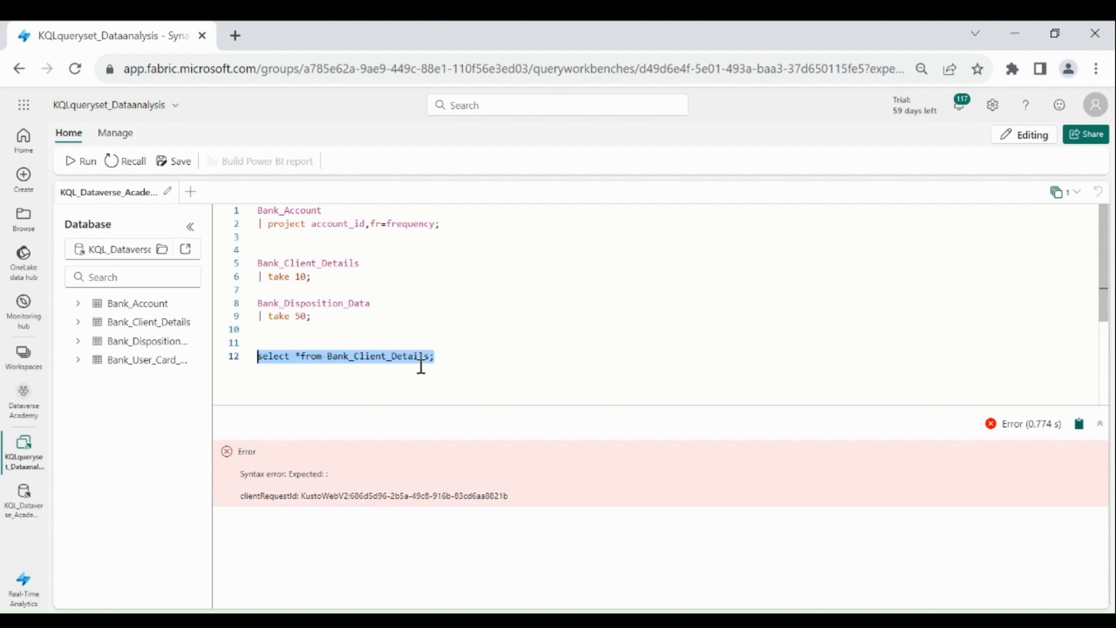
mouse_move(253, 165)
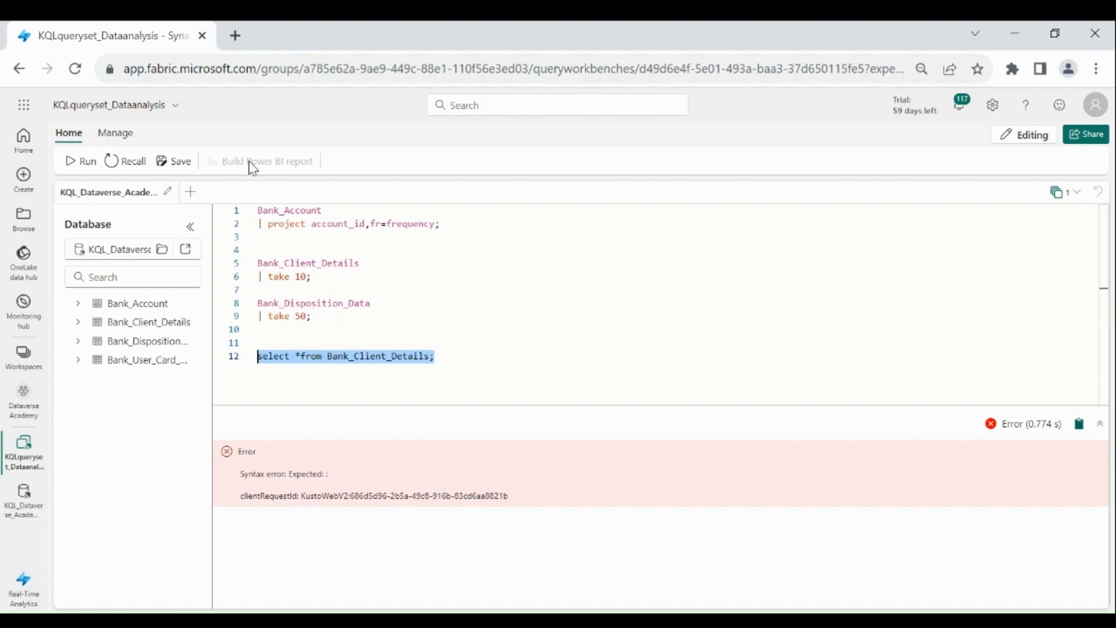
mouse_move(263, 171)
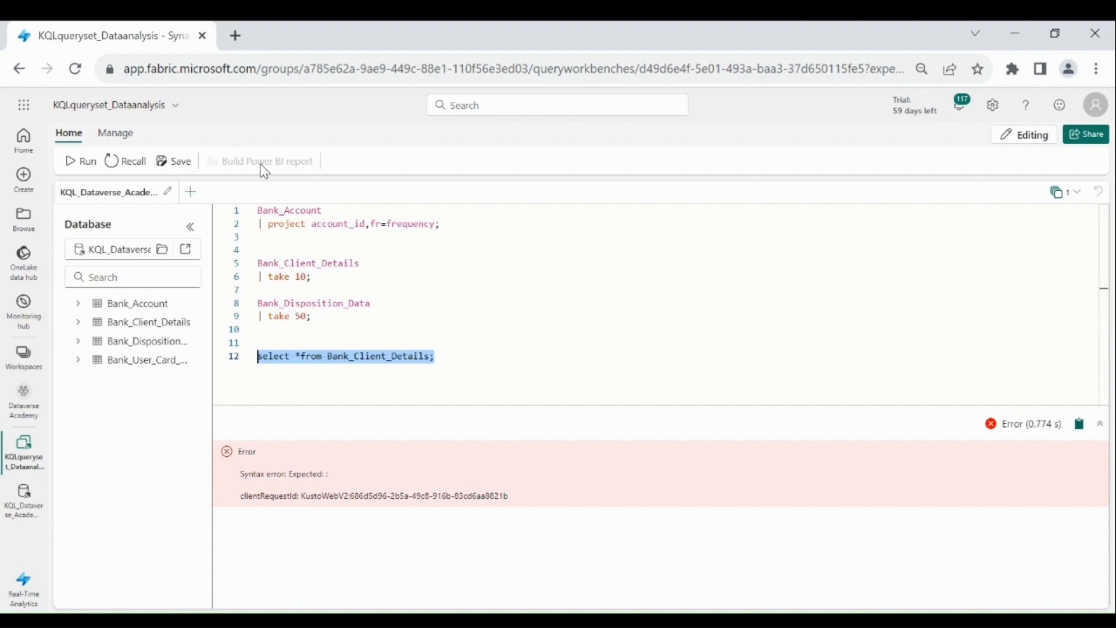
click(322, 315)
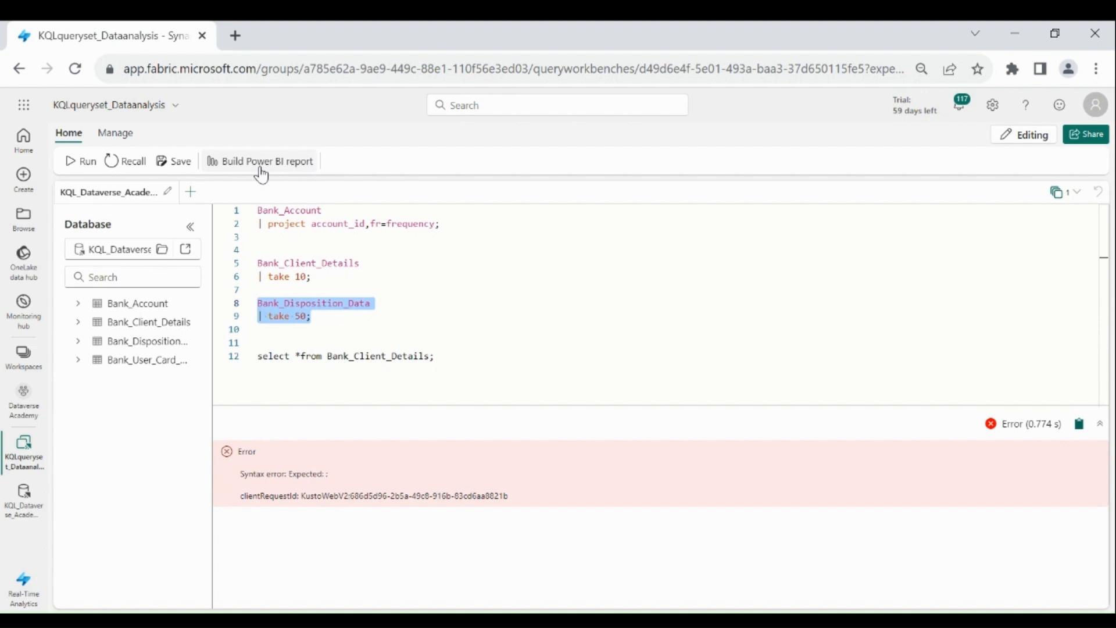
mouse_move(183, 171)
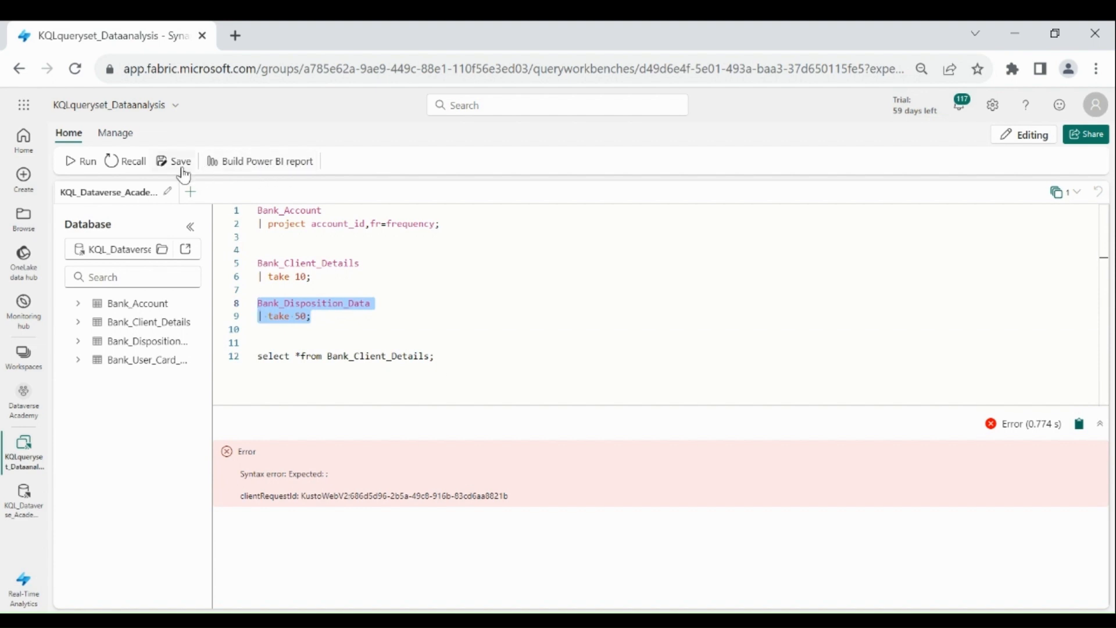
Run 'select top(10) * from Bank_User_Card_Details' and expand that table in the Database tree
click(80, 161)
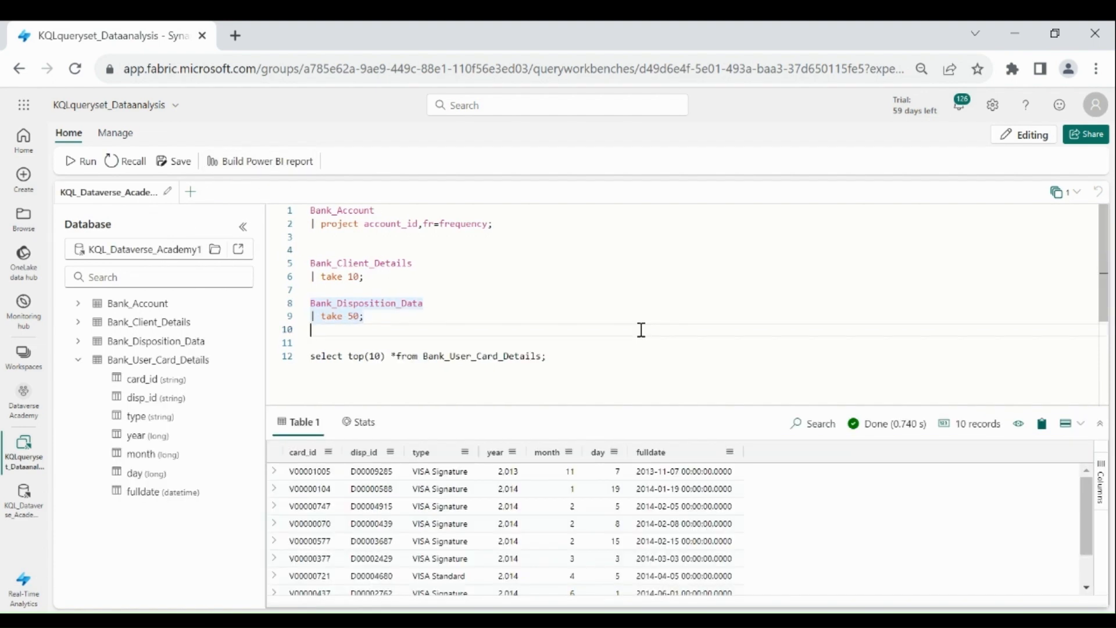
mouse_move(609, 357)
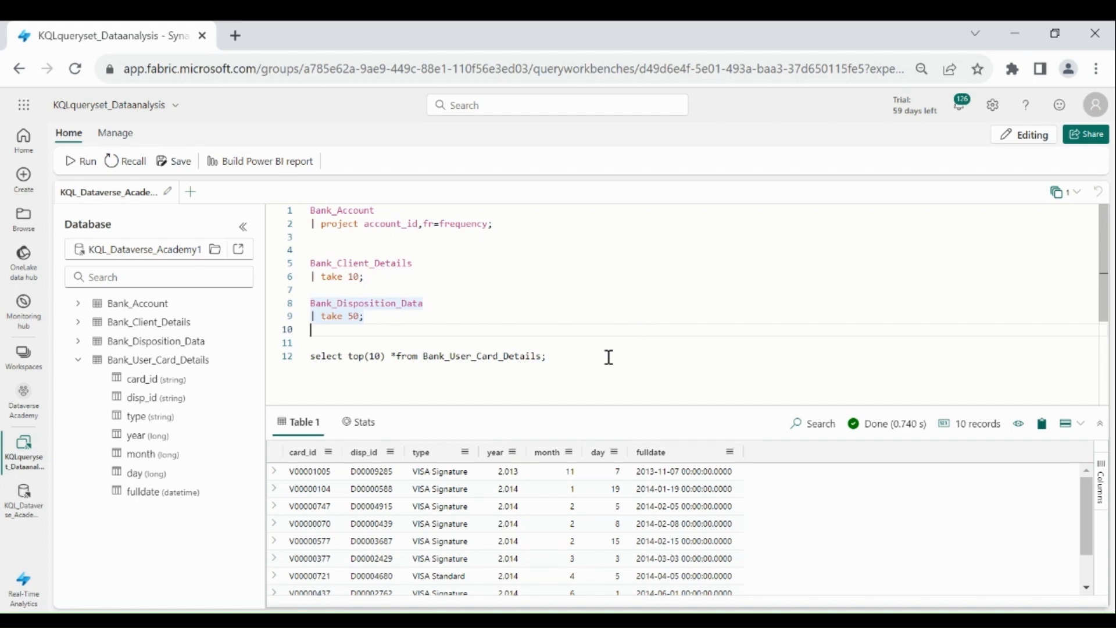
mouse_move(342, 209)
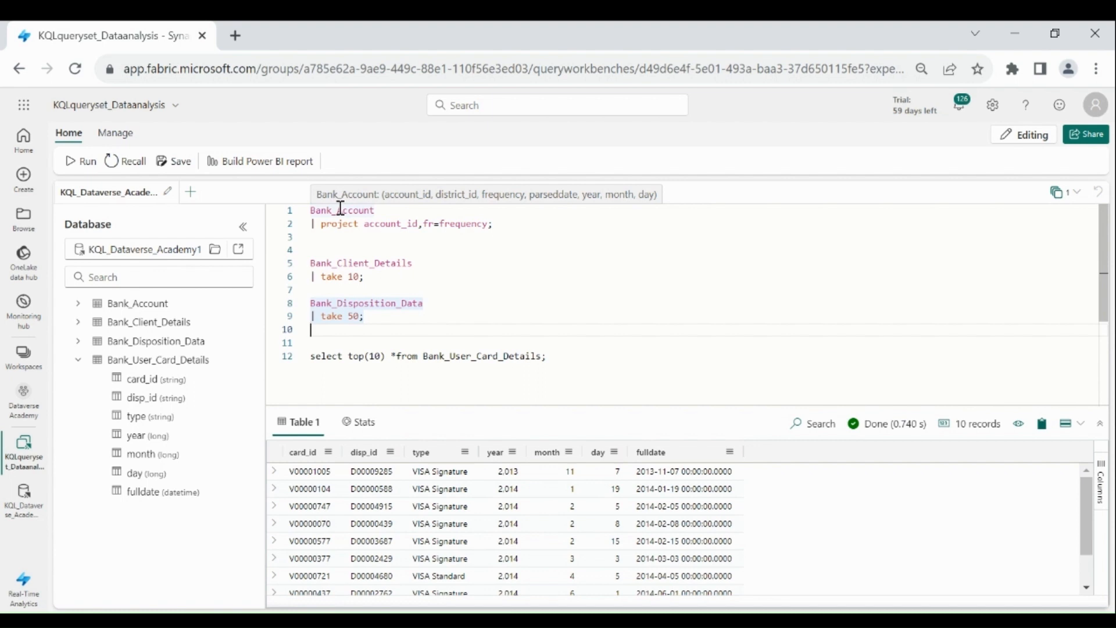
mouse_move(351, 260)
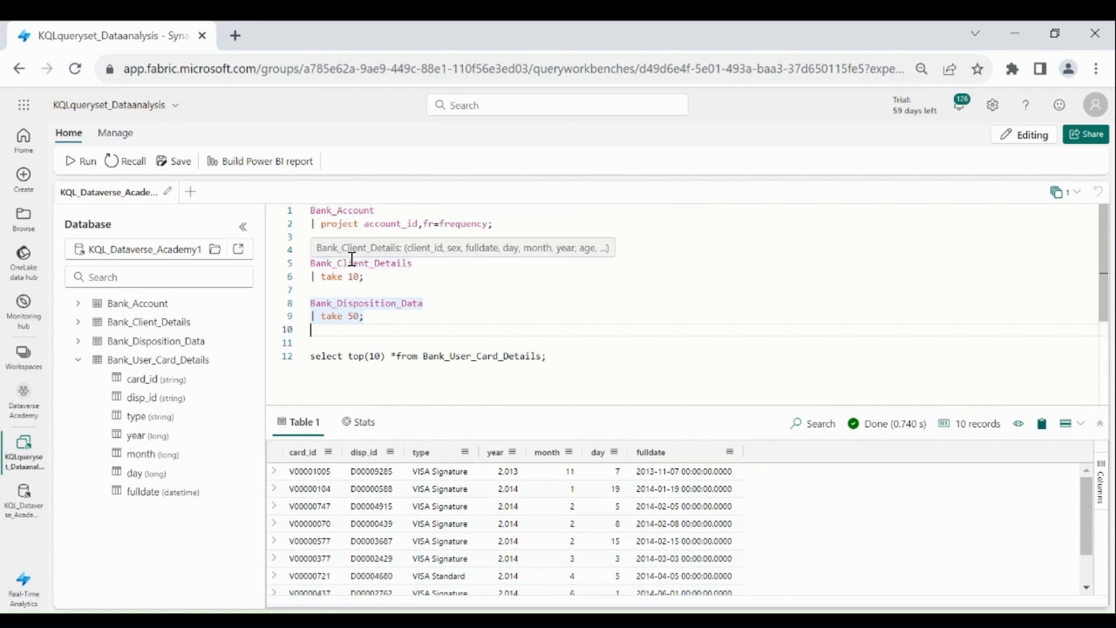
click(149, 322)
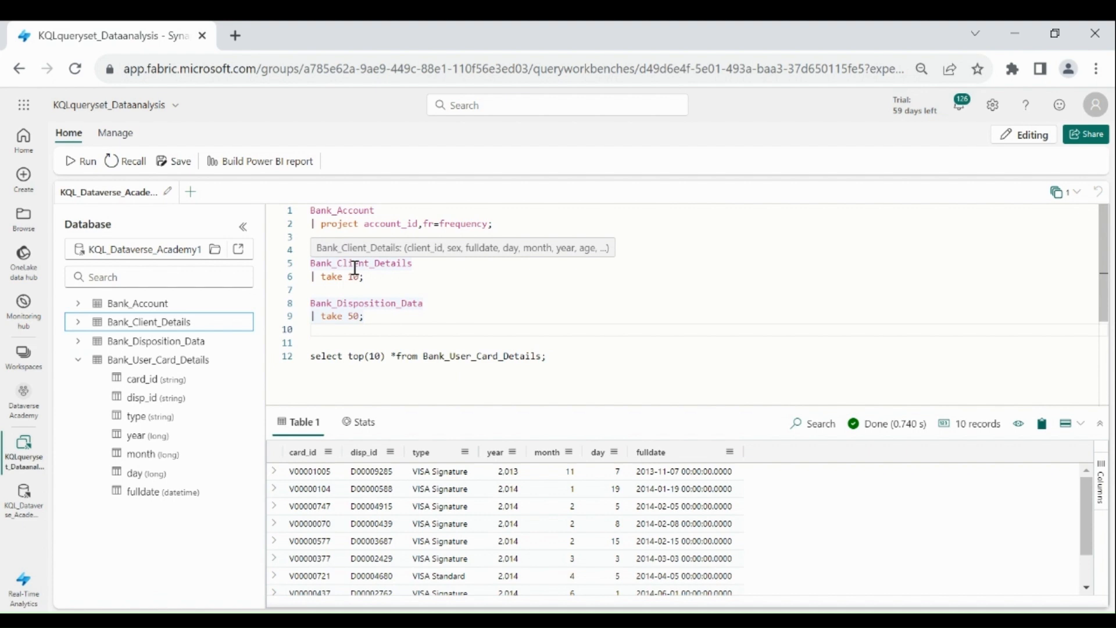
mouse_move(384, 302)
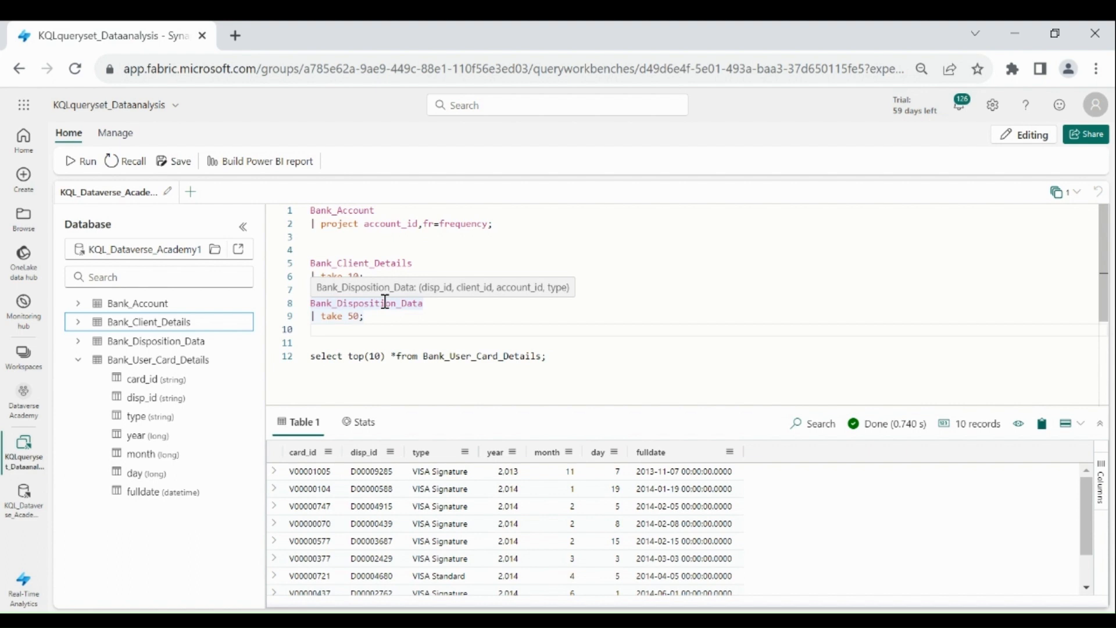
mouse_move(504, 251)
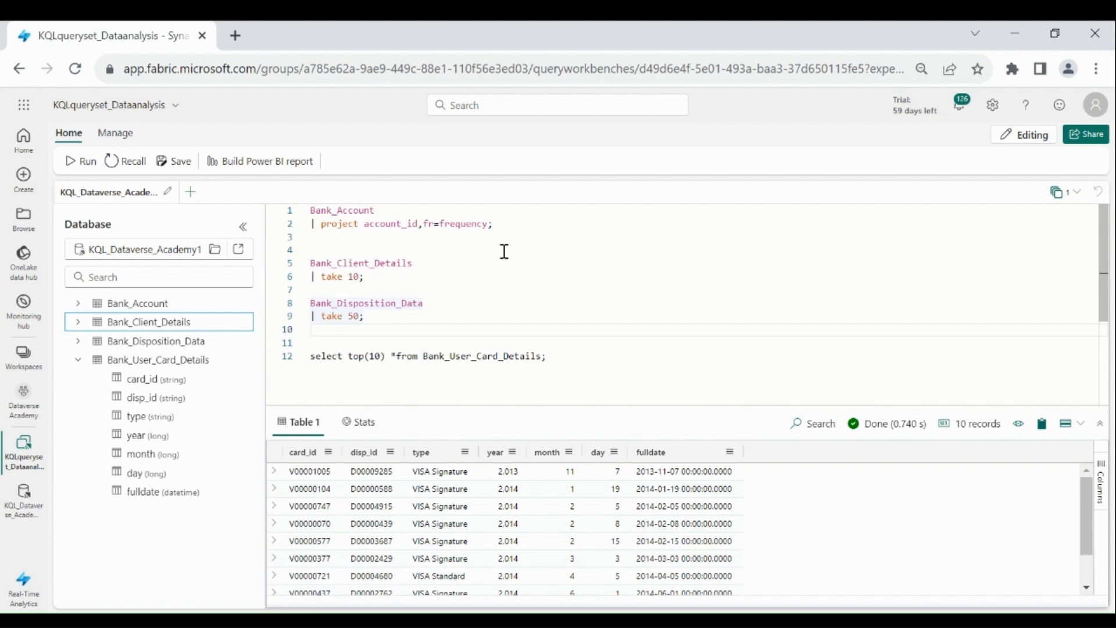
mouse_move(362, 209)
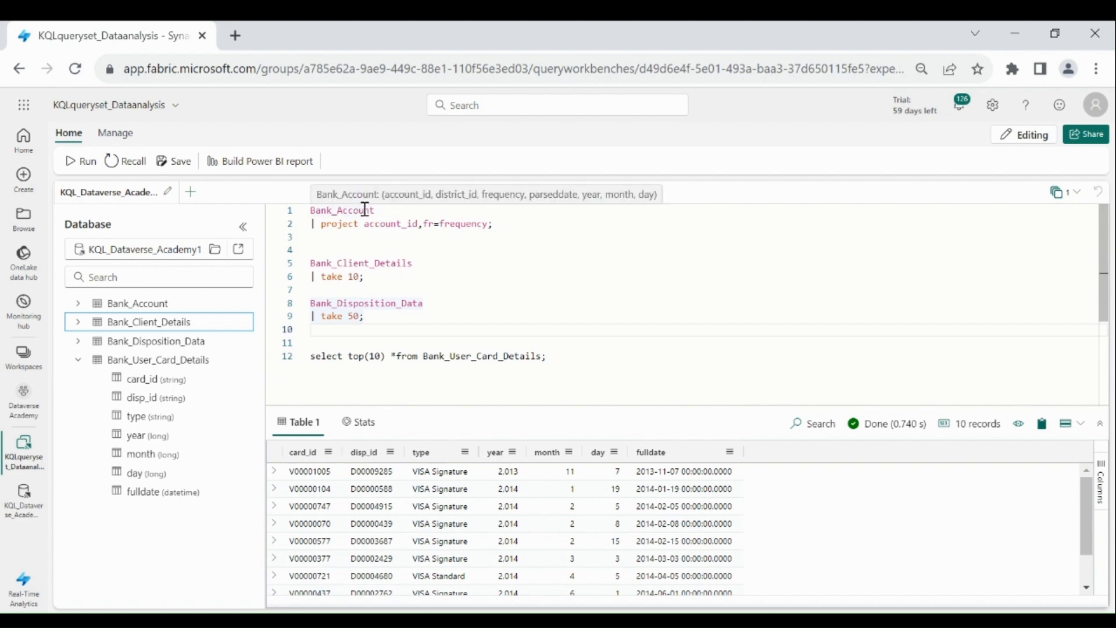
mouse_move(381, 302)
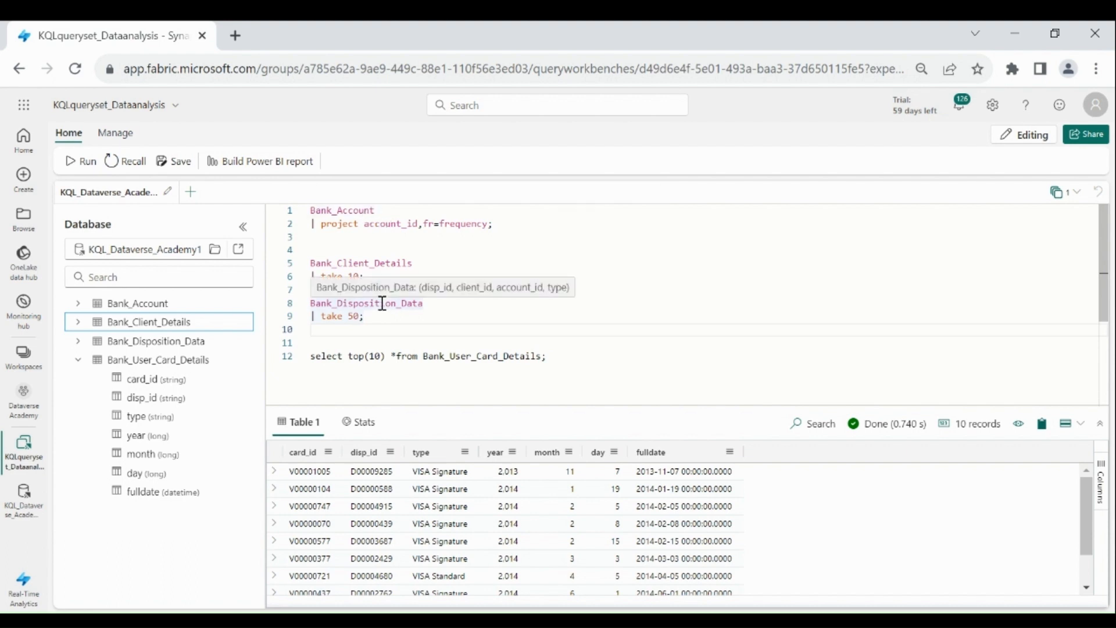
mouse_move(328, 207)
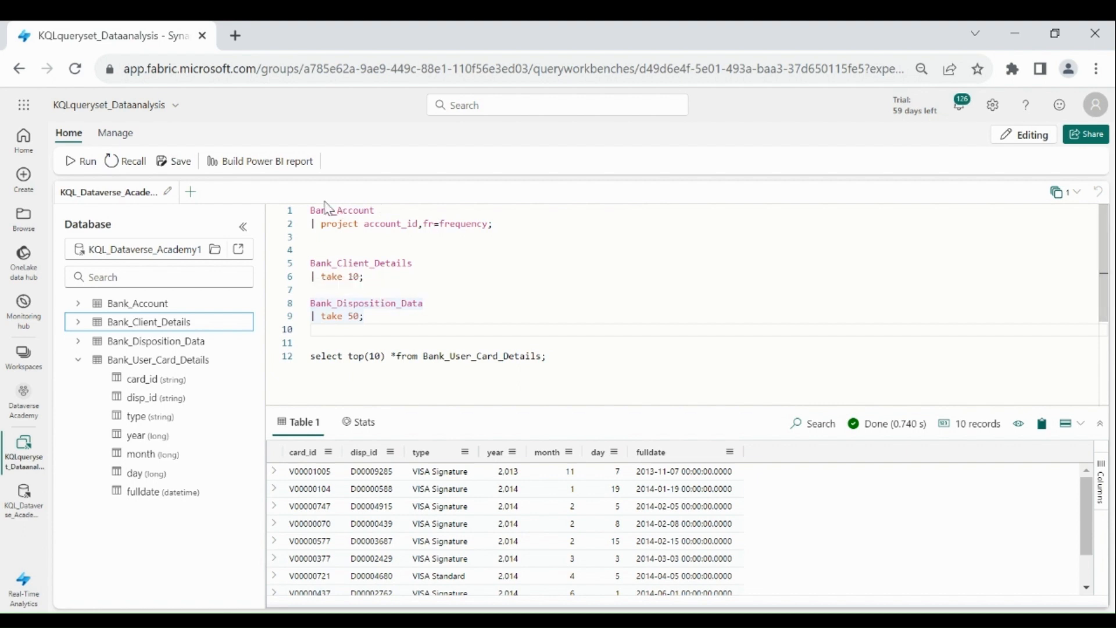
Add '| join kind=inner Bank_Disposition_Data on $left.account_id==$right.account_id' under Bank_Account
text(join kind=)
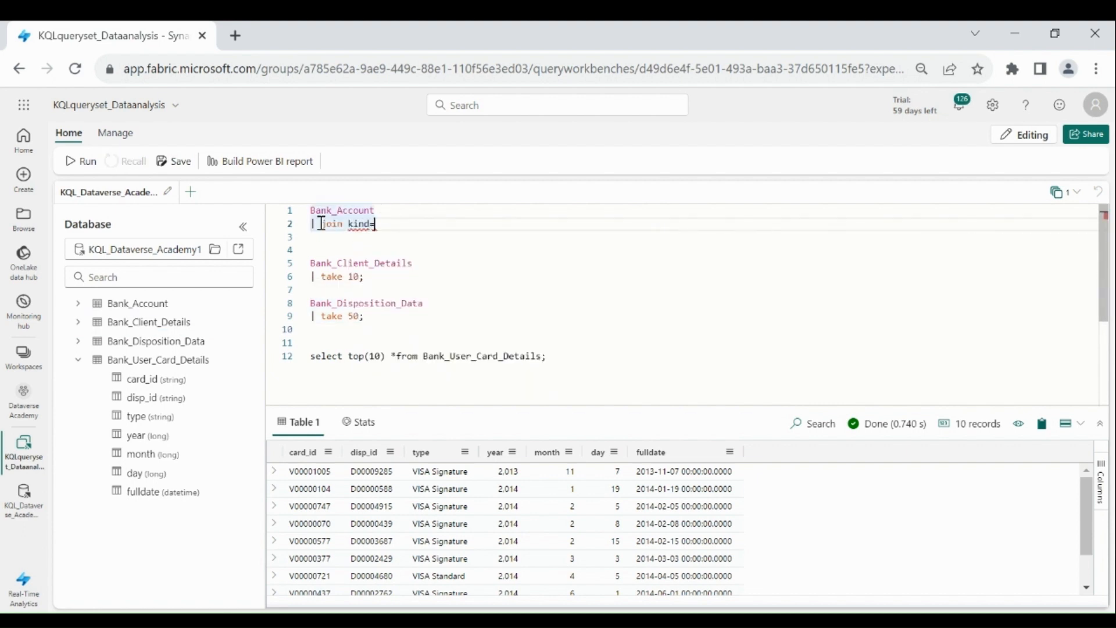
key(Backspace)
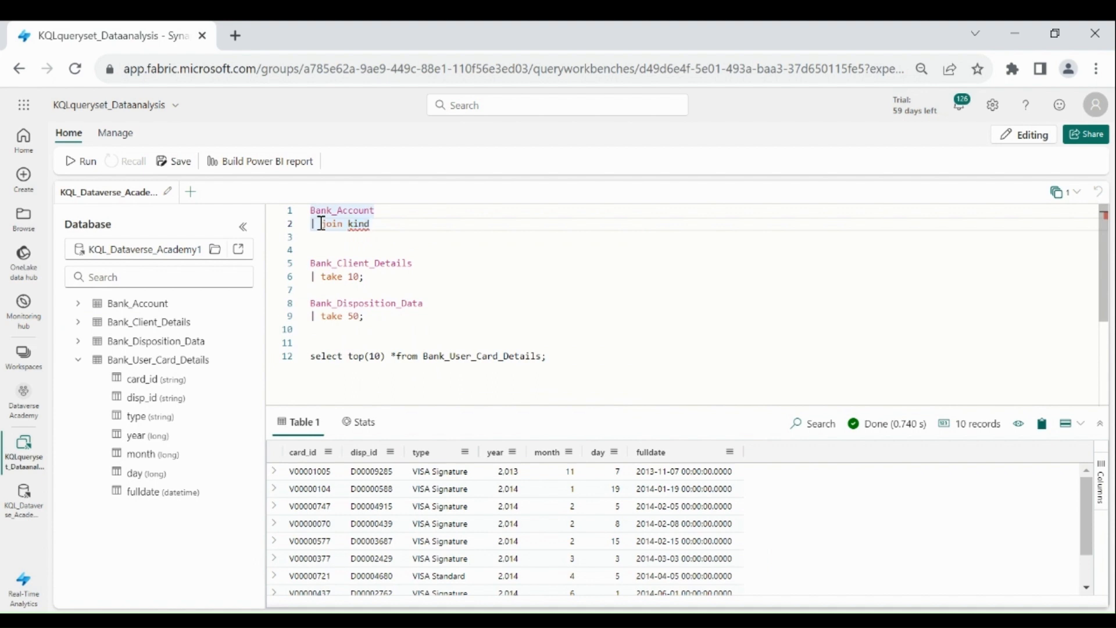
text(ki)
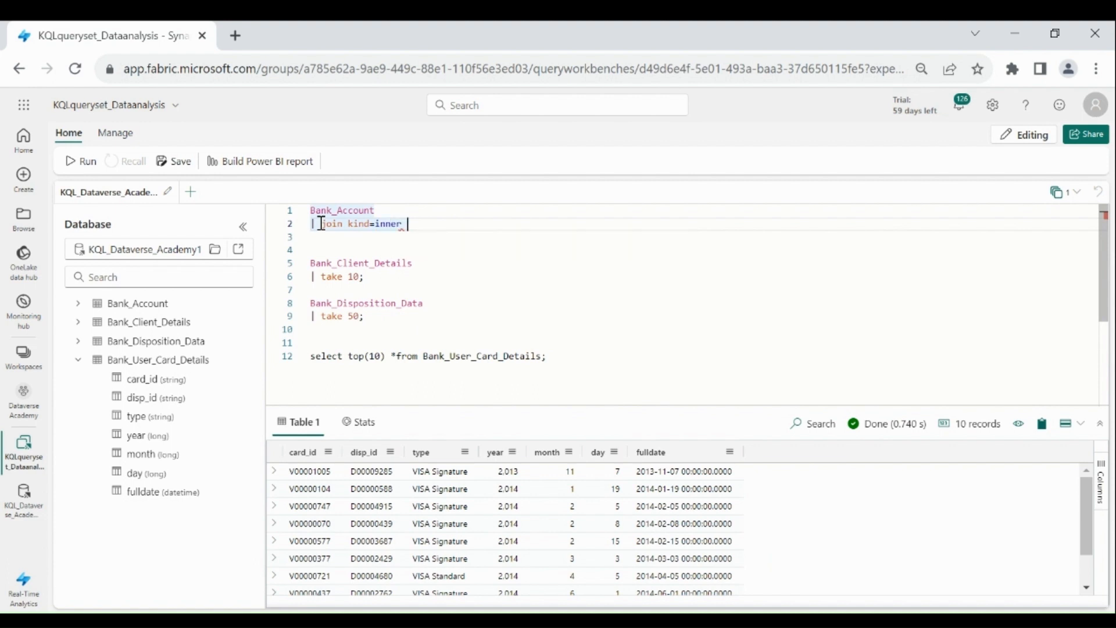
text(Ban)
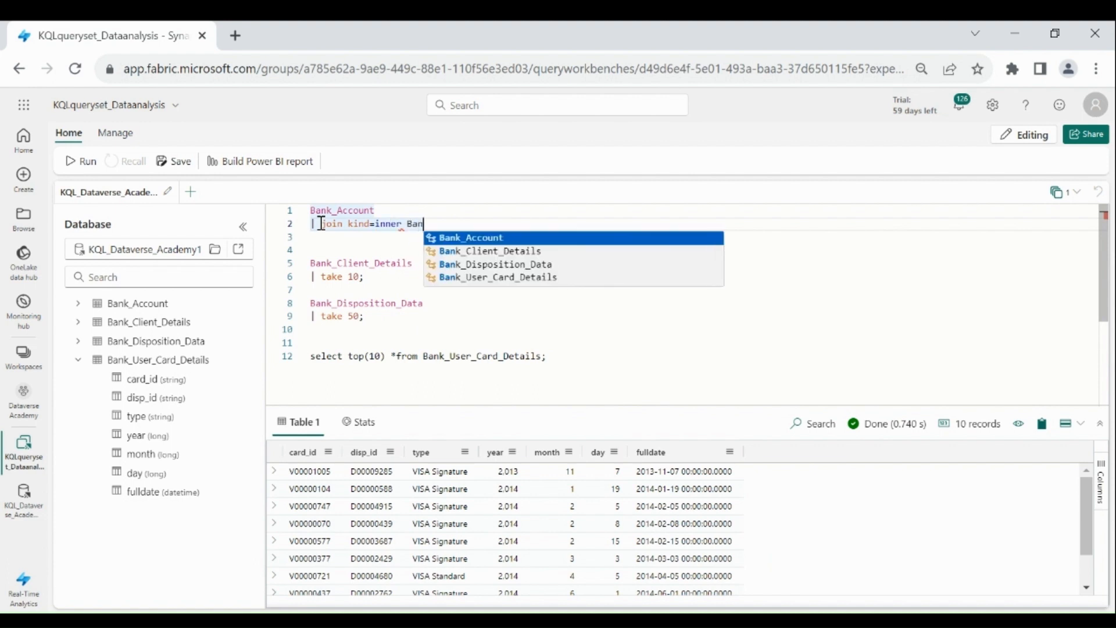
click(496, 264)
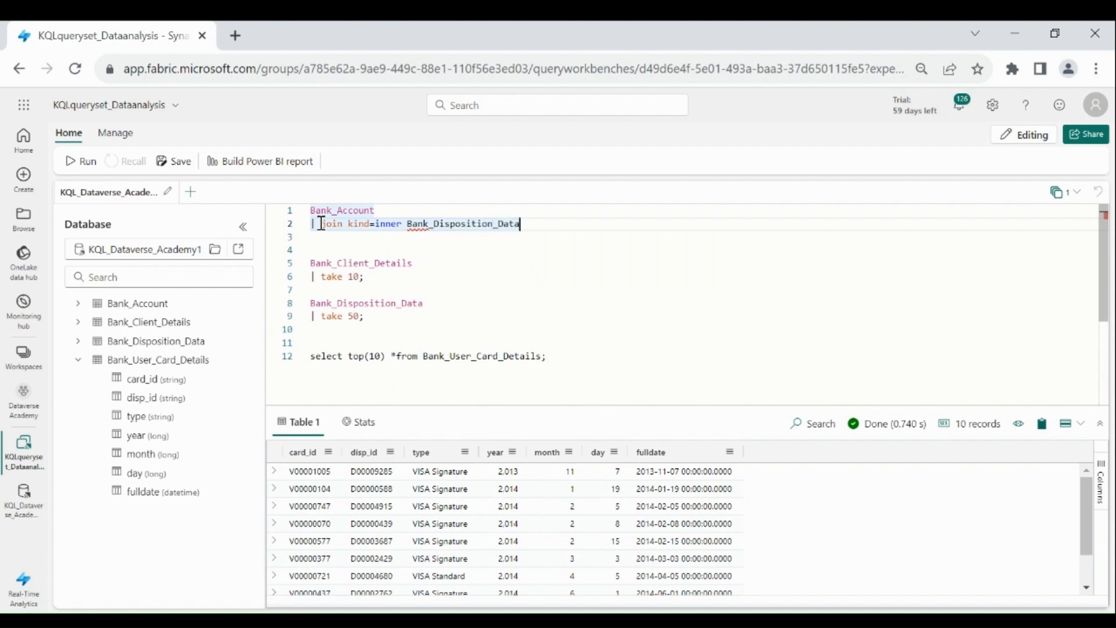
text(on $left.)
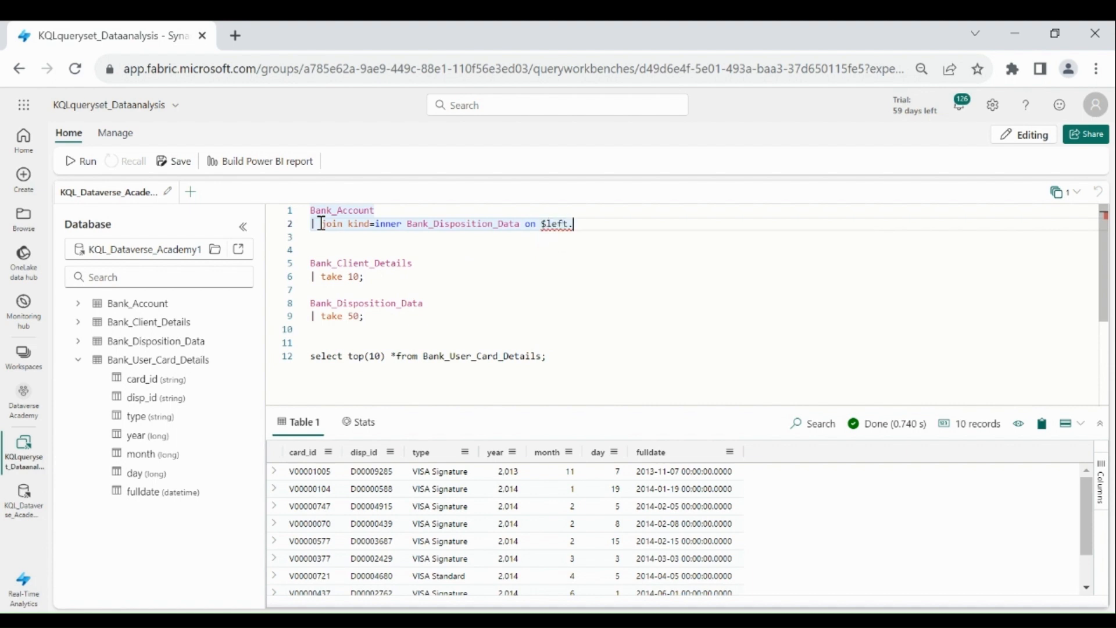
text(account_id=)
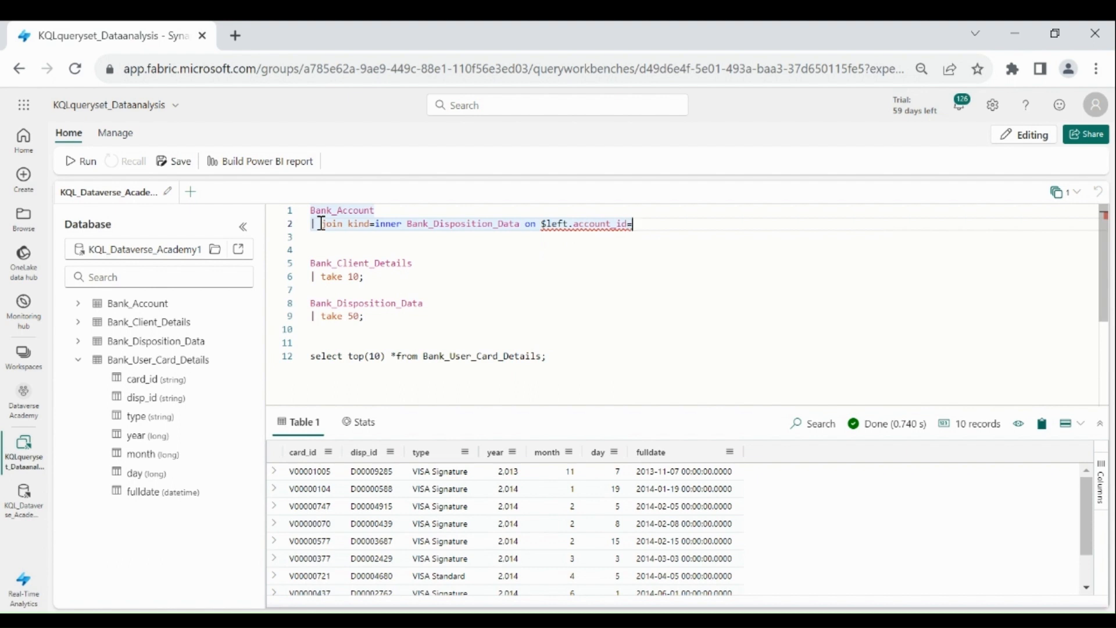
text($right)
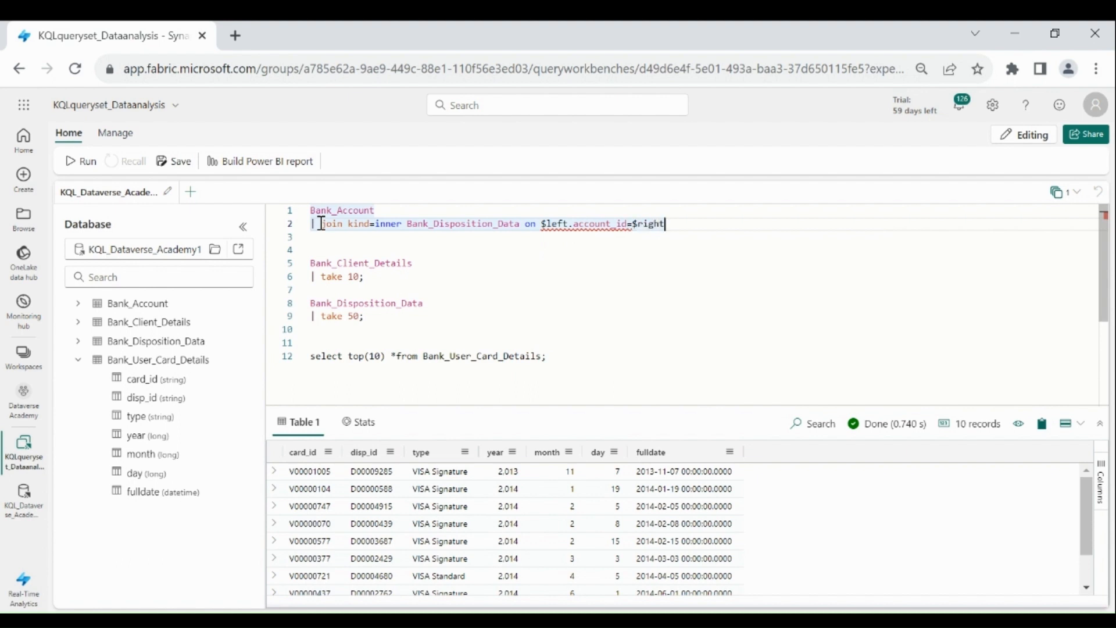
text(.account_id)
click(702, 237)
text(|)
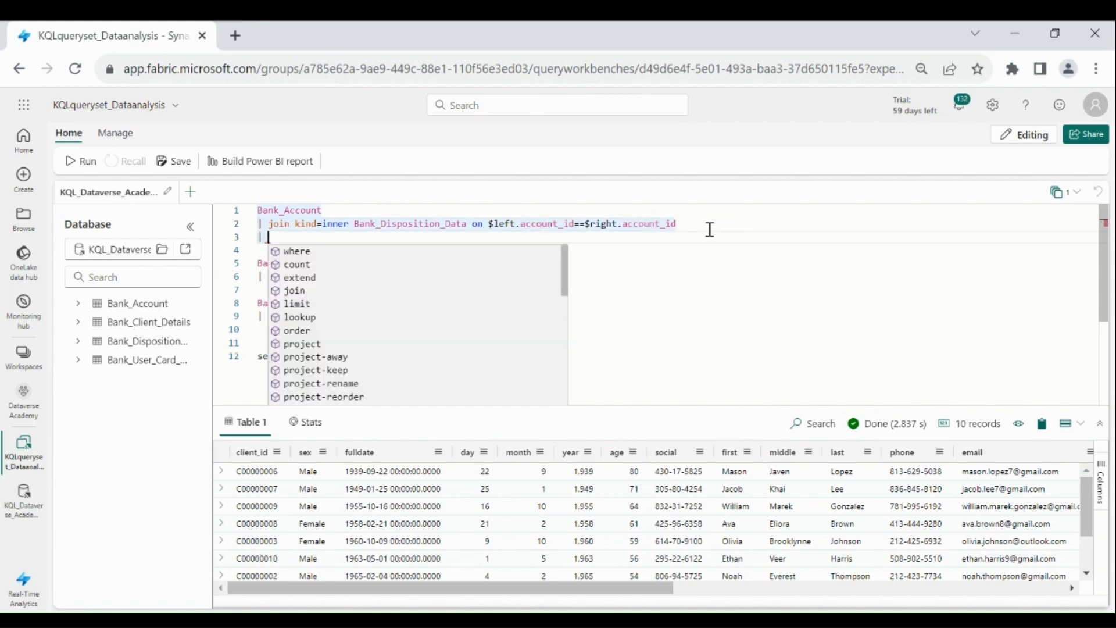
Add an inner join to Bank_Client_Details on $left.client_id==$right.client_id
text(join kind)
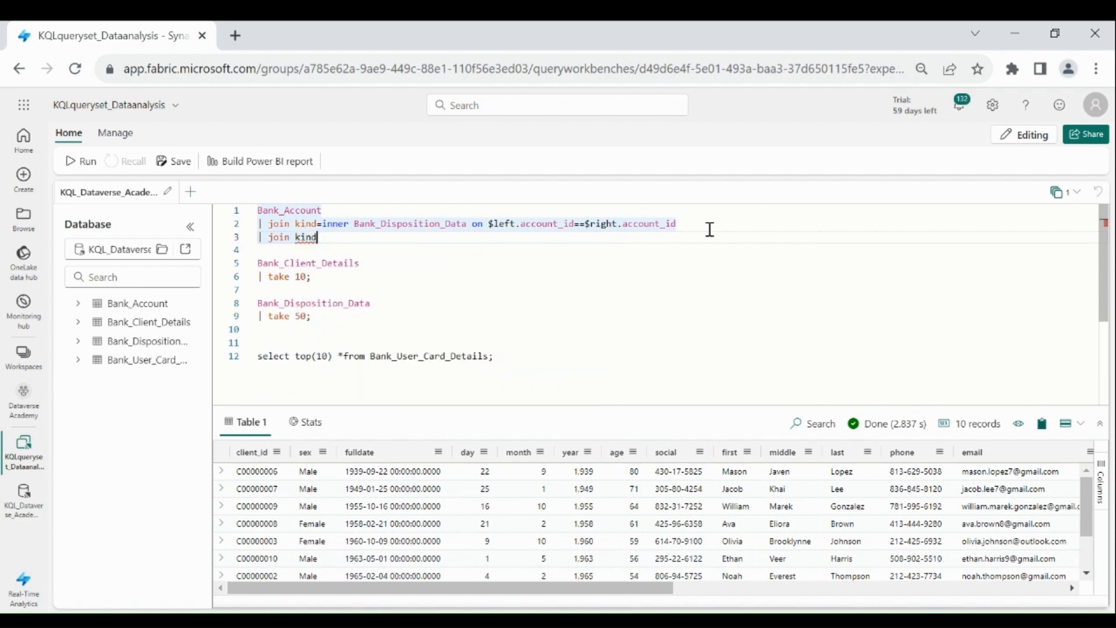
text(=inner)
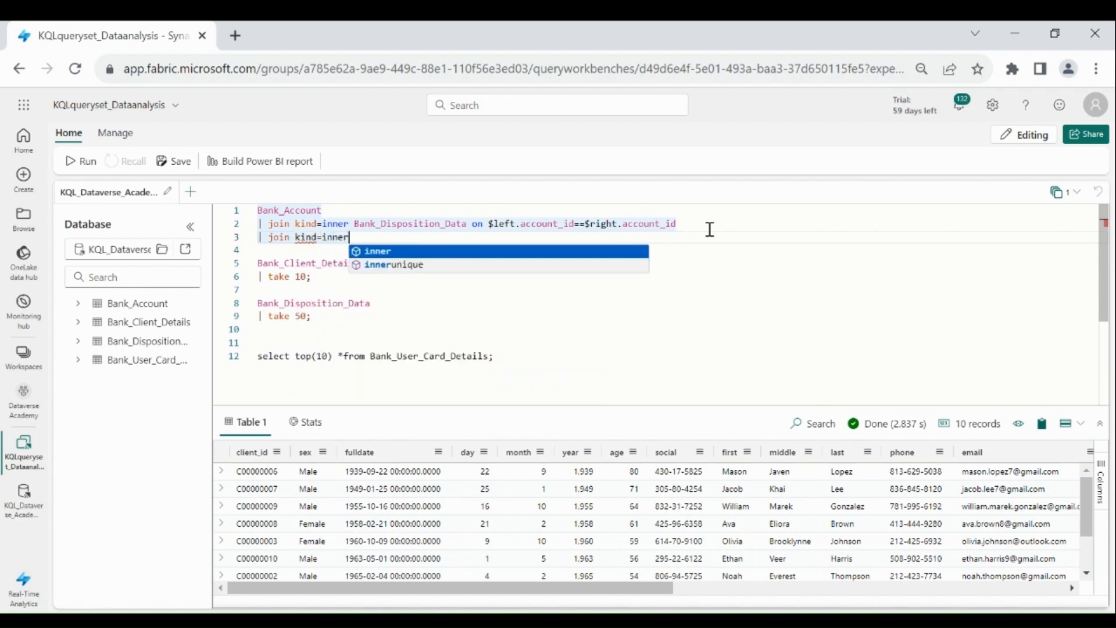
text(Ba)
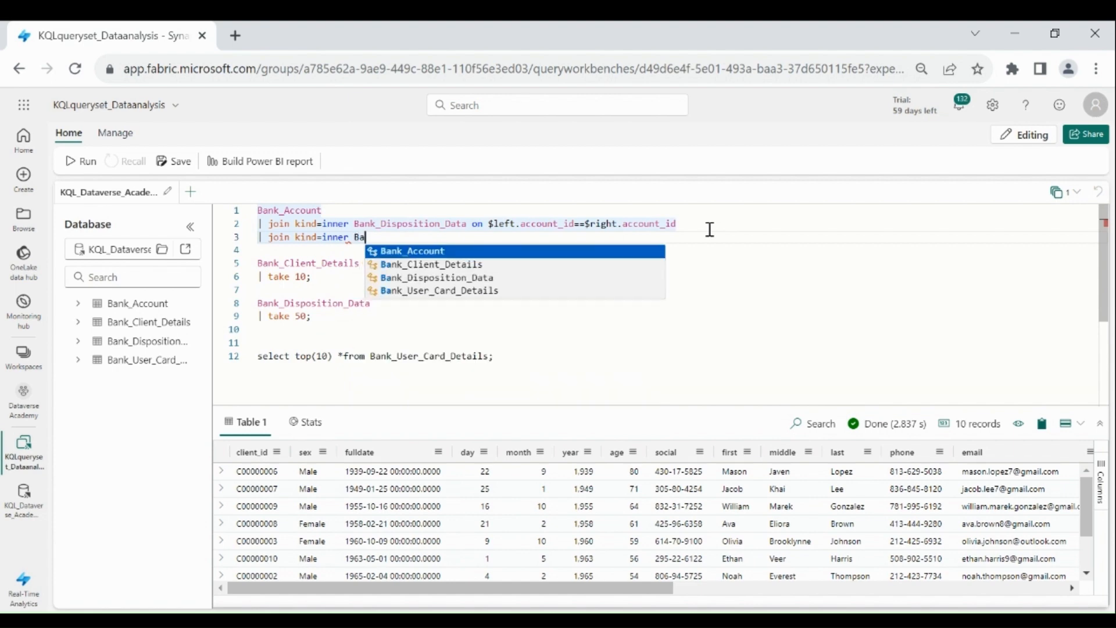
click(431, 263)
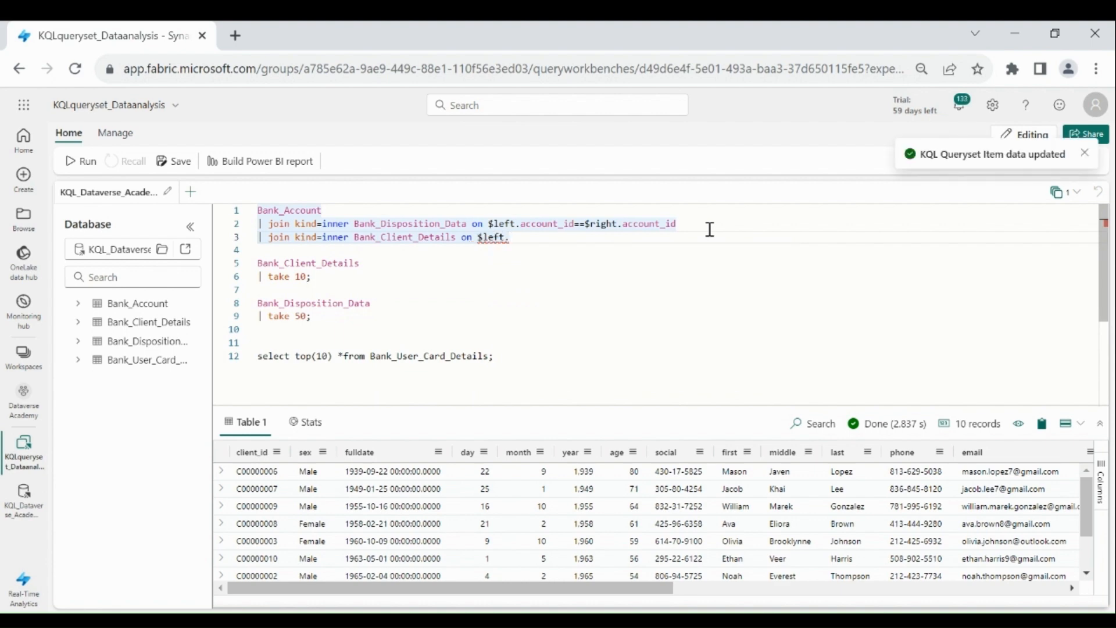
text(client_id)
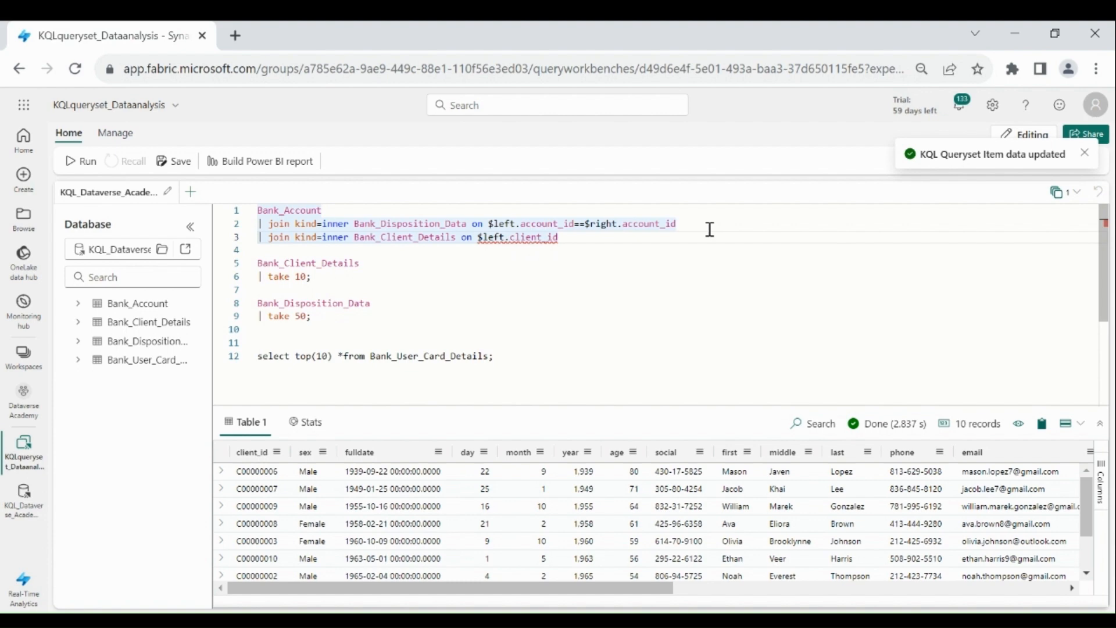
text(=$r)
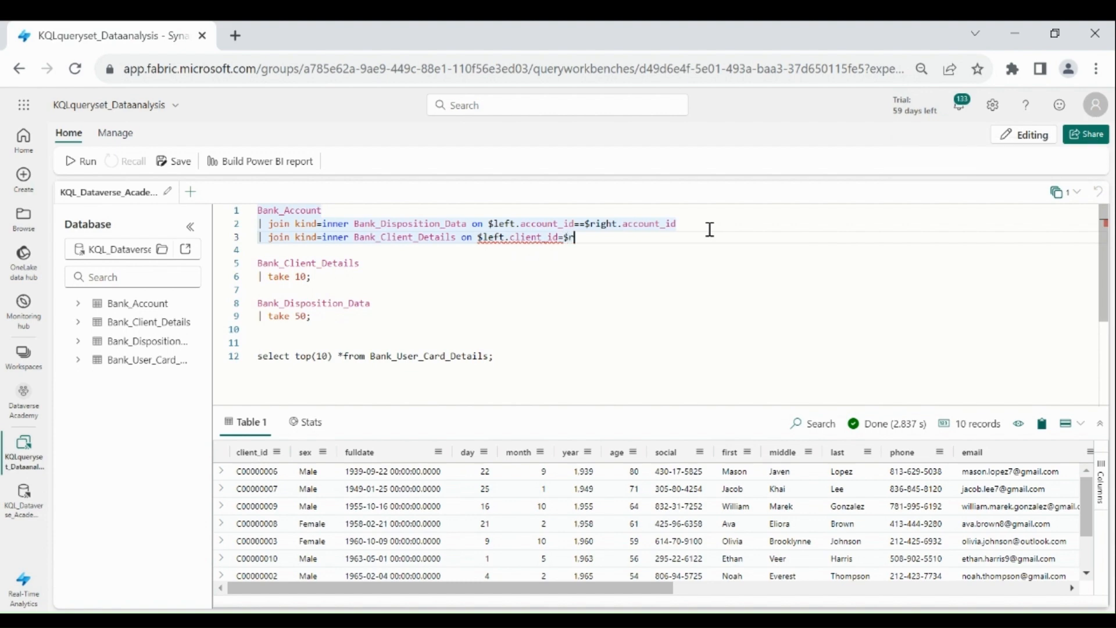
text(ight.)
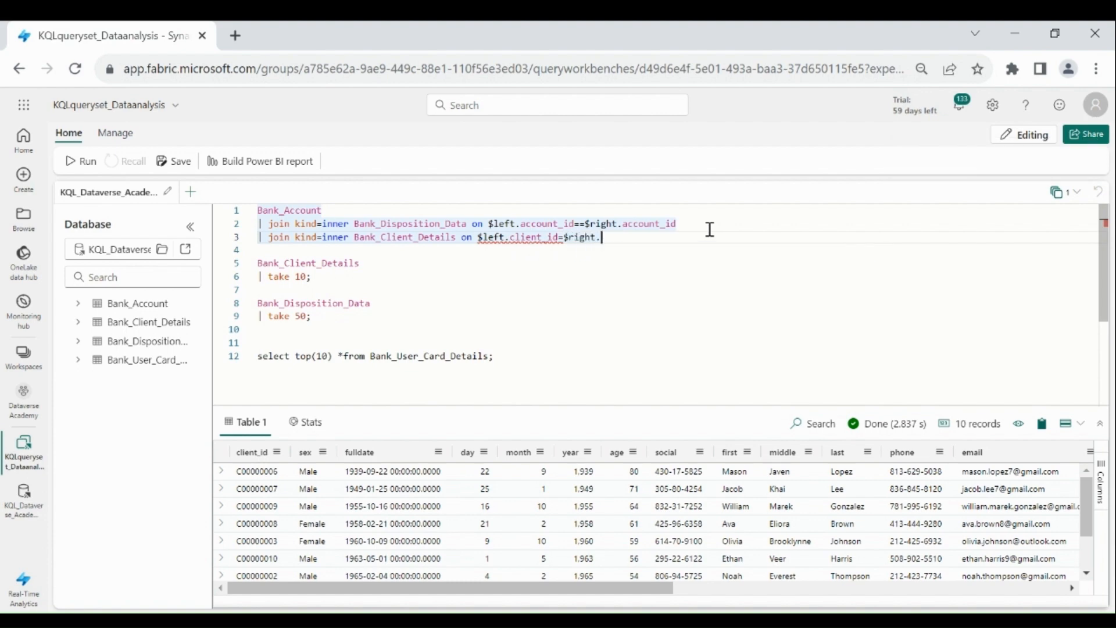
text(client_id)
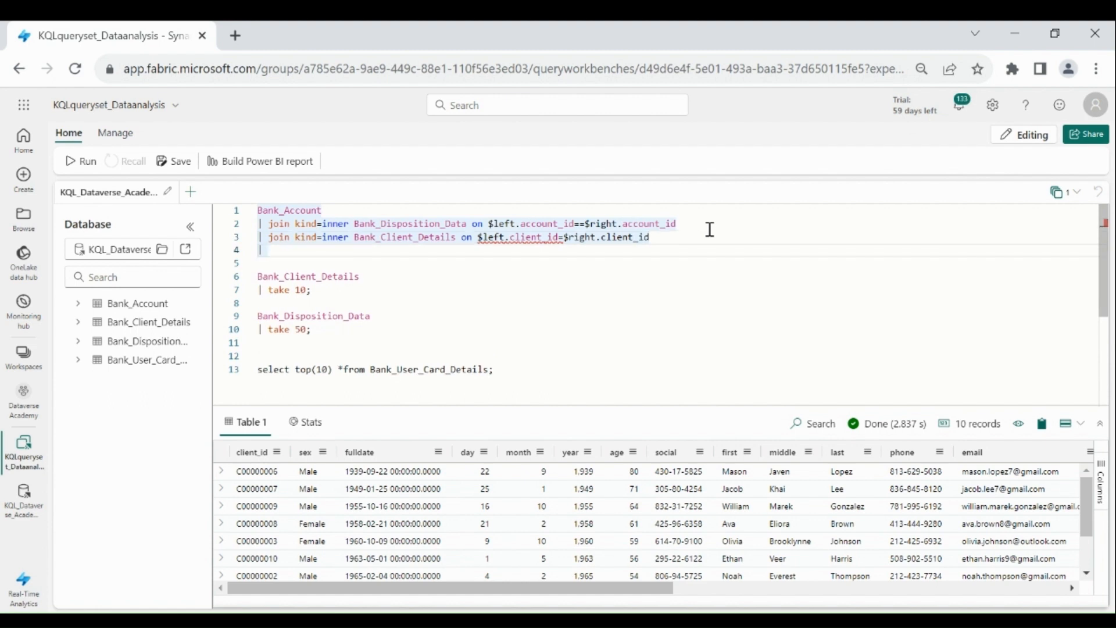
Add an inner join to Bank_User_Card_Details on $left.disp_id==$right.disp_id
text(join kind=inner)
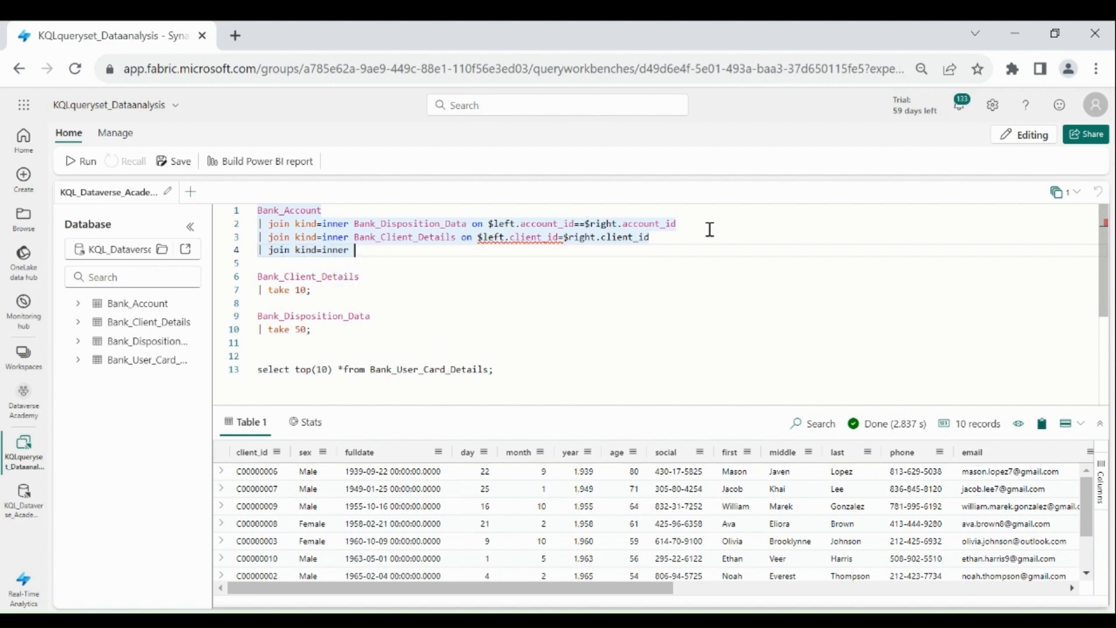
text(Bank_User_Card_Details on)
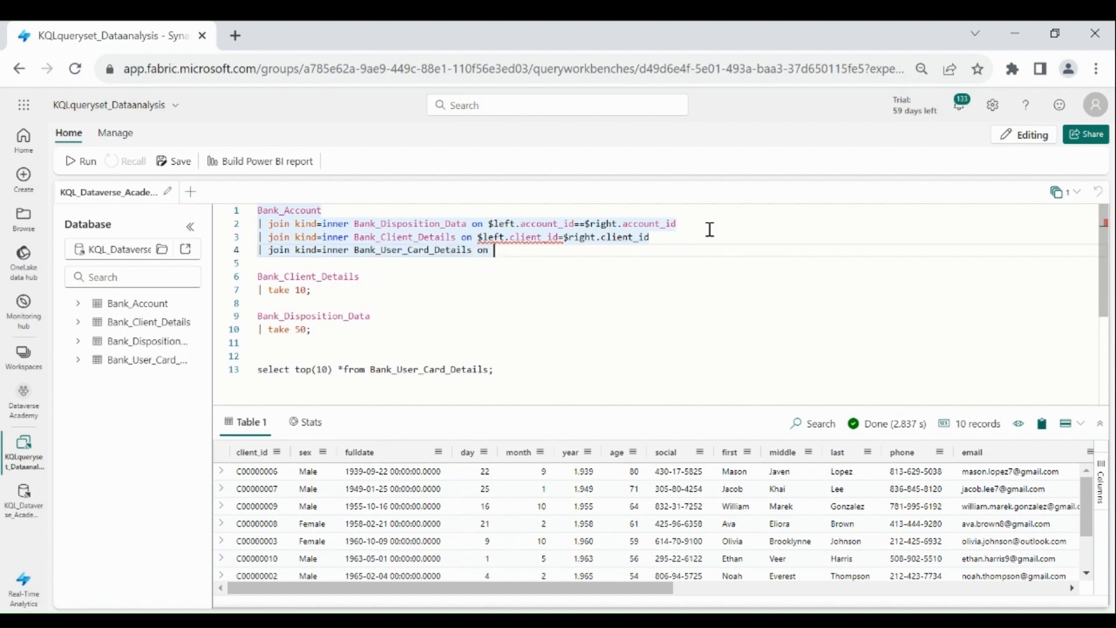
text($left.)
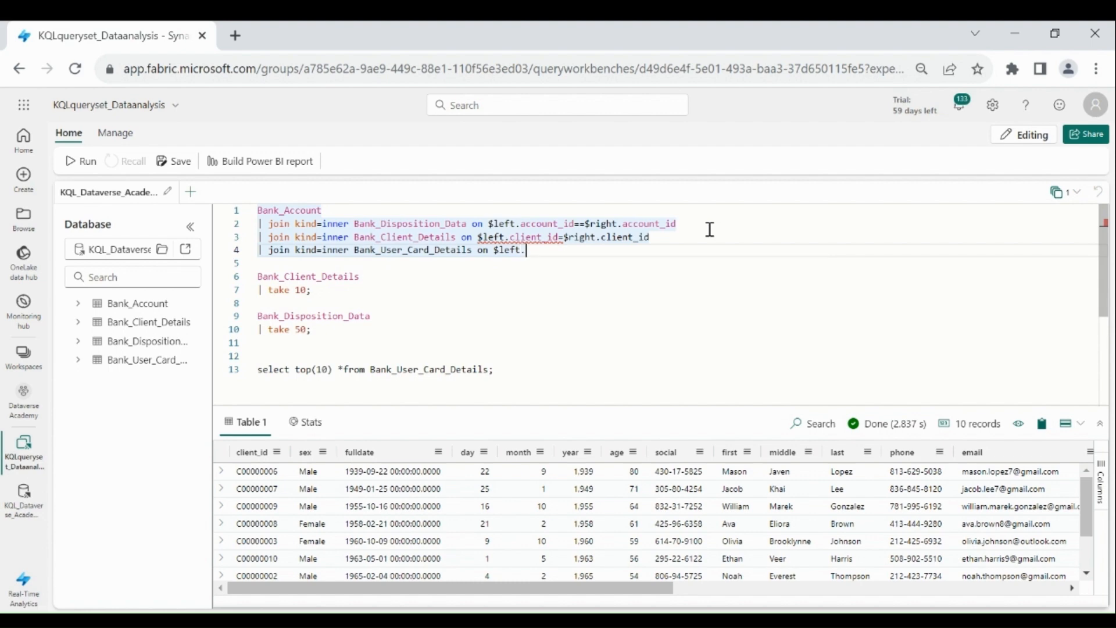
text(disp_id==$right.disp_id)
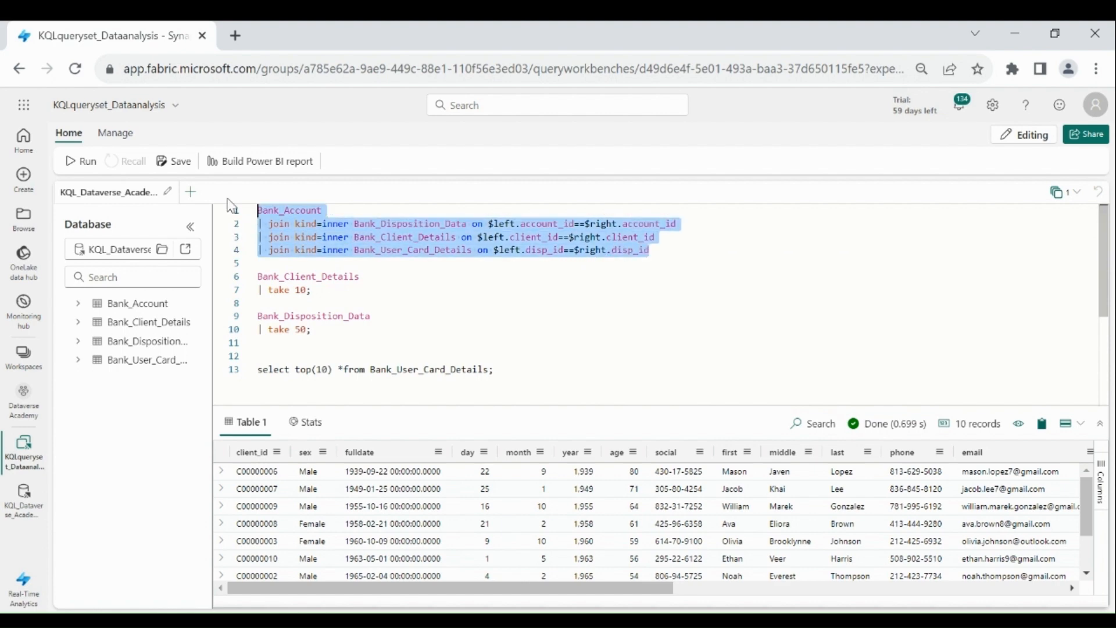
Run the joined Bank_Account query, getting 892 records, and start a new line below the joins
click(80, 161)
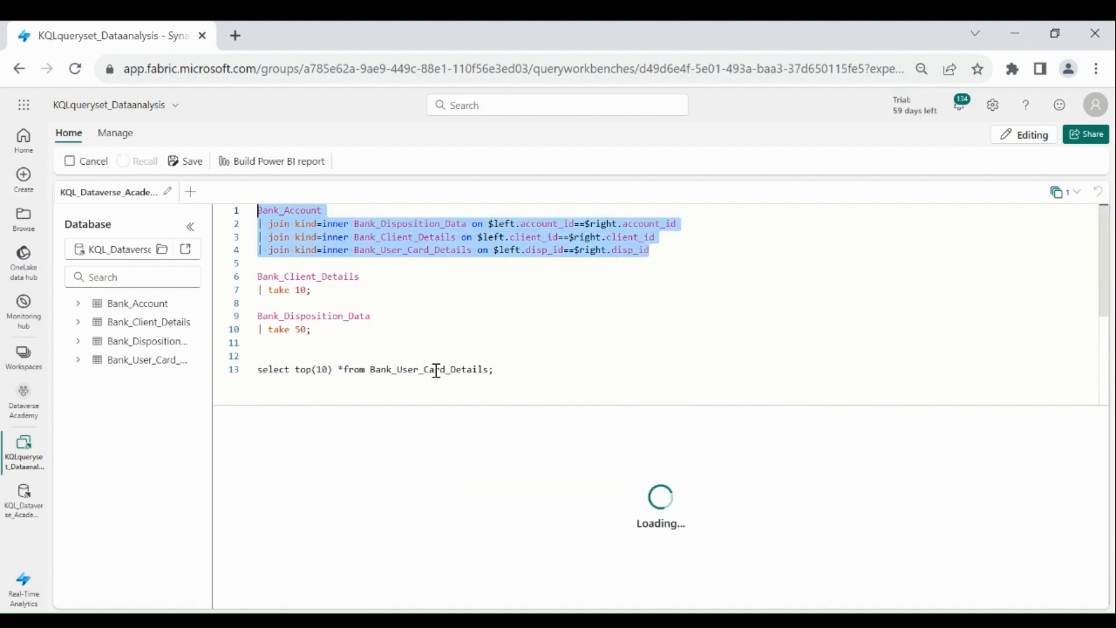
click(80, 161)
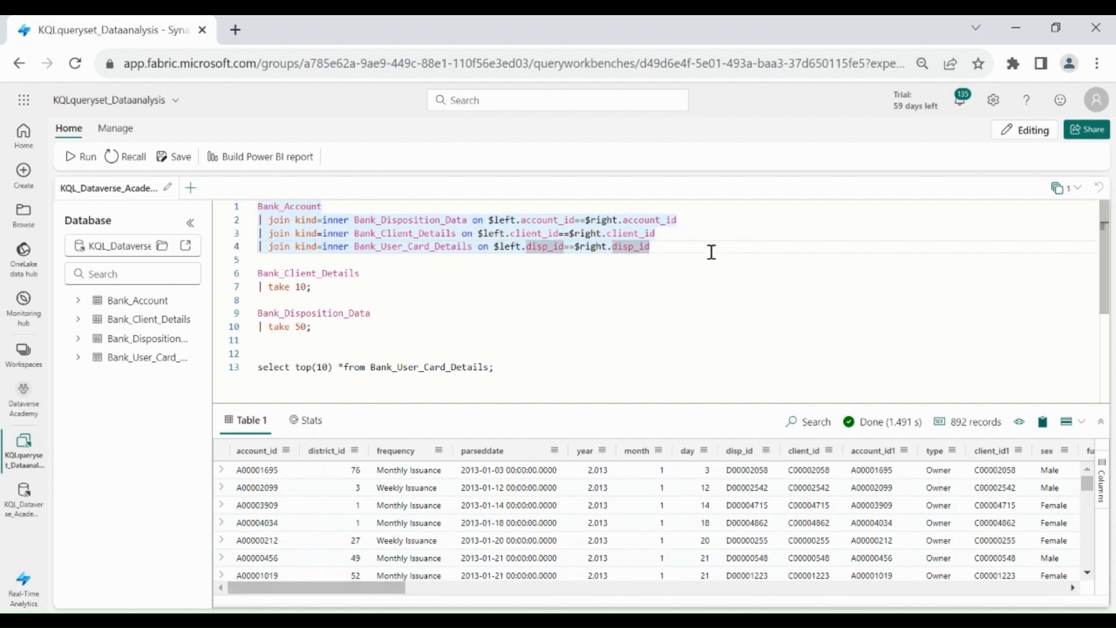
key(Enter)
text(| project)
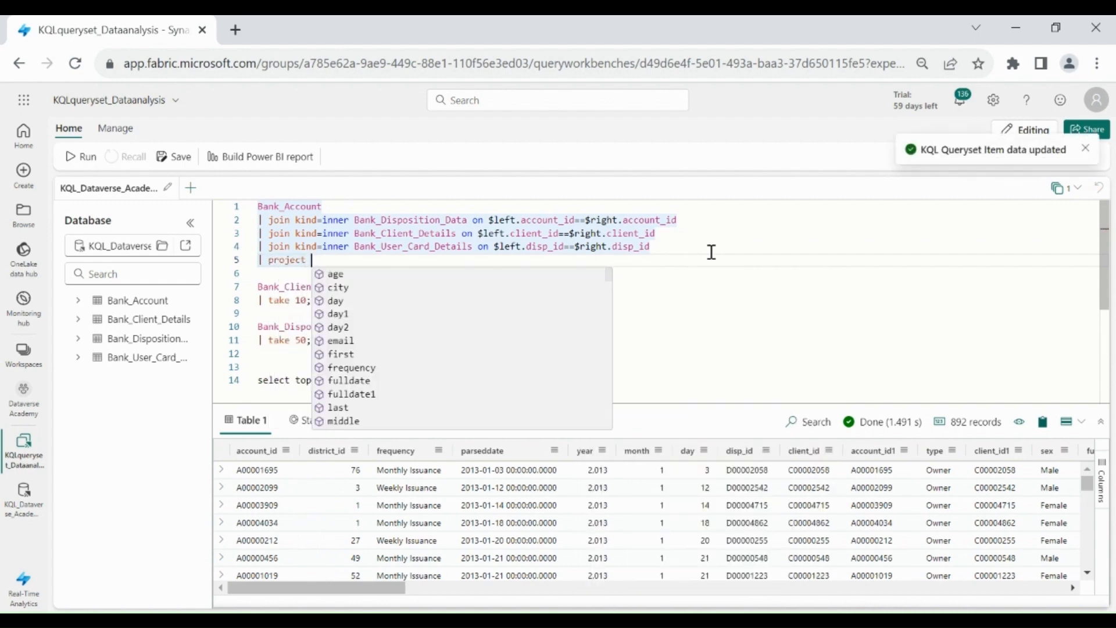
Add '| project account_id, frequency, parseddate, type, first, last, card_type=type1, state, city'
text(account_id)
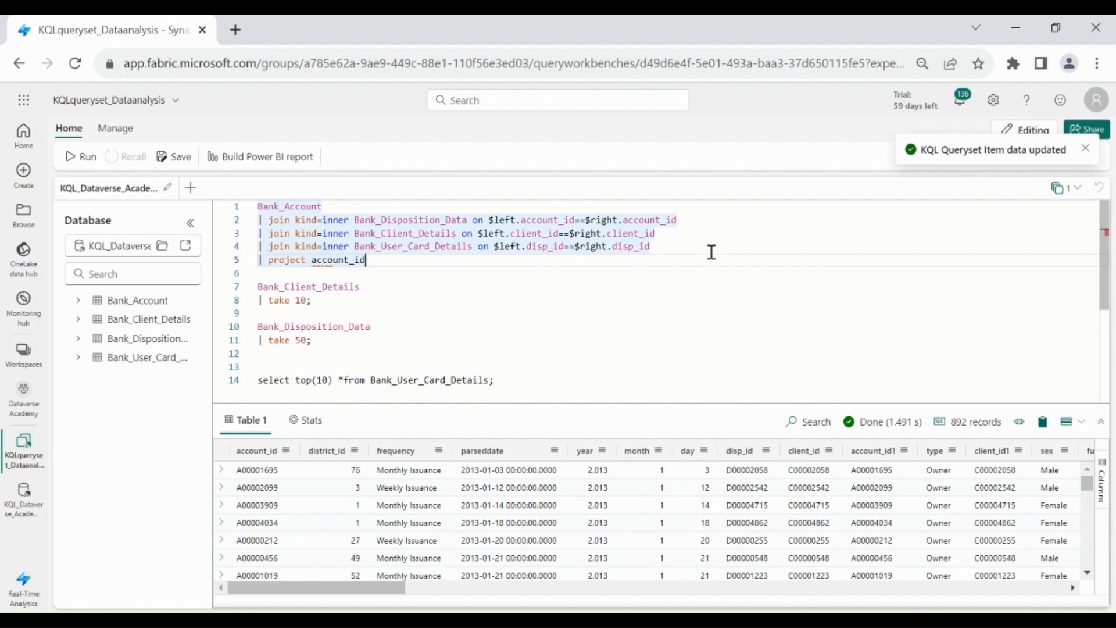
text(, frequency)
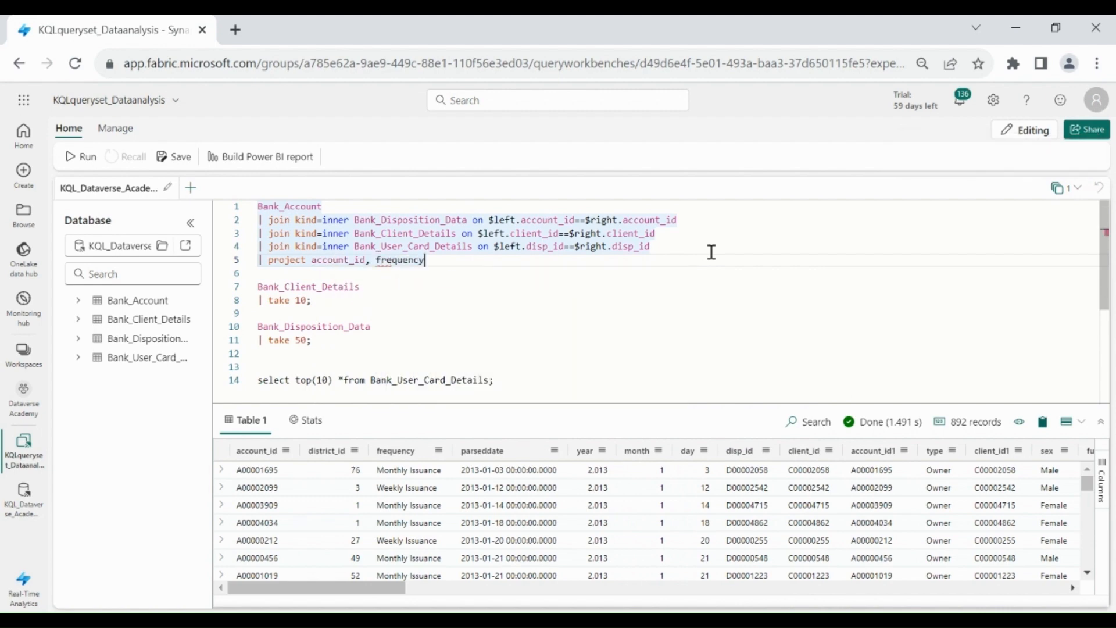
text(,type,)
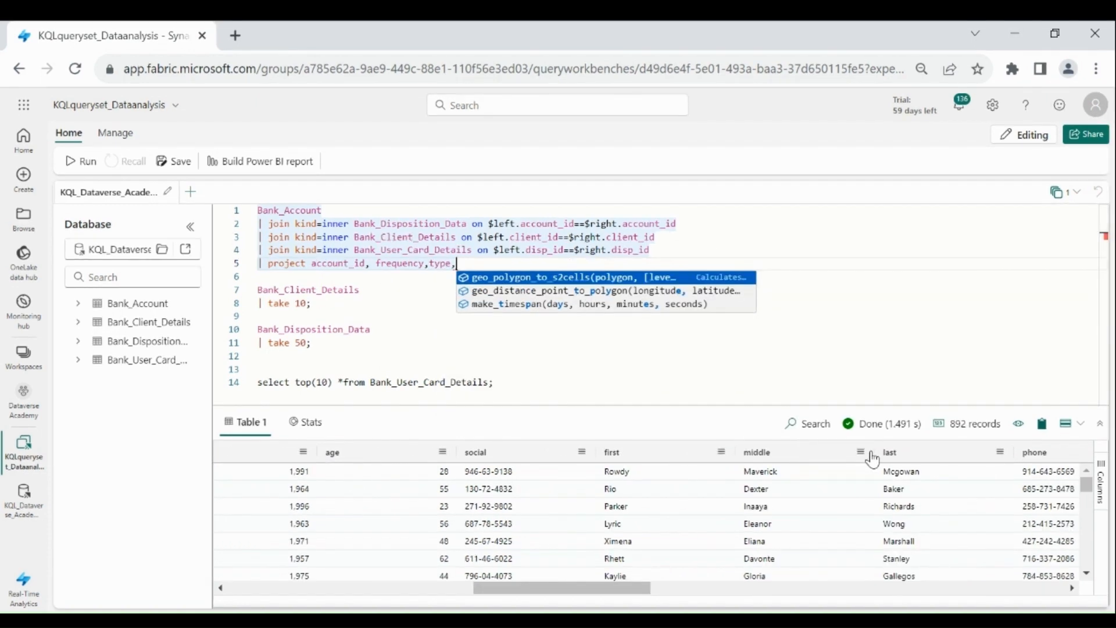
text(['first'],['last'],)
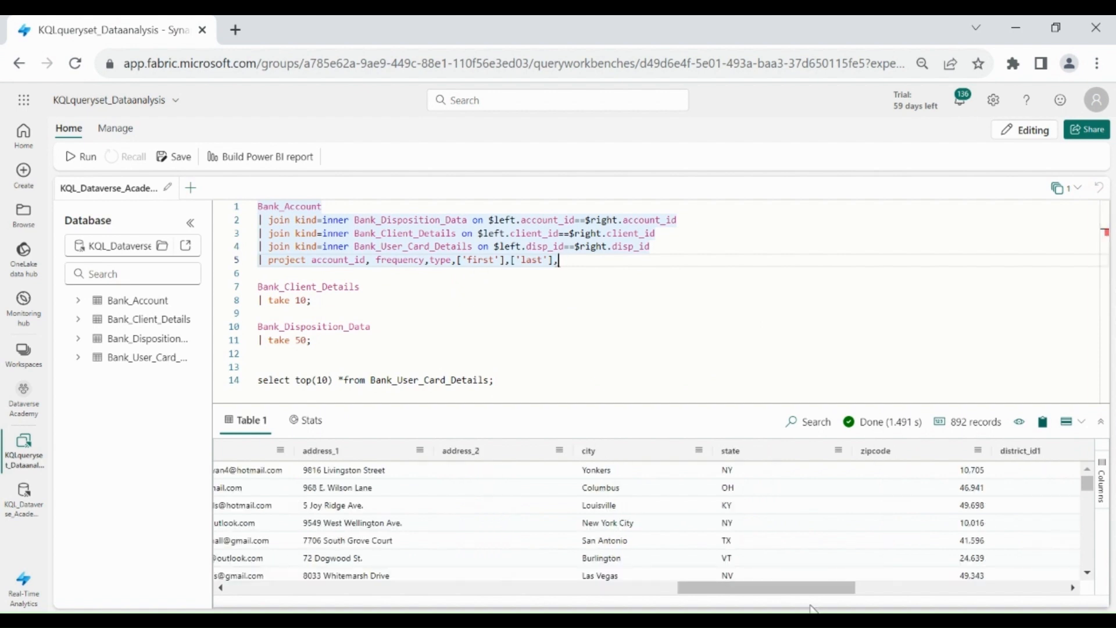
text(city,state,)
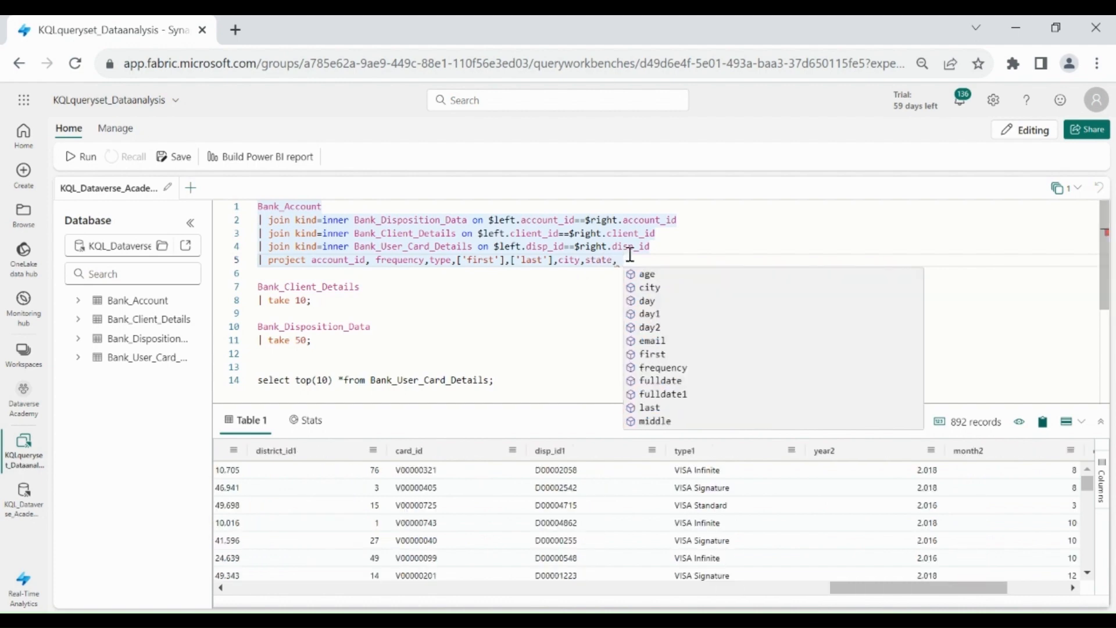
text(type1)
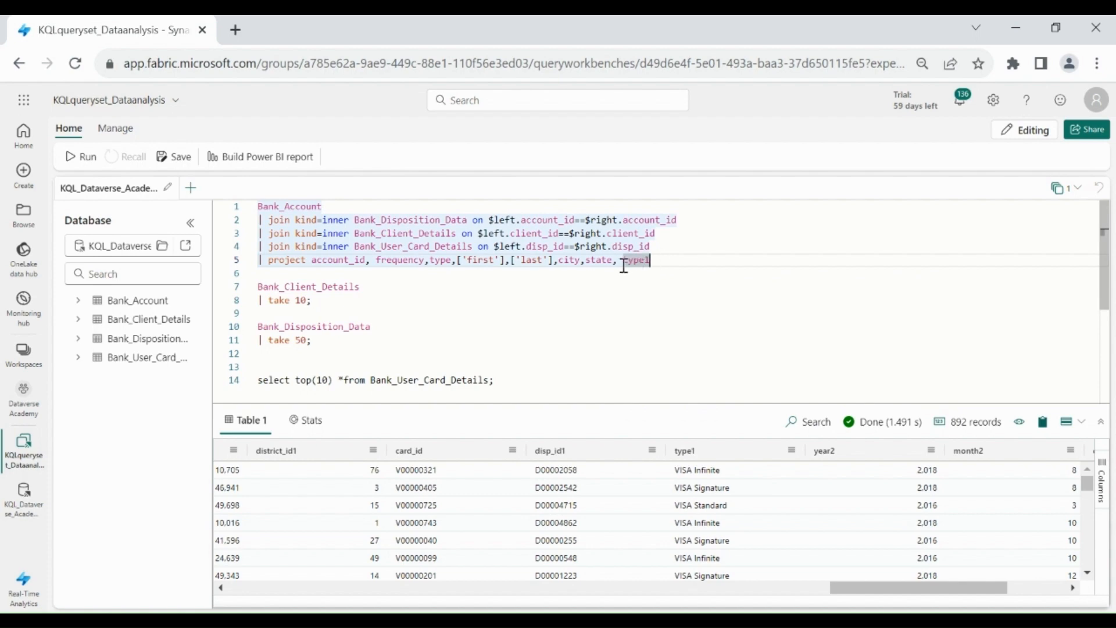
double_click(634, 259)
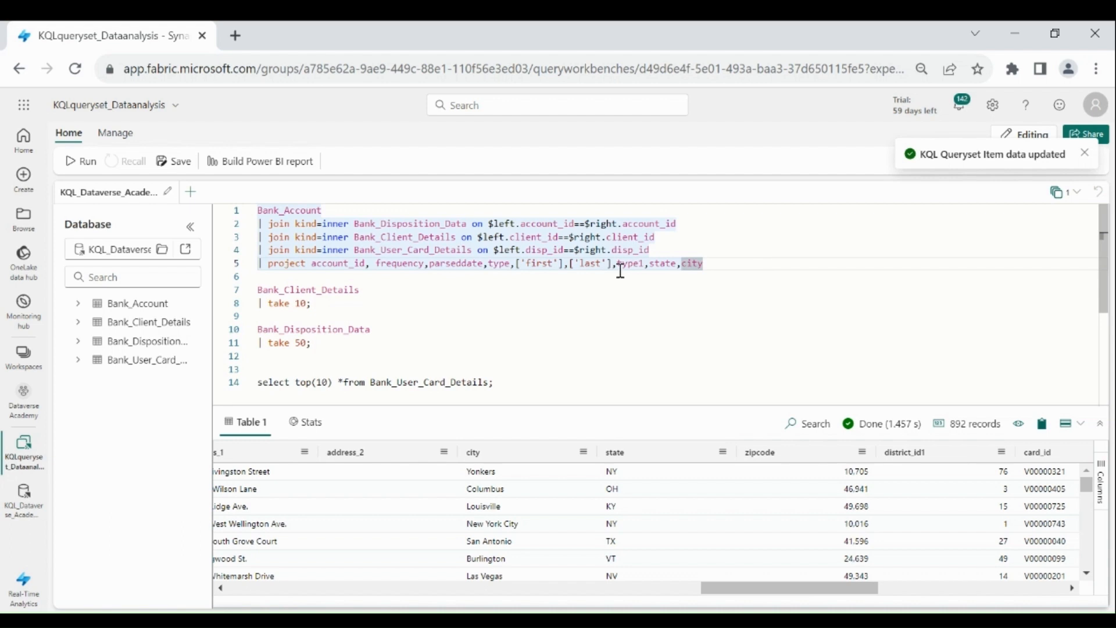
text(card_type=)
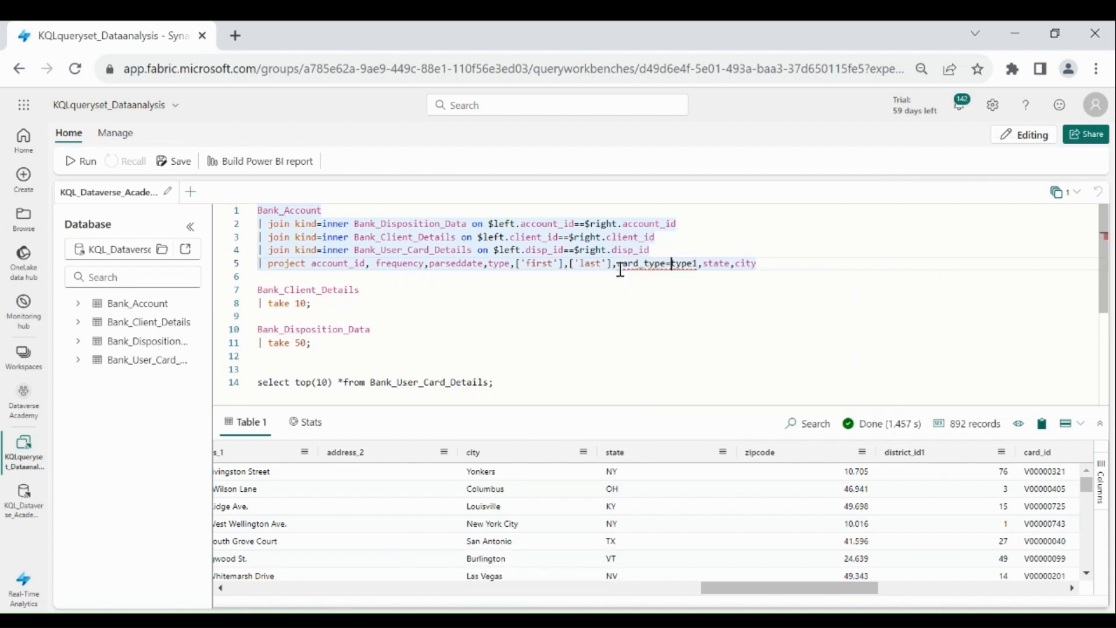
click(494, 383)
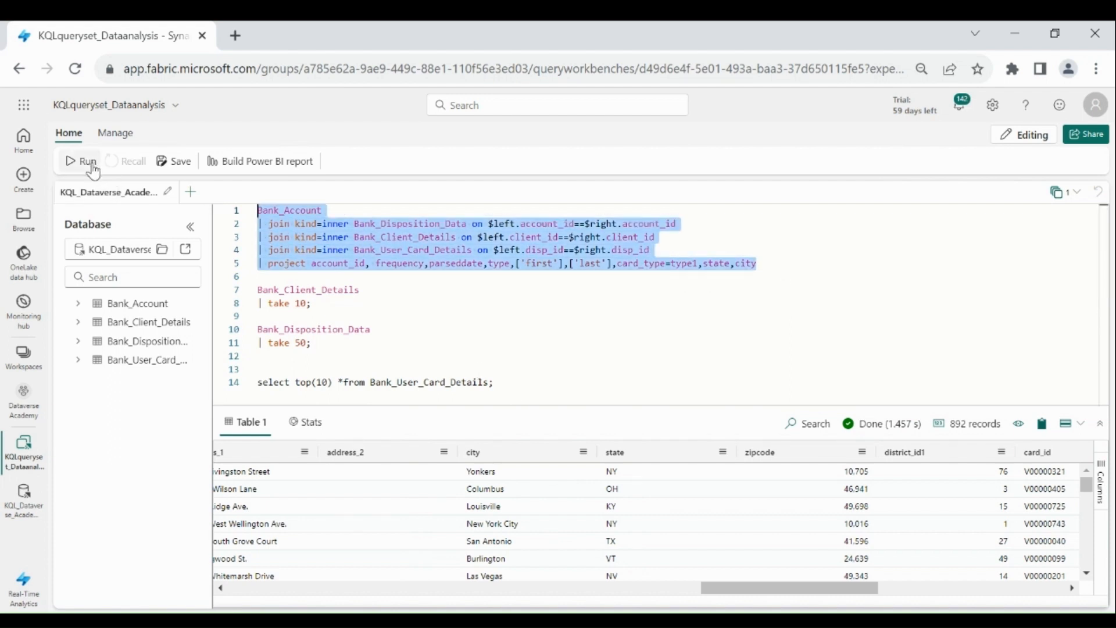
Run the projected query, returning 892 records in nine columns including card_type
click(80, 161)
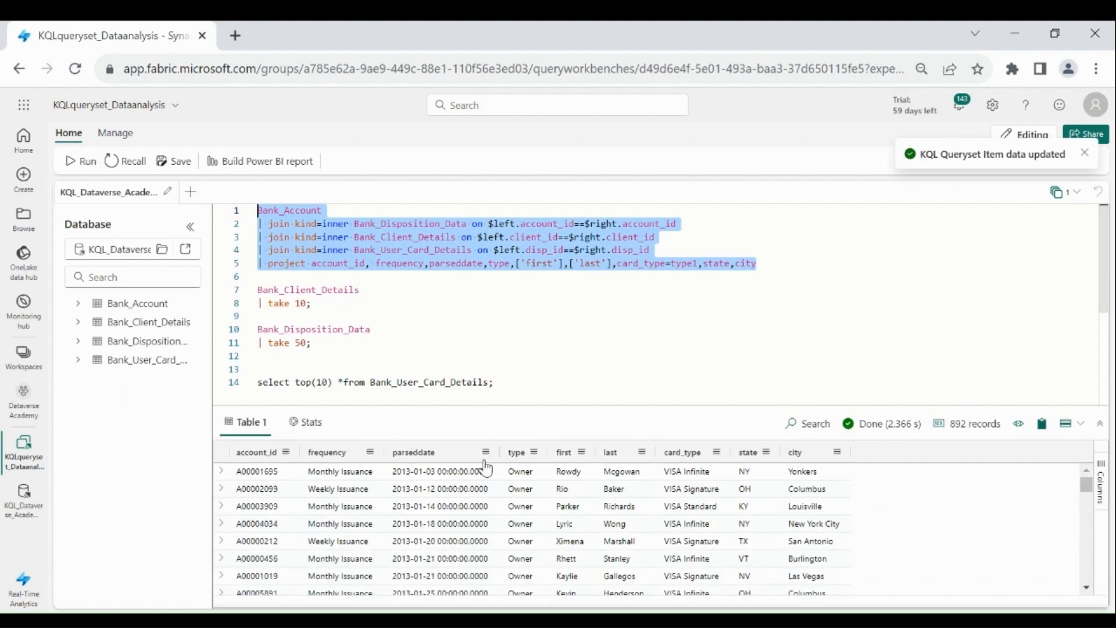
mouse_move(768, 501)
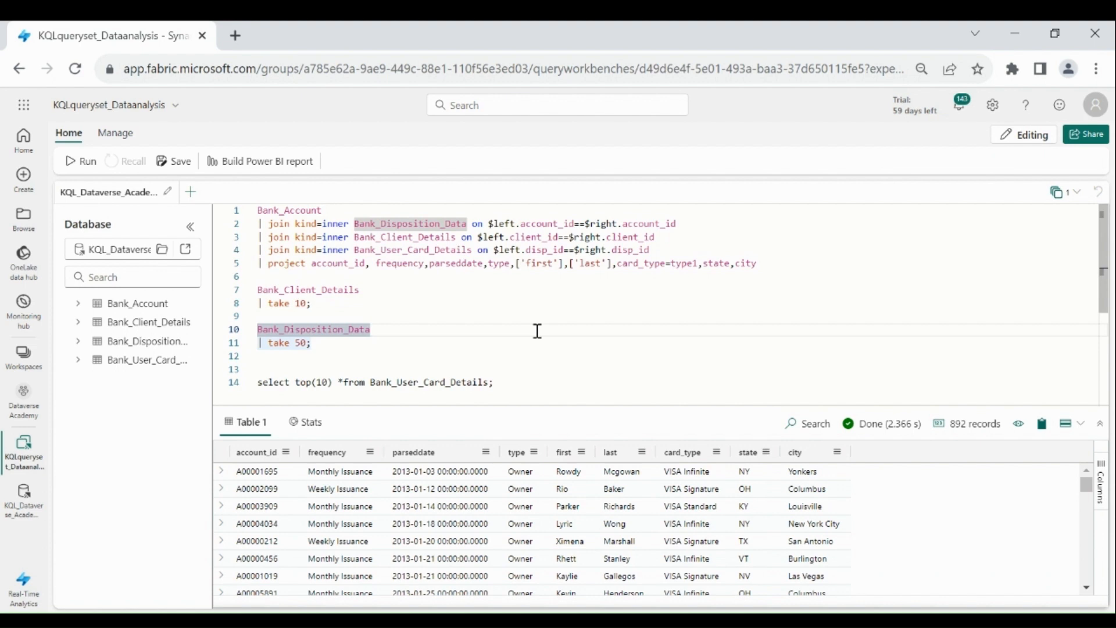
mouse_move(344, 342)
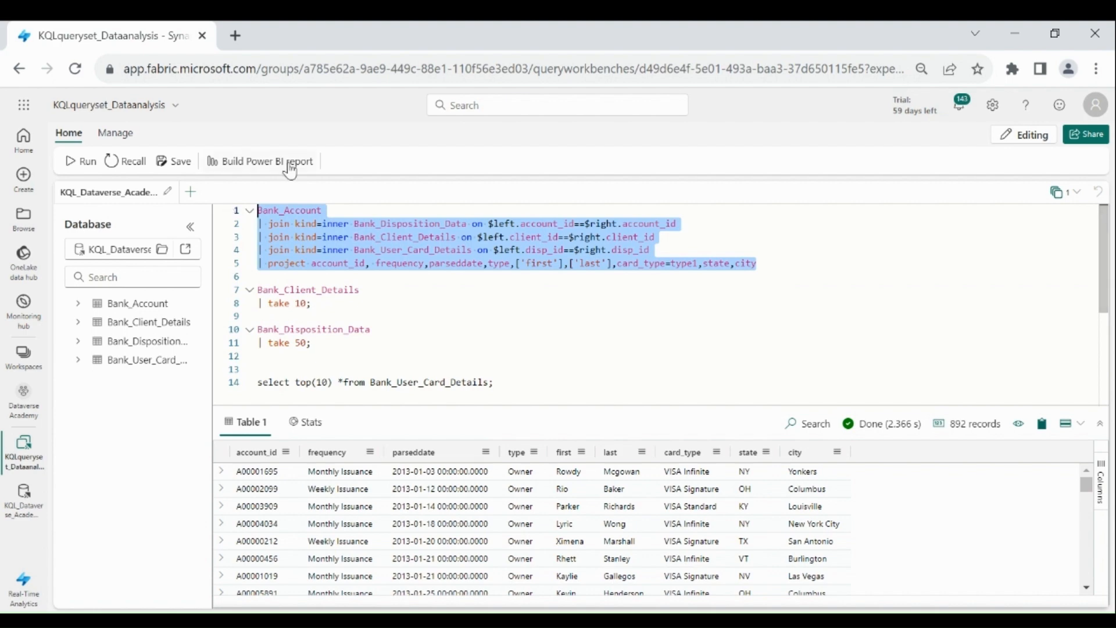
Build a Power BI report from the results and expand the Kusto Query Result fields
click(267, 161)
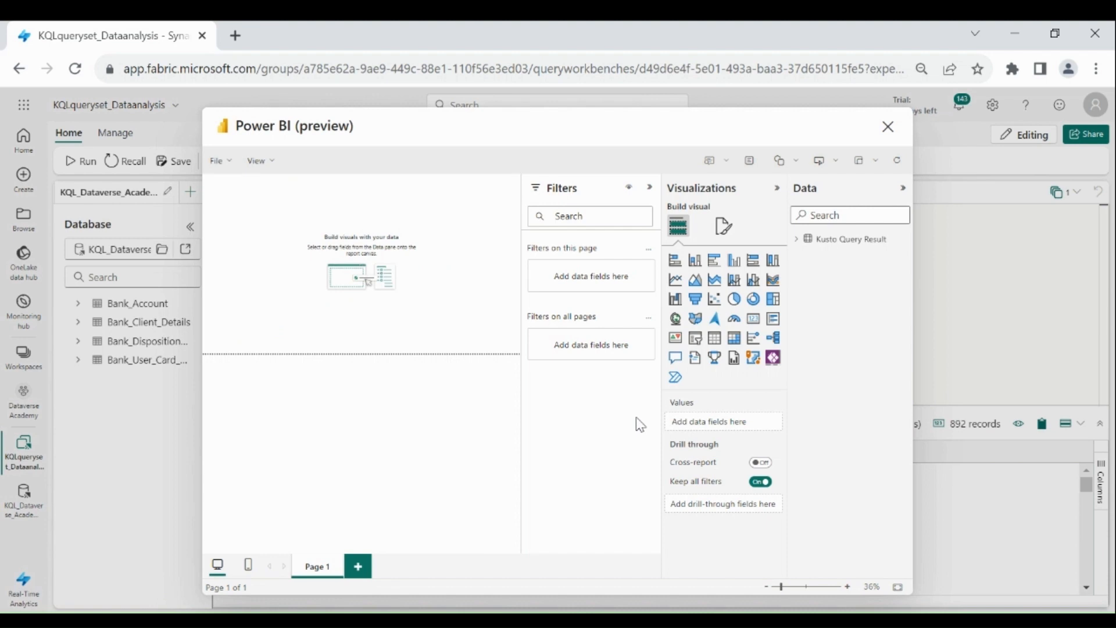
mouse_move(452, 440)
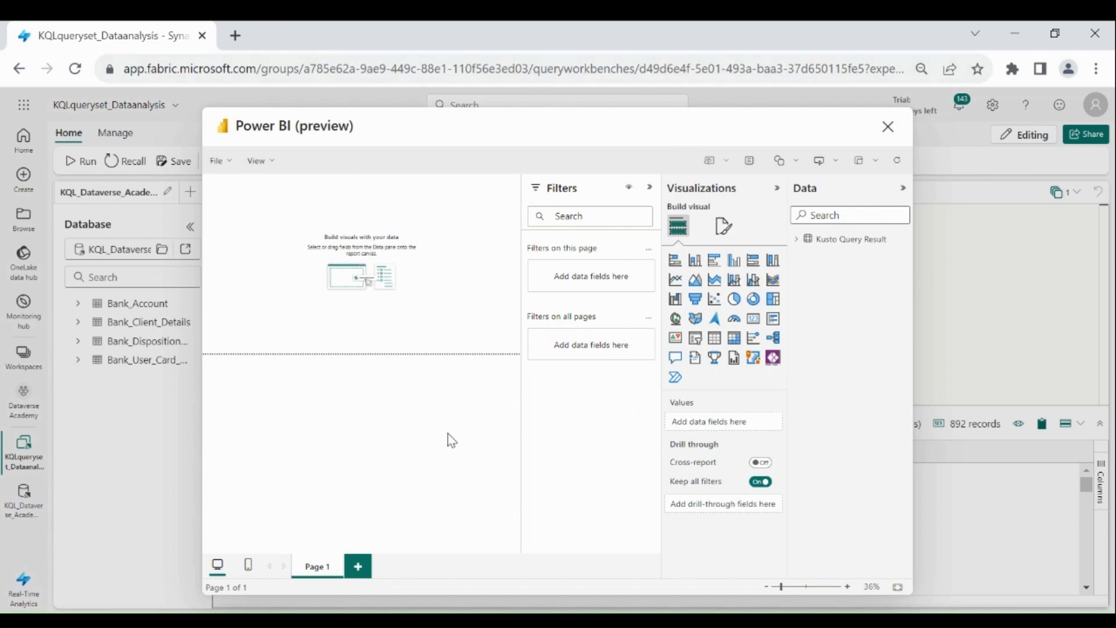
mouse_move(806, 266)
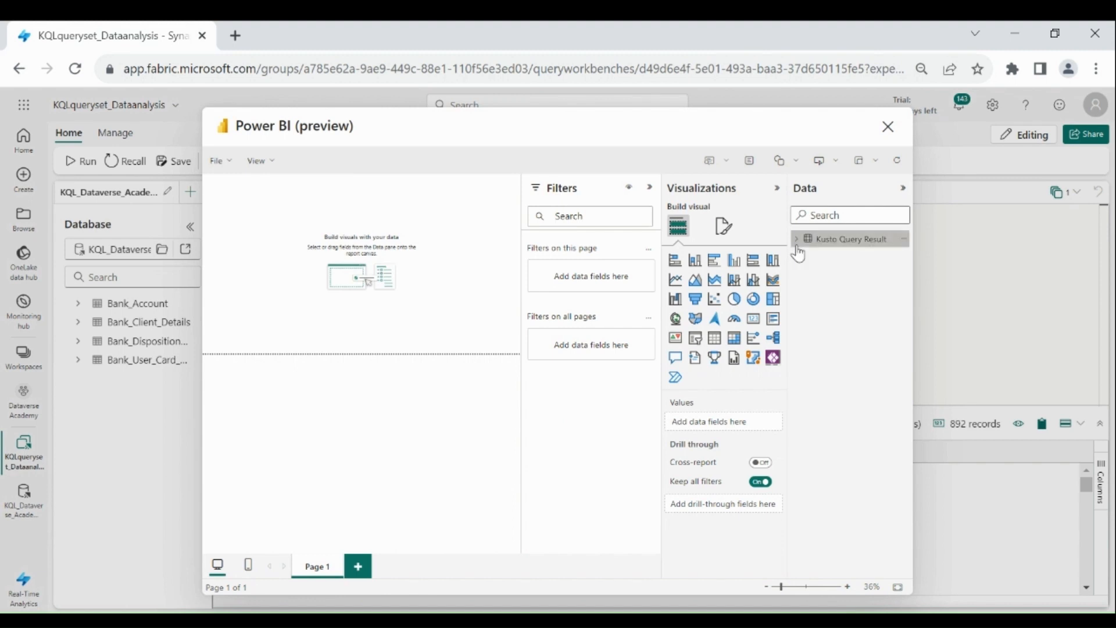
click(796, 238)
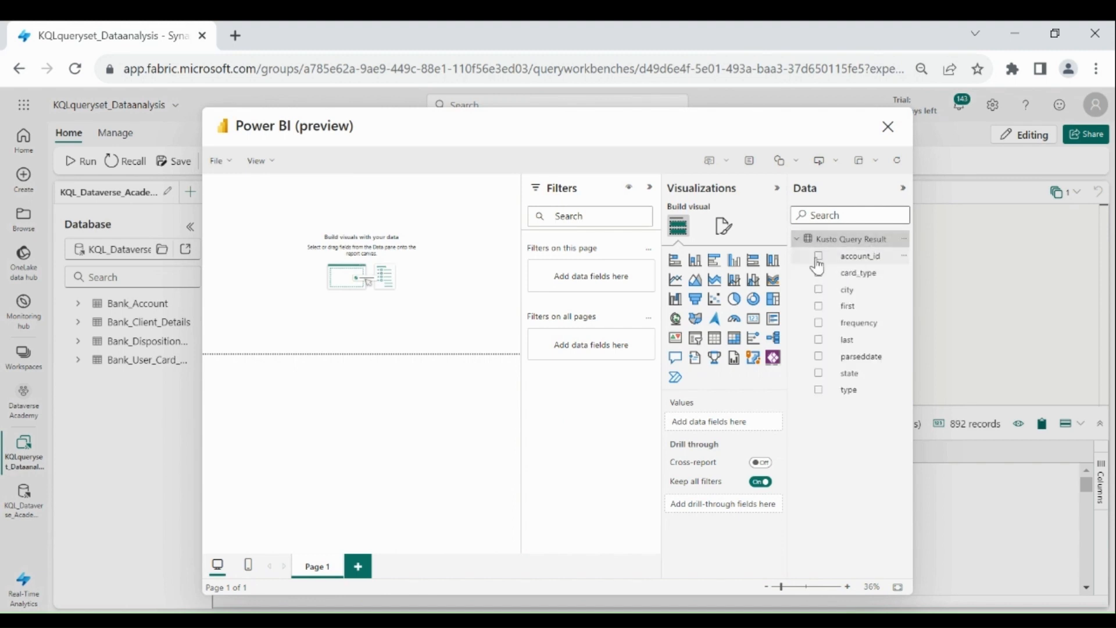
mouse_move(810, 372)
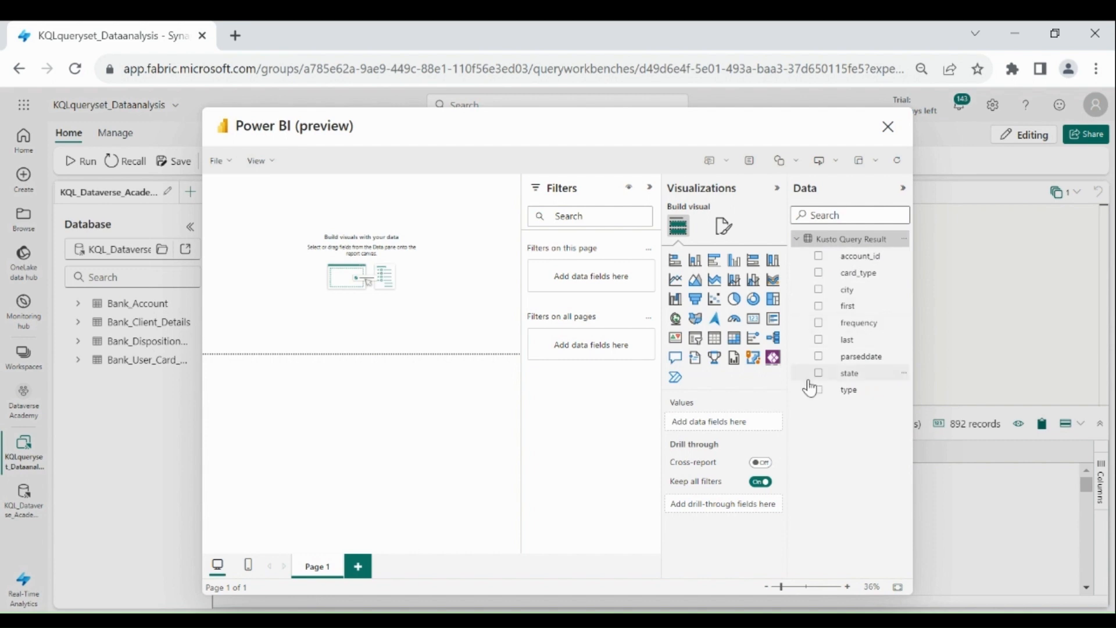
mouse_move(860, 422)
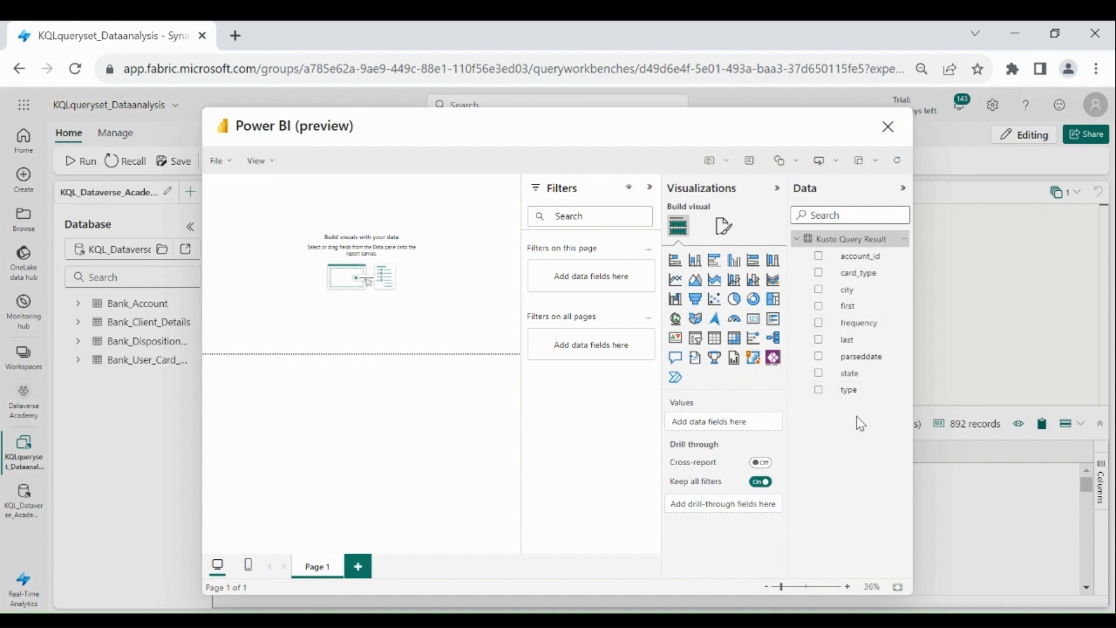
mouse_move(1065, 575)
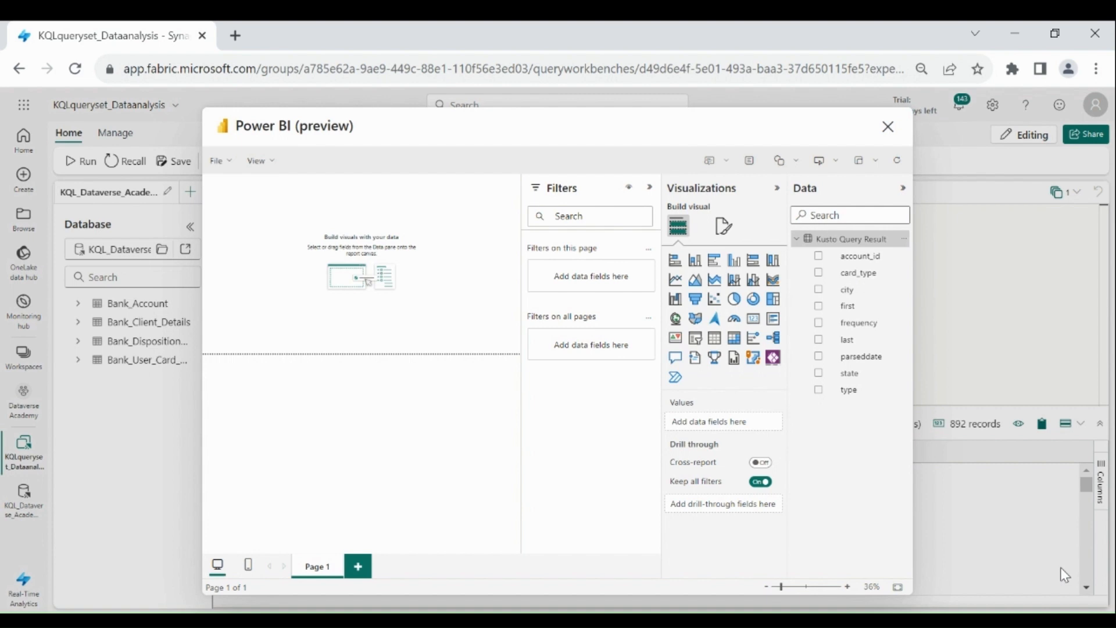
mouse_move(805, 332)
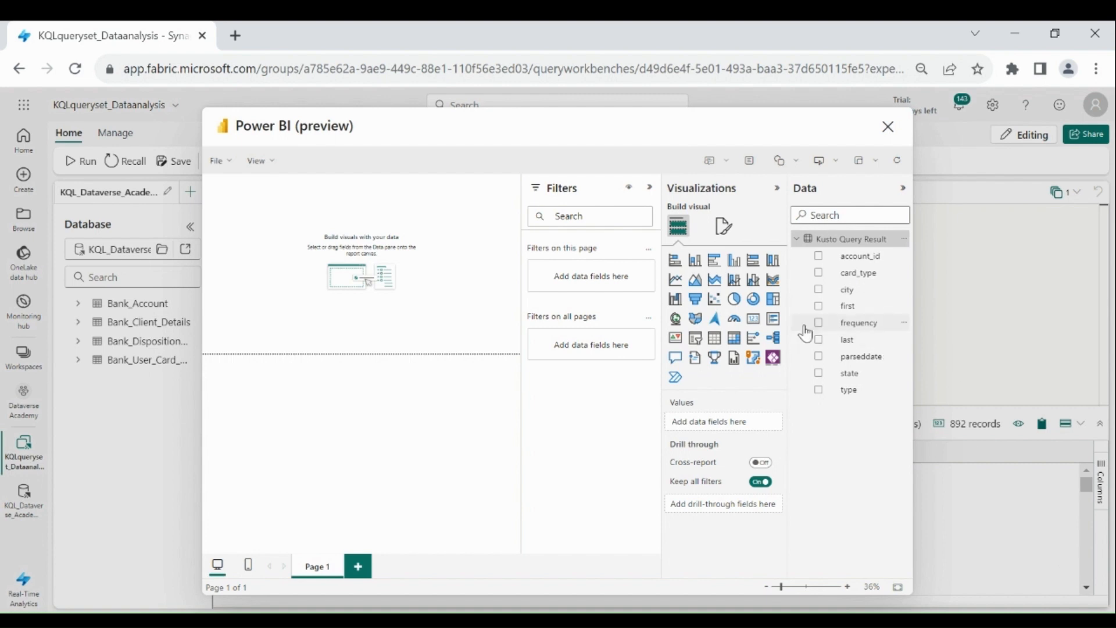
mouse_move(754, 319)
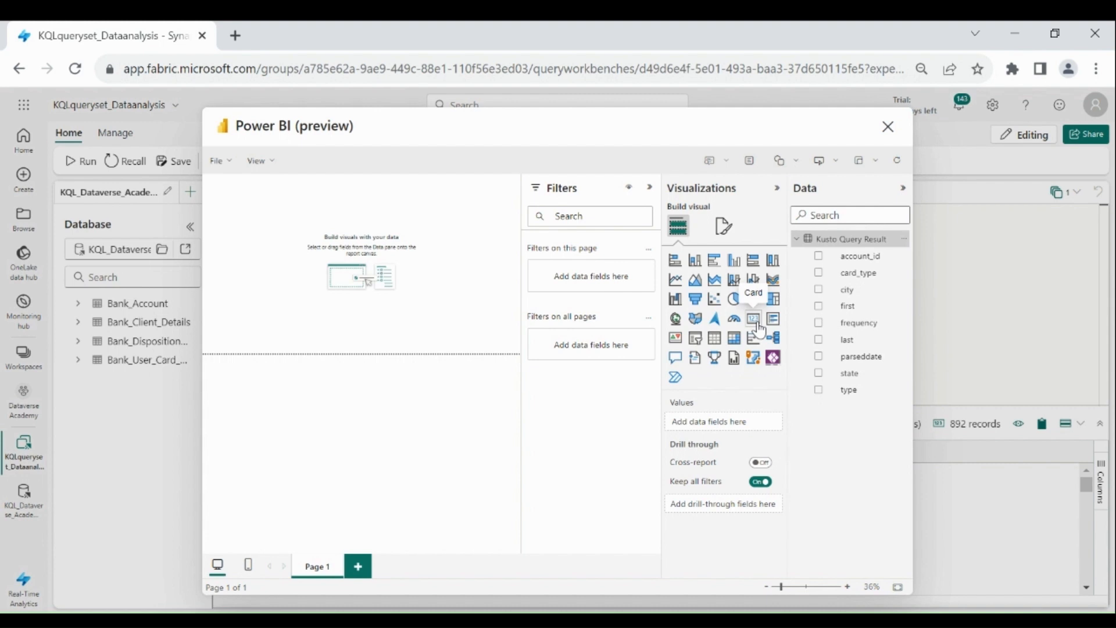
Add account_id to a card visual summarized as Count, showing 892
click(753, 318)
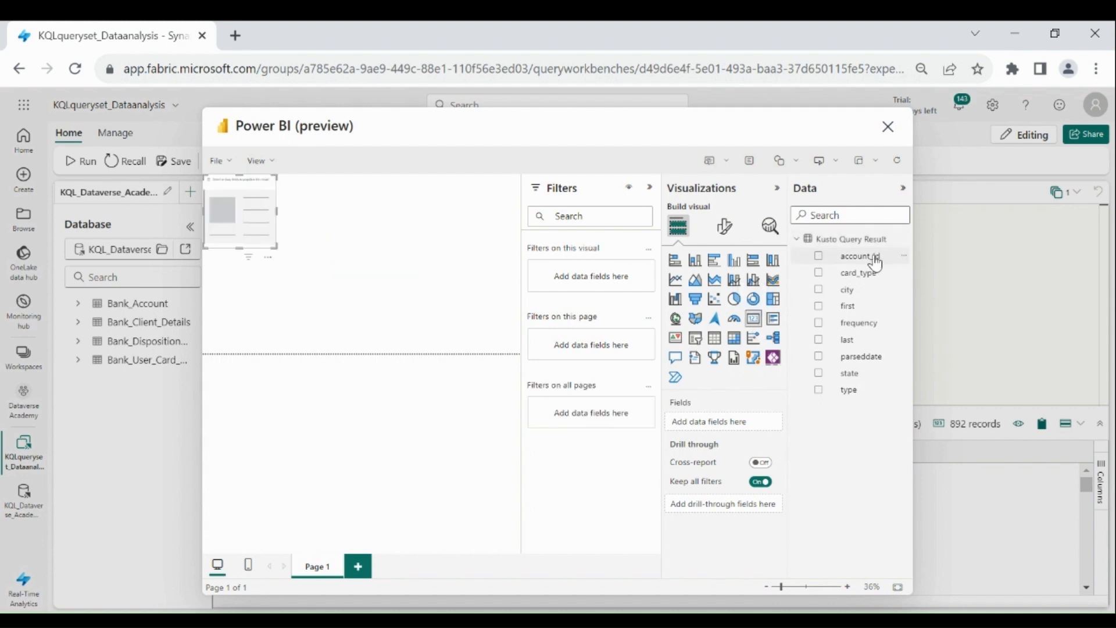
mouse_move(722, 420)
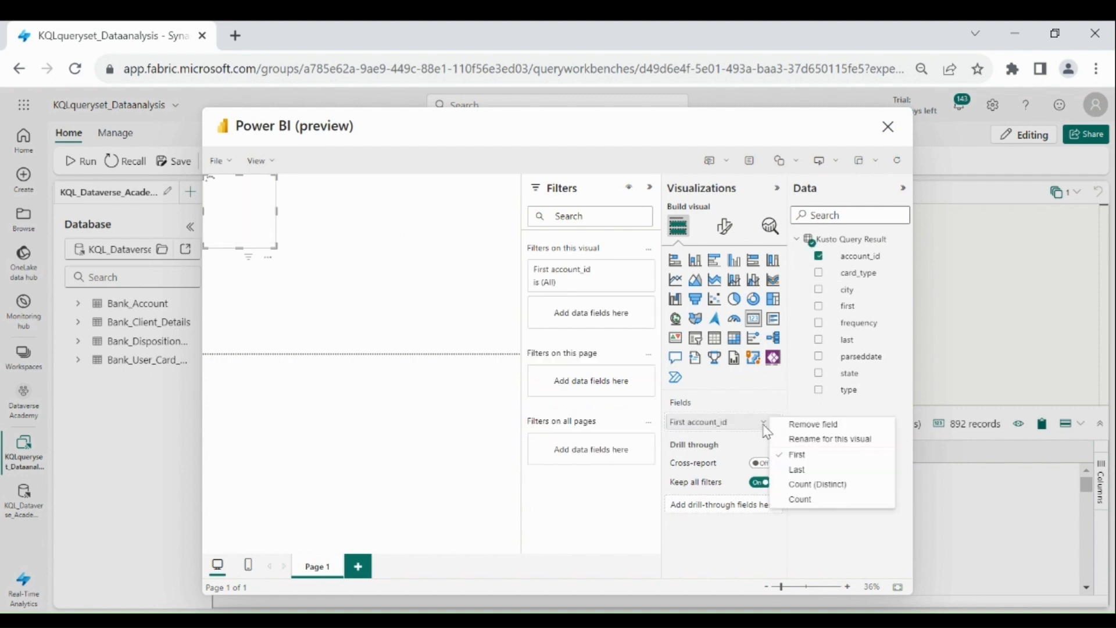
click(818, 484)
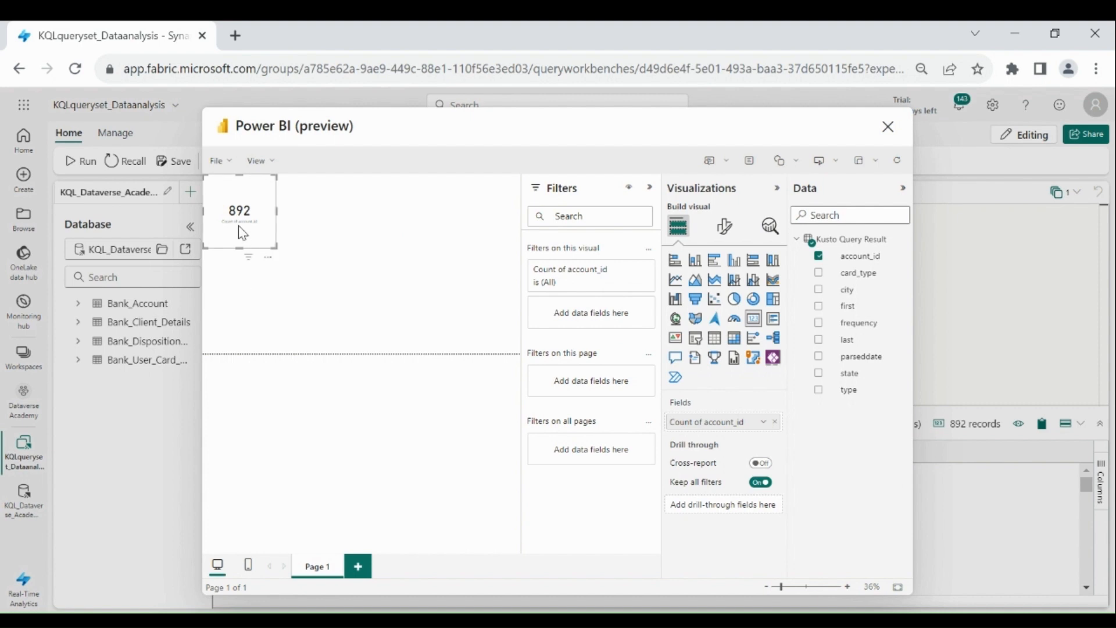
mouse_move(265, 229)
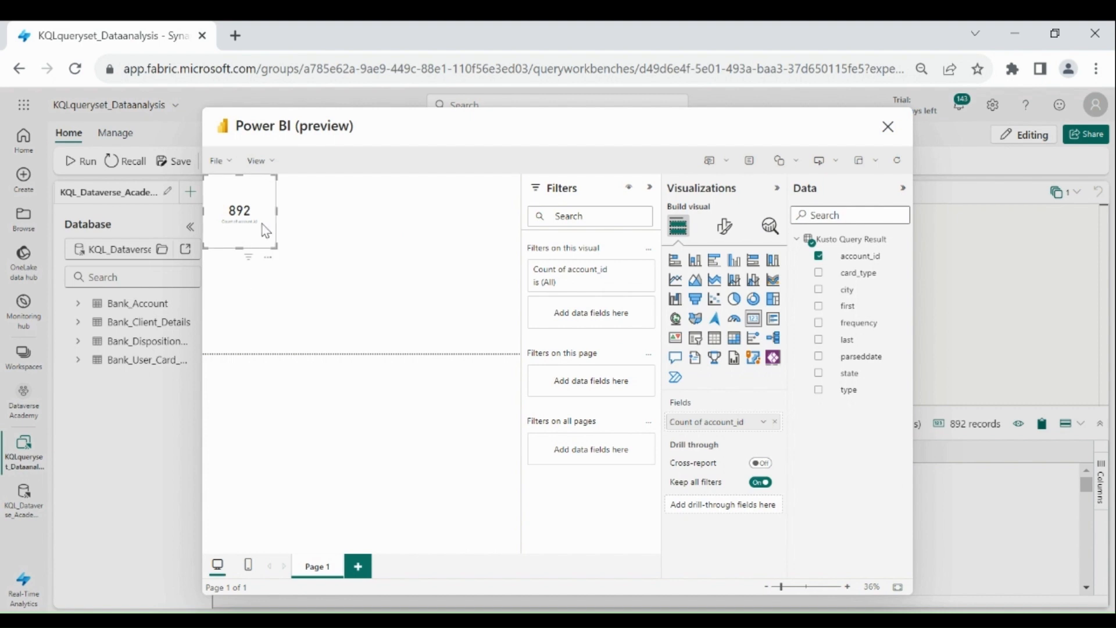
mouse_move(274, 247)
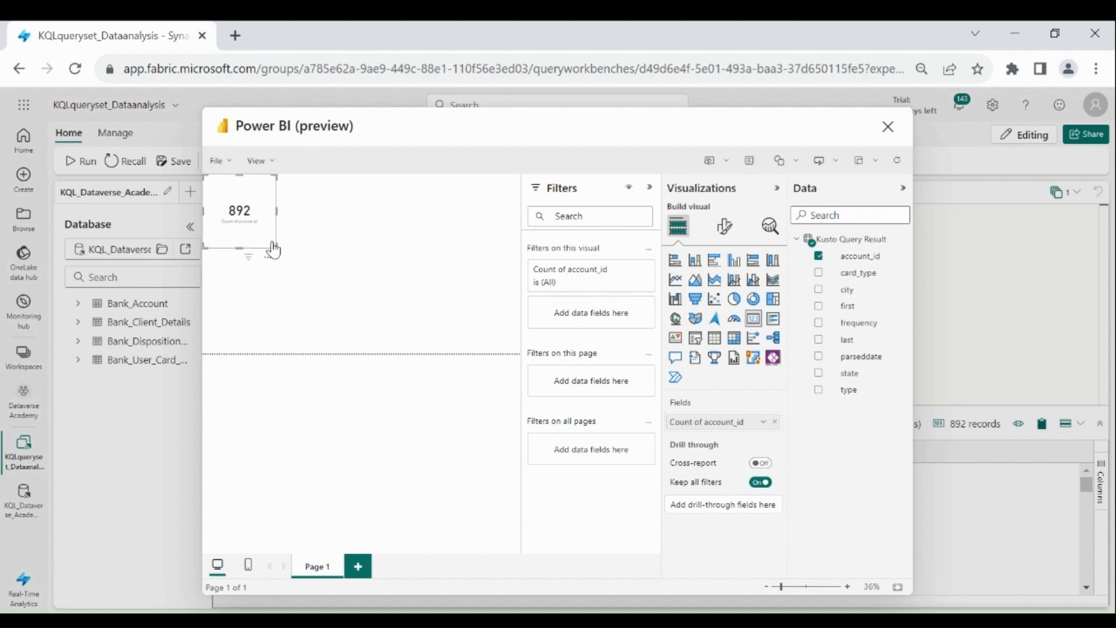
mouse_move(724, 226)
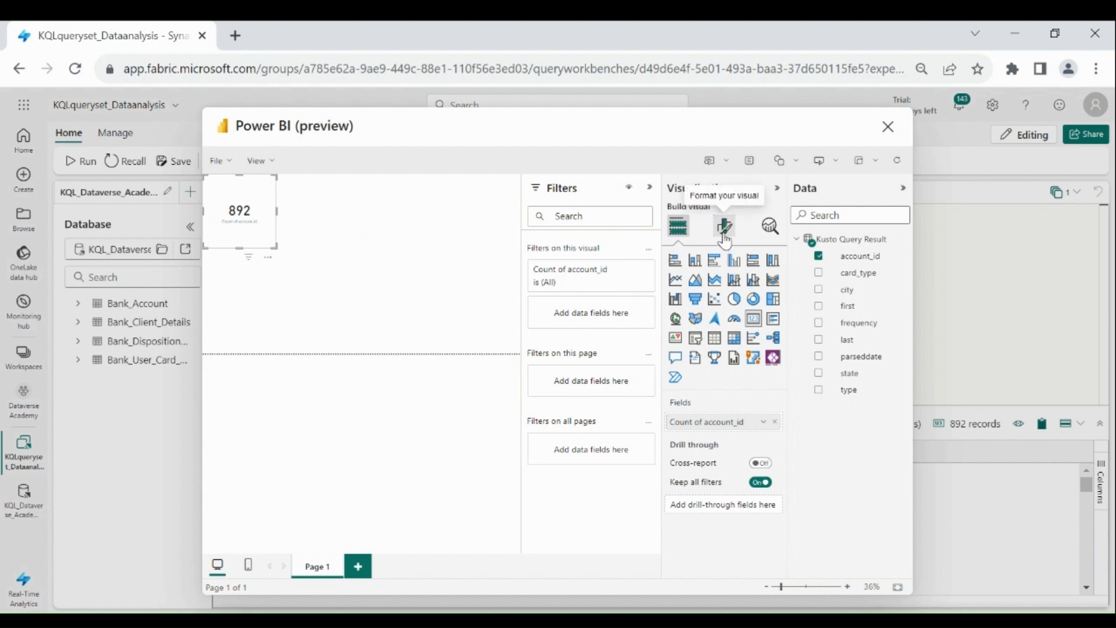
Turn off the card's category label and give it the title 'Total Accounts'
click(723, 226)
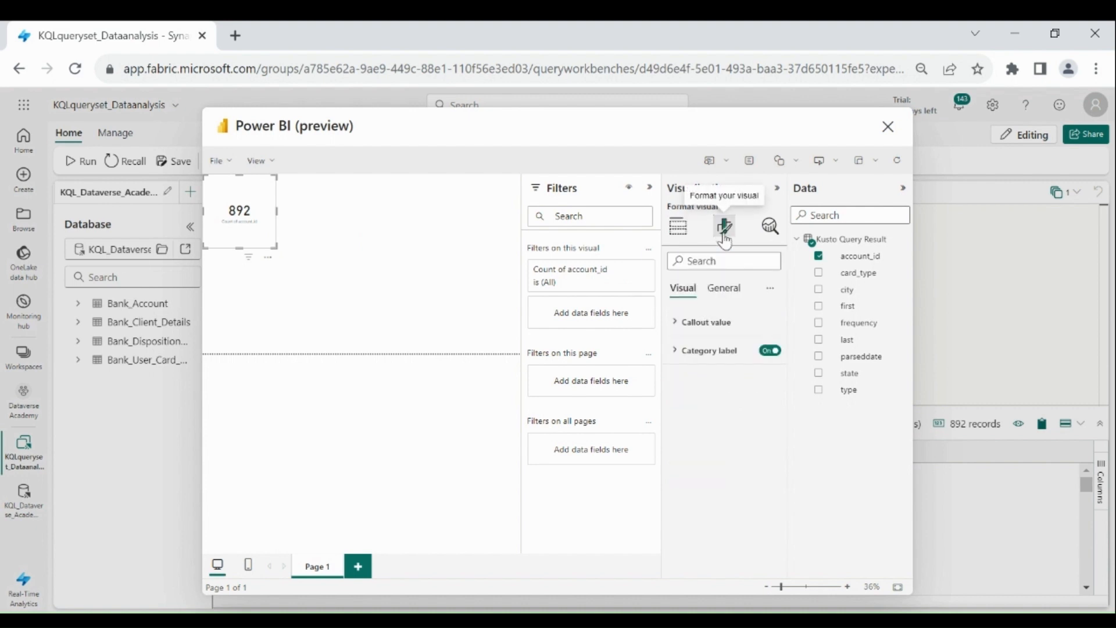
click(770, 349)
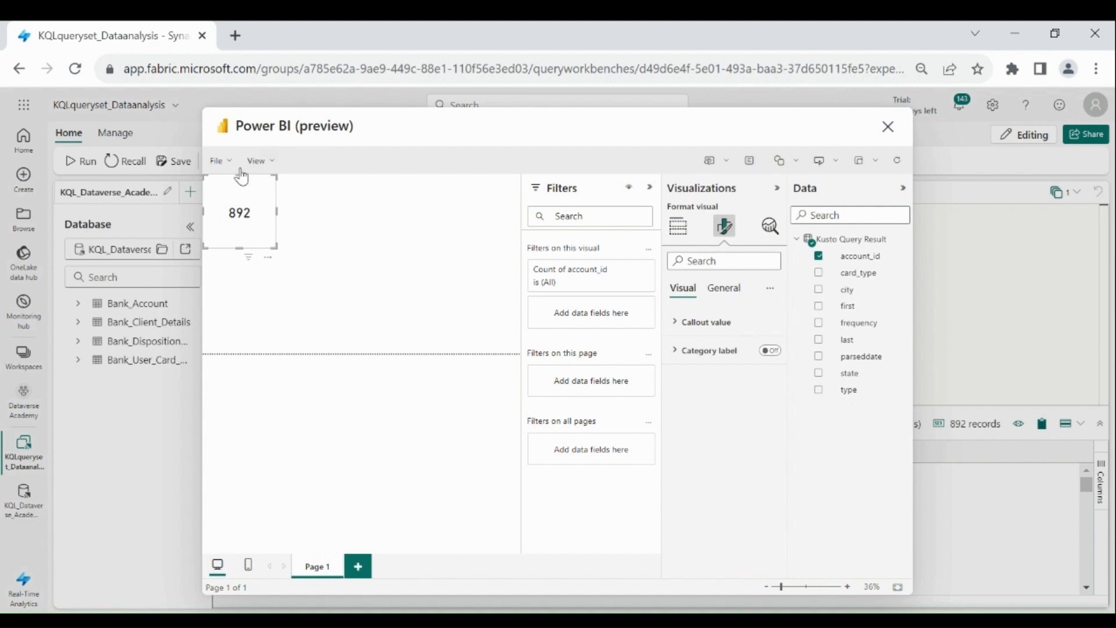
mouse_move(264, 200)
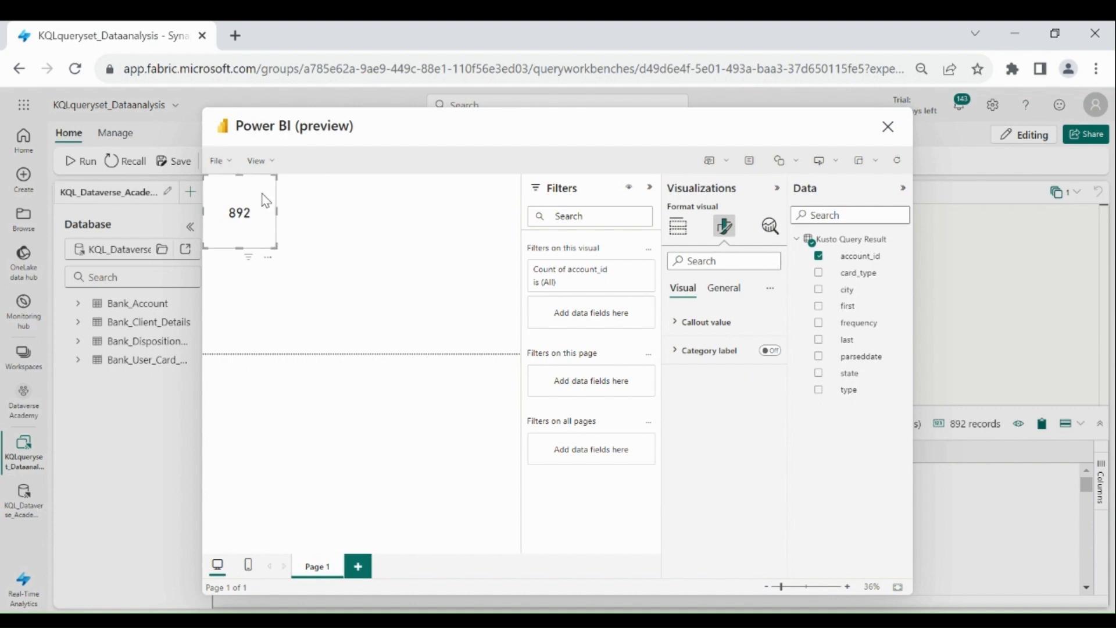
mouse_move(258, 221)
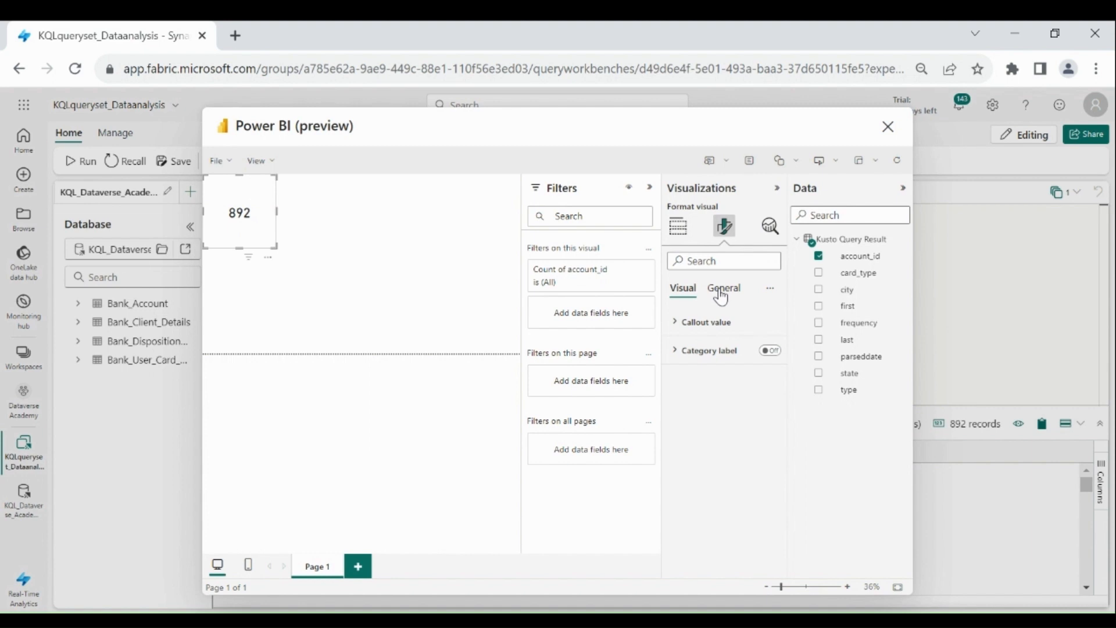
click(723, 287)
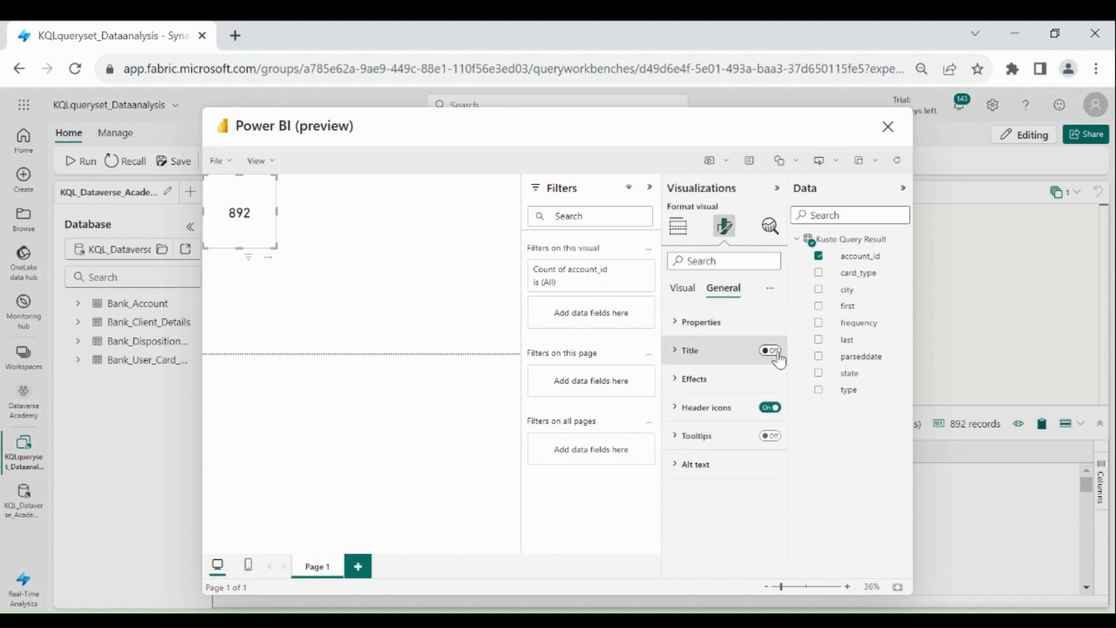
click(770, 349)
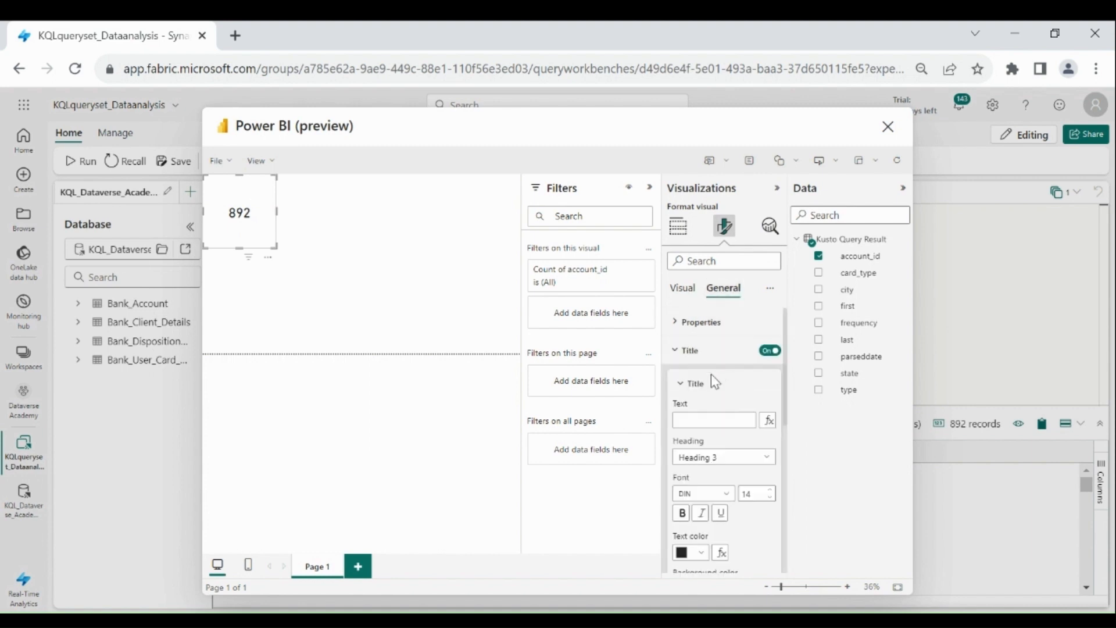
text(To)
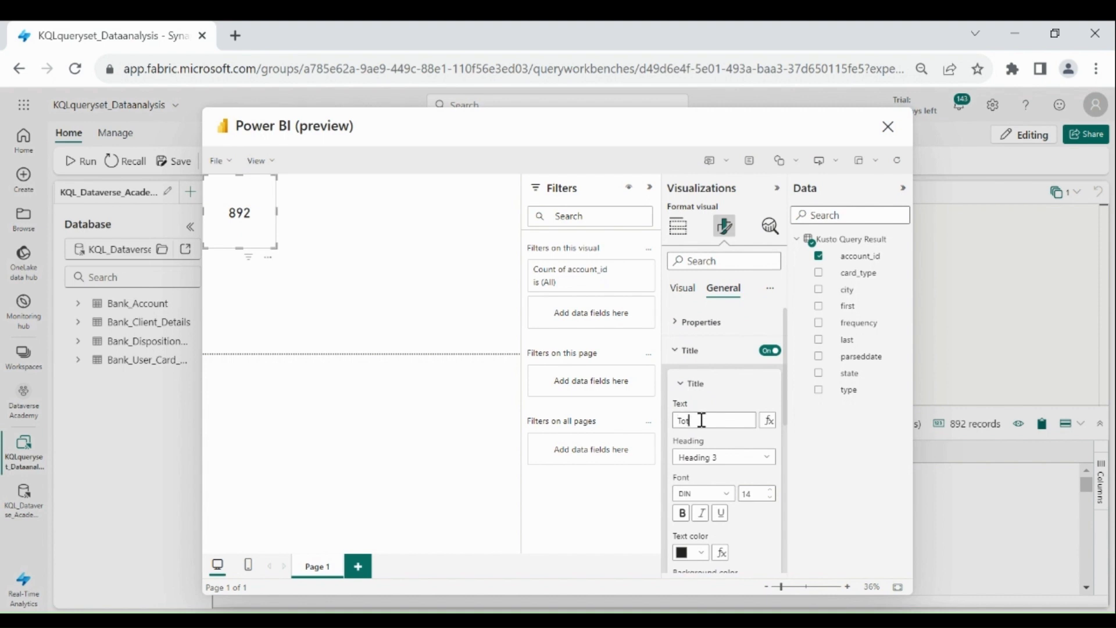
text(tal Accoun)
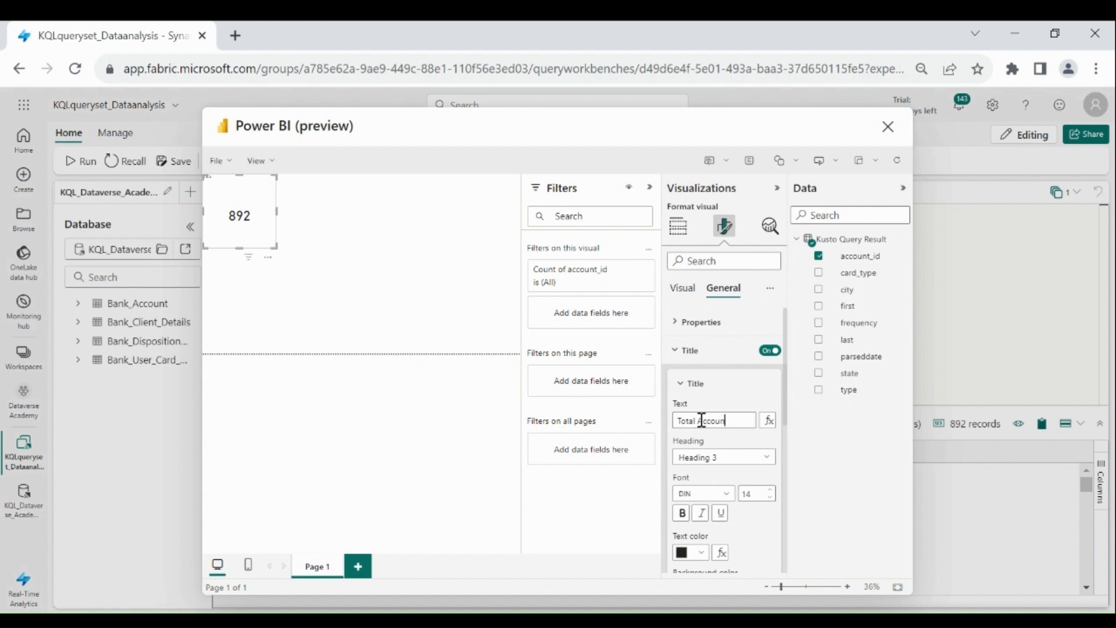
scroll(down, 3)
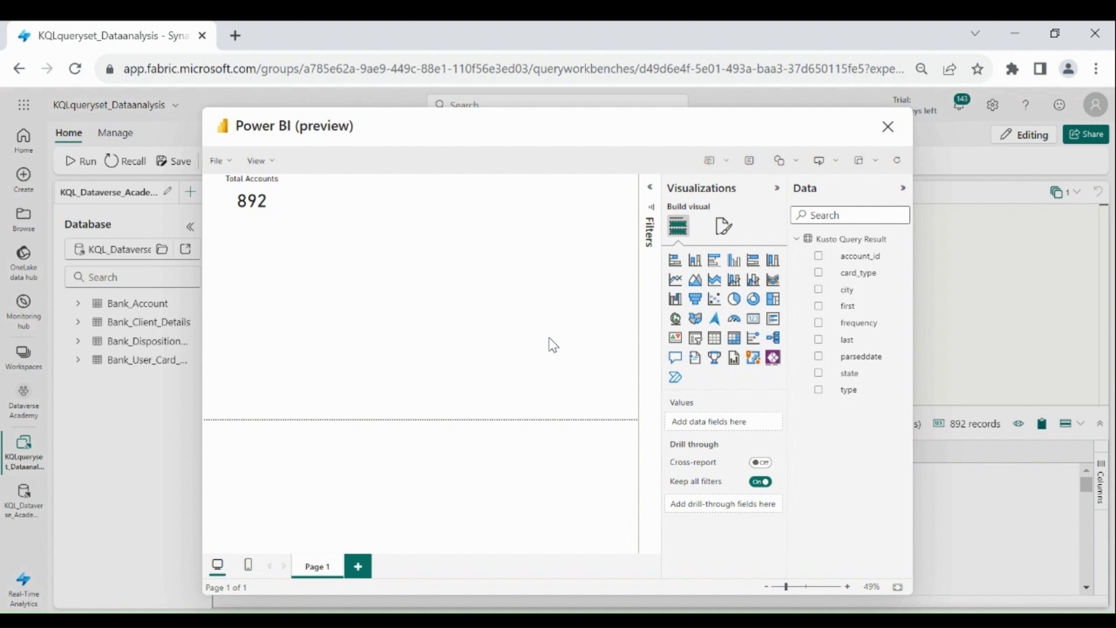
Add a pie chart with card_type as legend and count of account_id as values
click(732, 299)
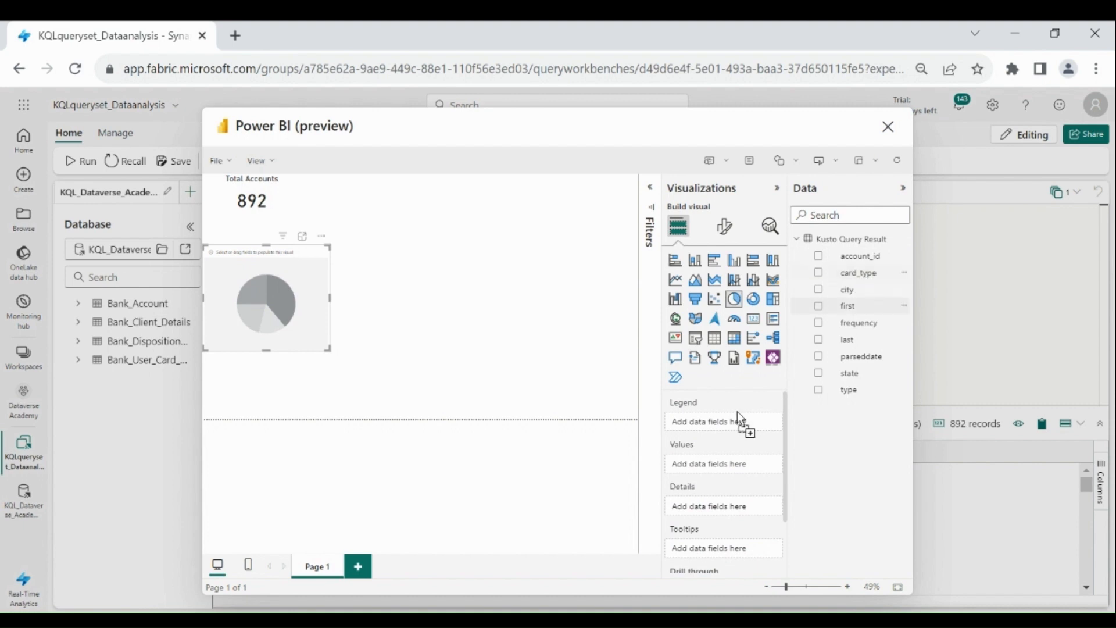
click(817, 272)
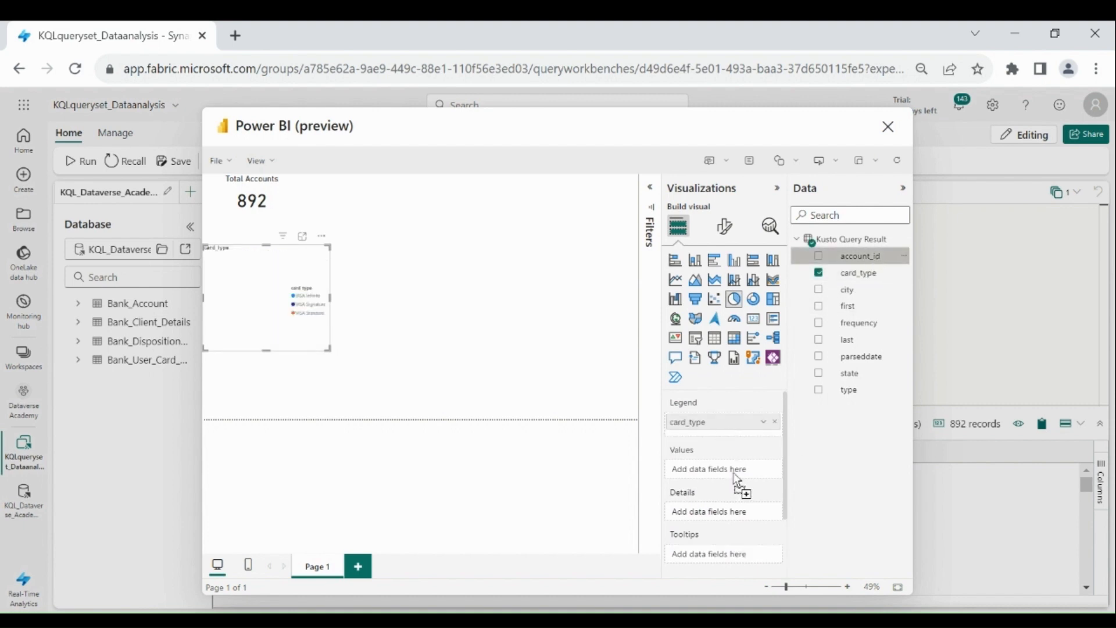
click(818, 256)
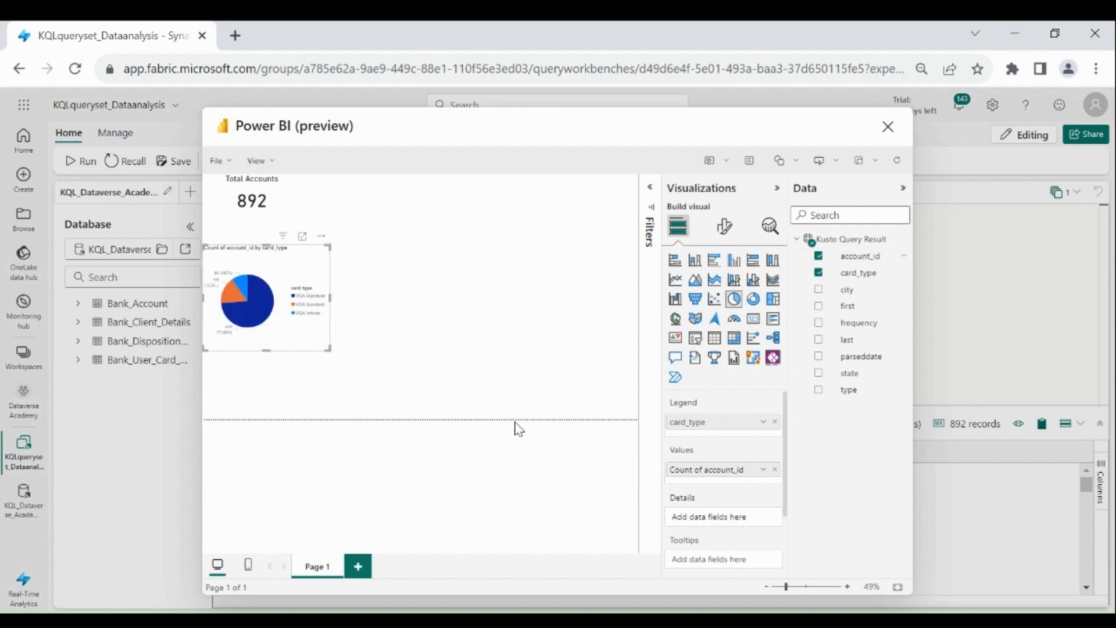
mouse_move(825, 520)
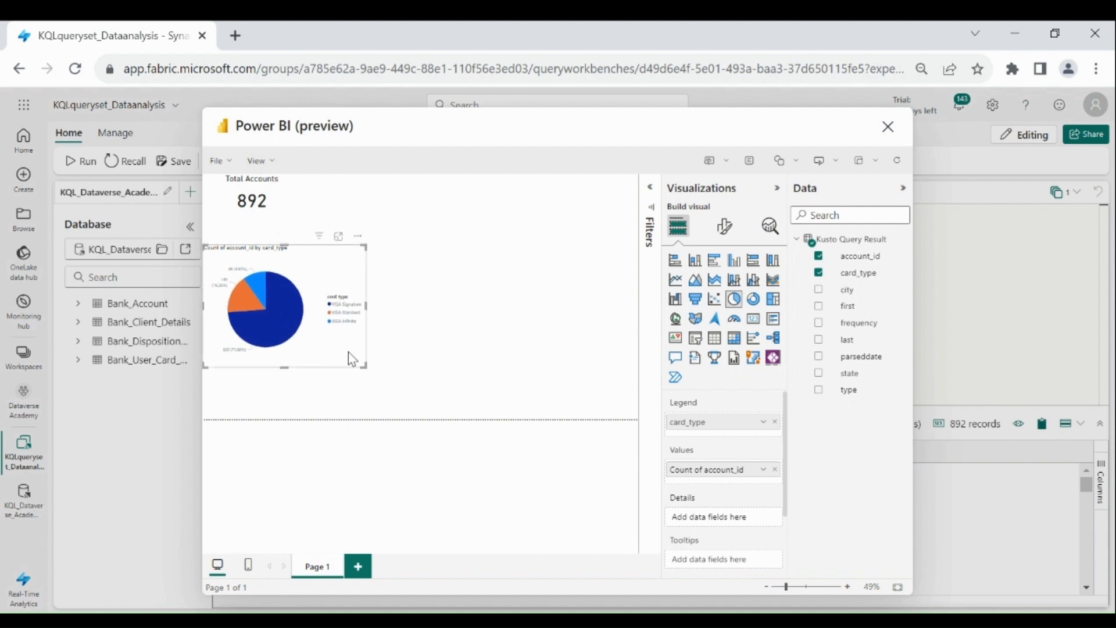
mouse_move(355, 326)
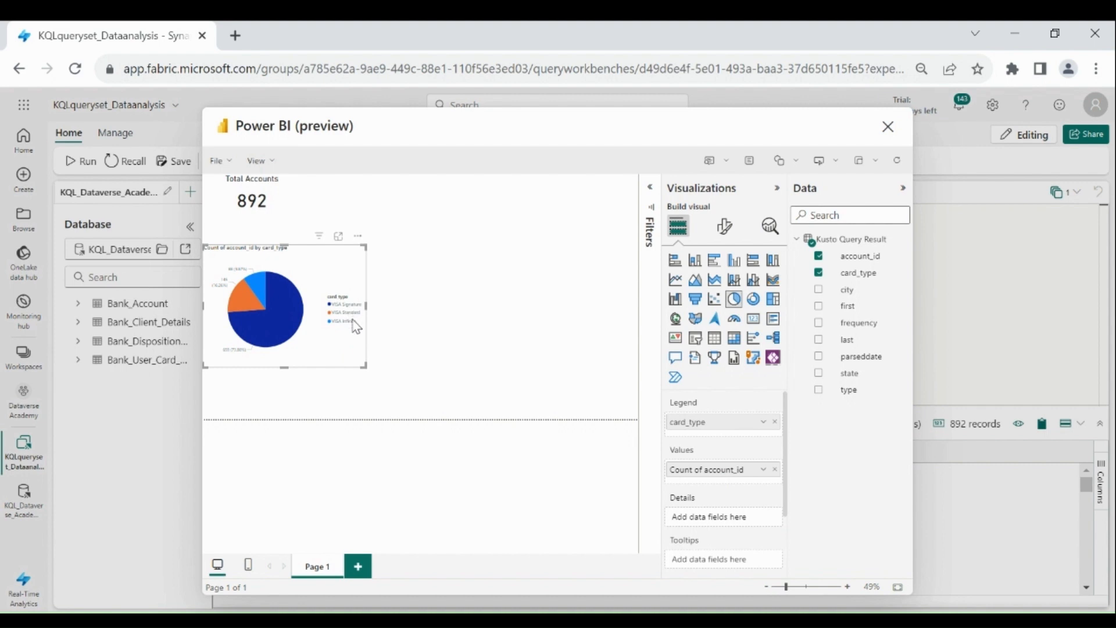
mouse_move(362, 324)
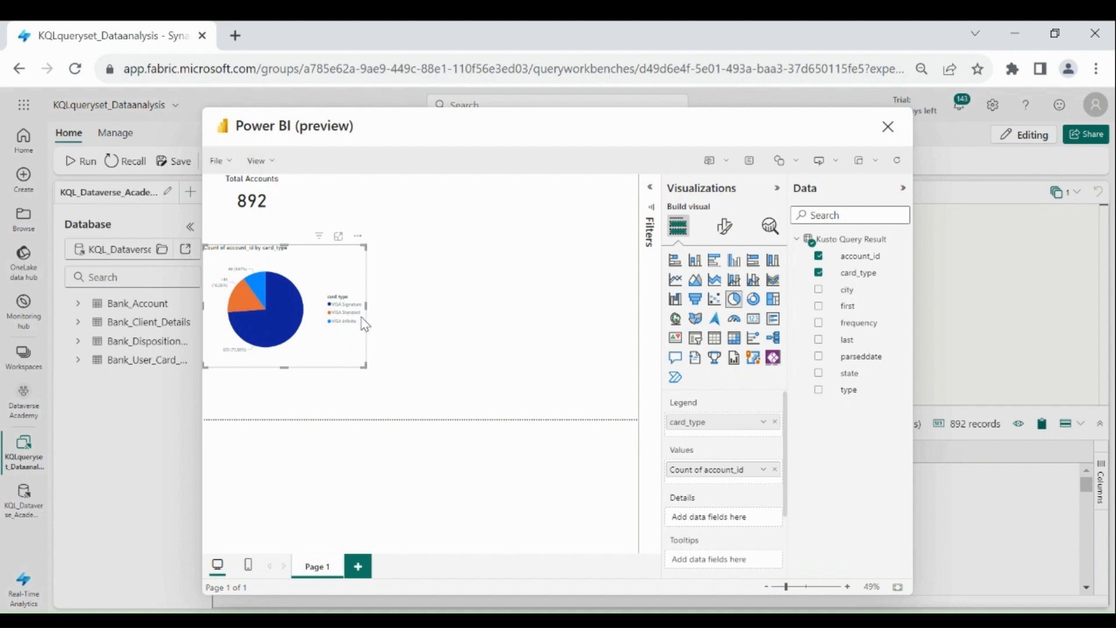
mouse_move(356, 333)
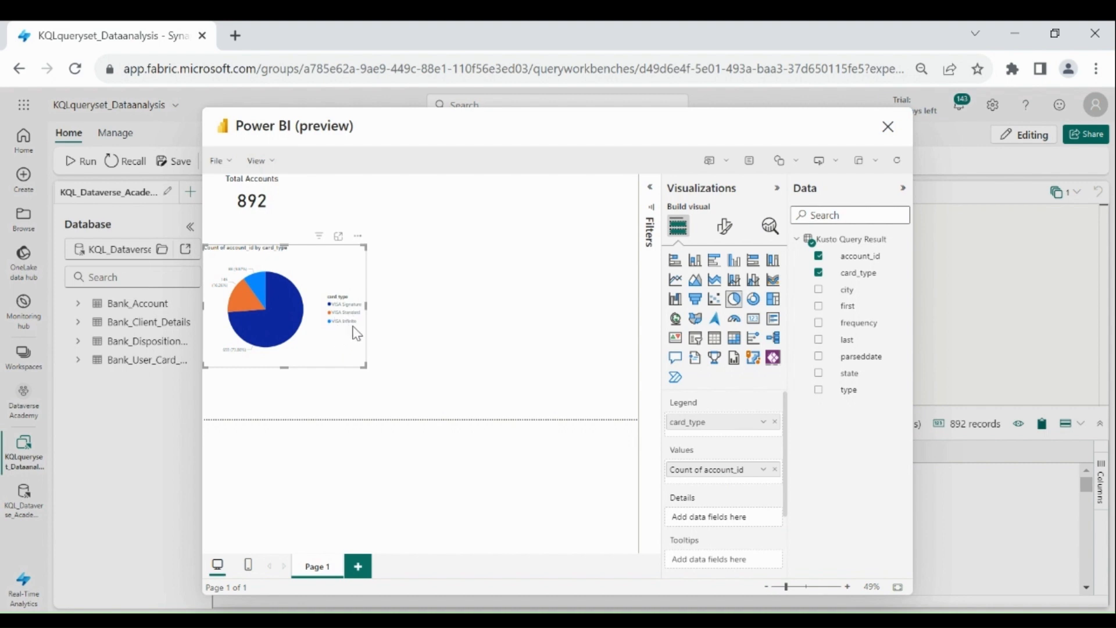
mouse_move(292, 267)
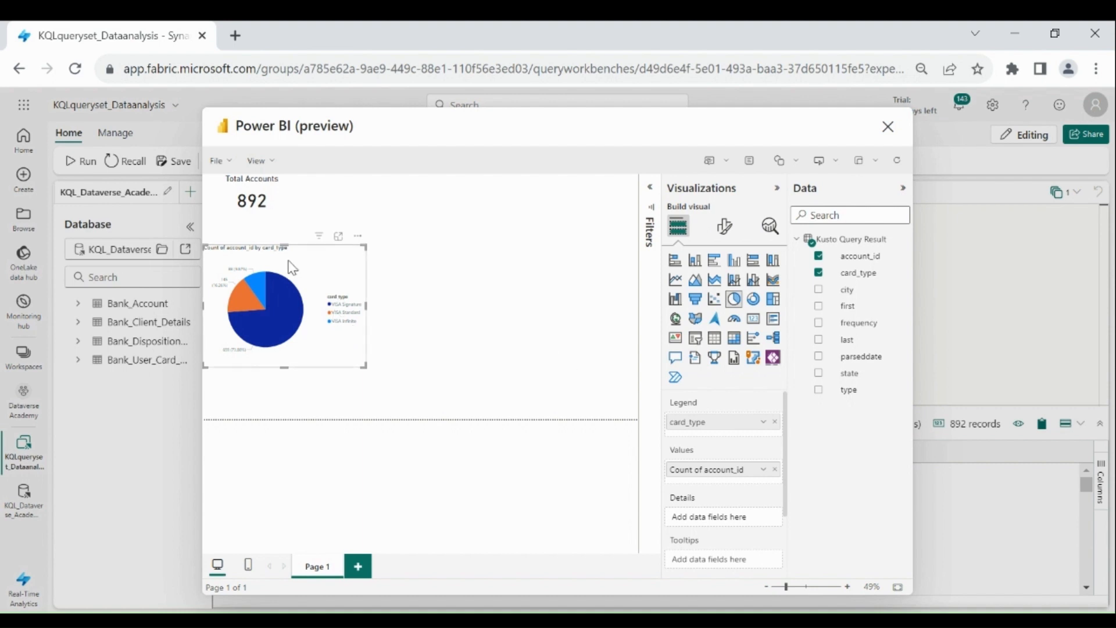
Give the pie chart a larger, centered 'Accounts by Card Type' title
click(723, 226)
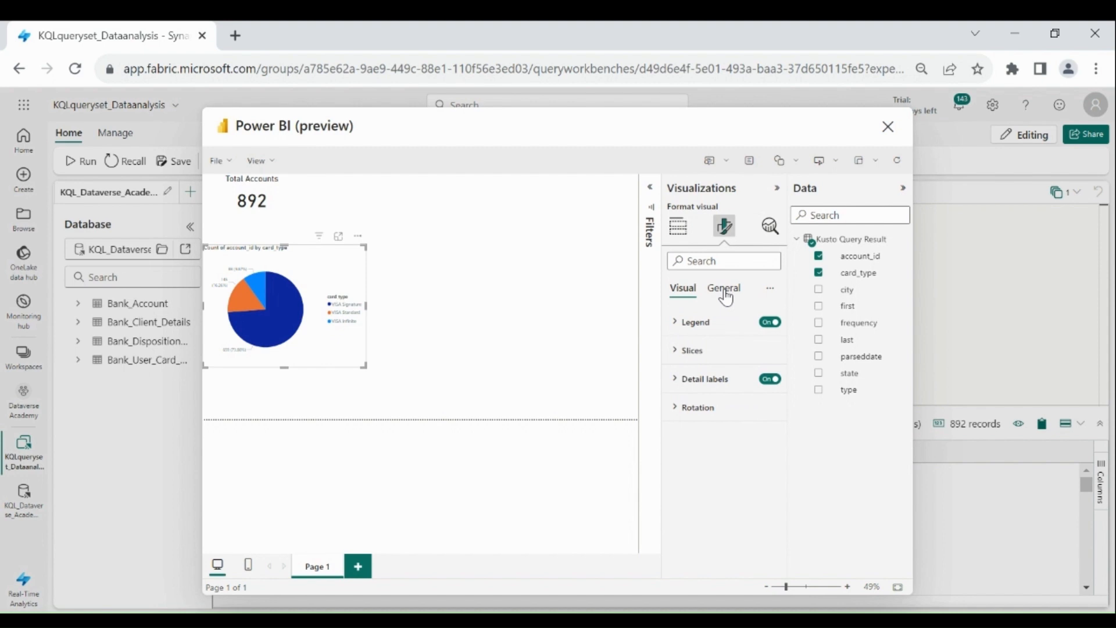
click(723, 288)
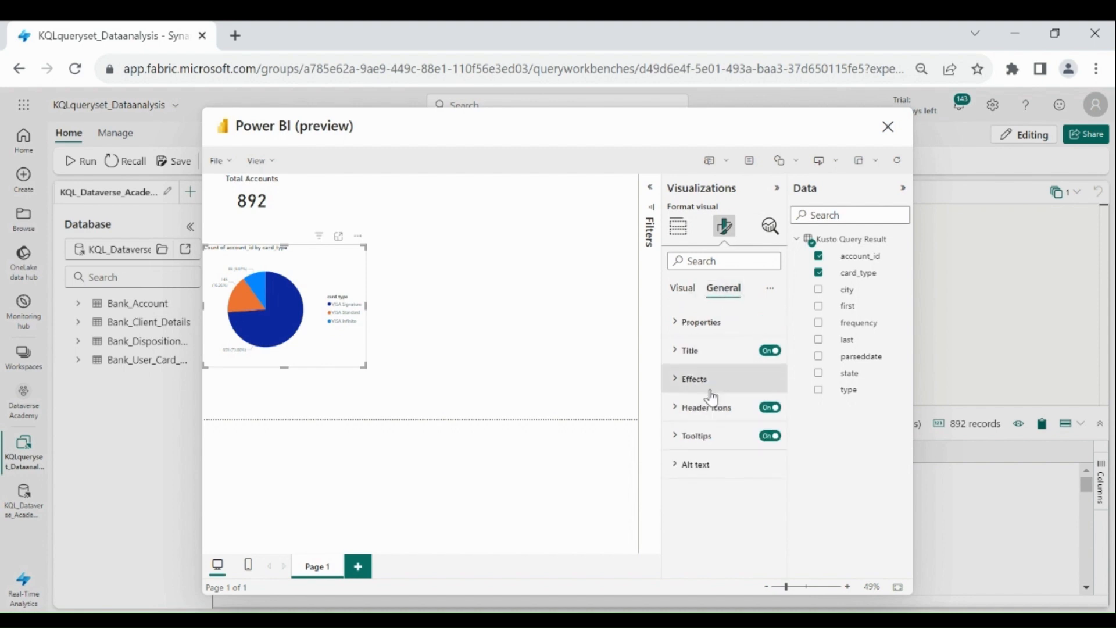
click(688, 350)
text(Accounts)
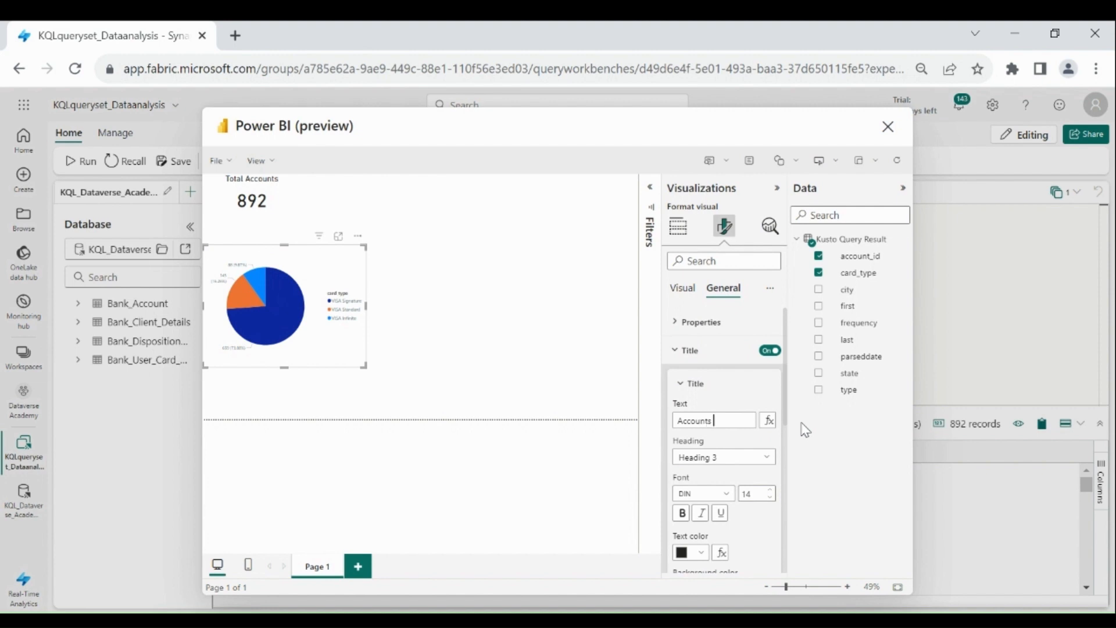
text(by Card Type)
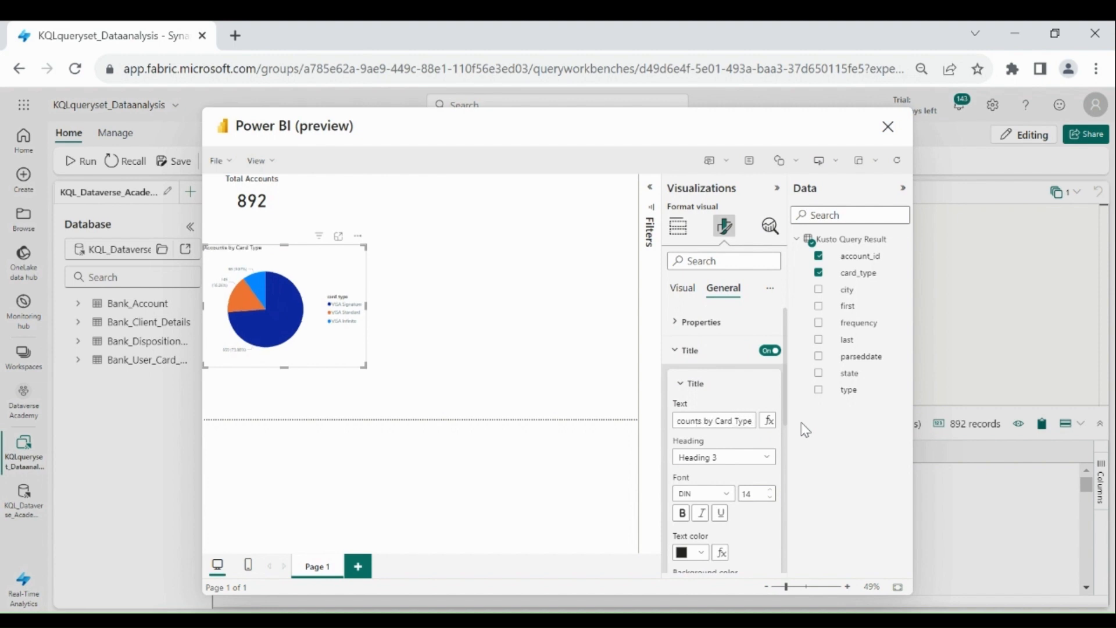
scroll(down, 3)
text(20)
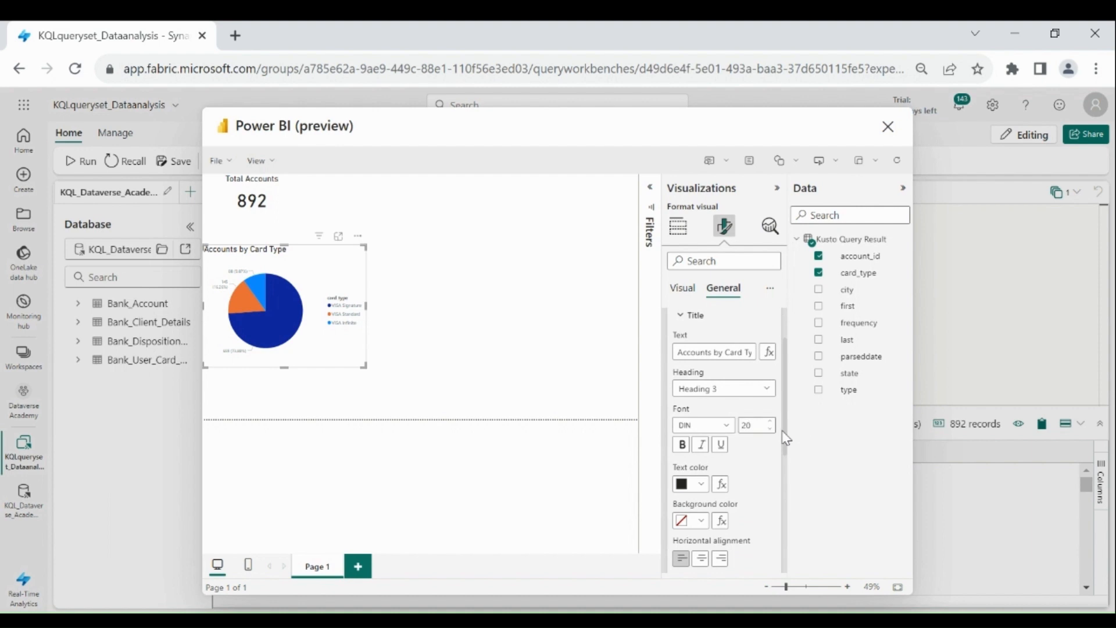
mouse_move(790, 479)
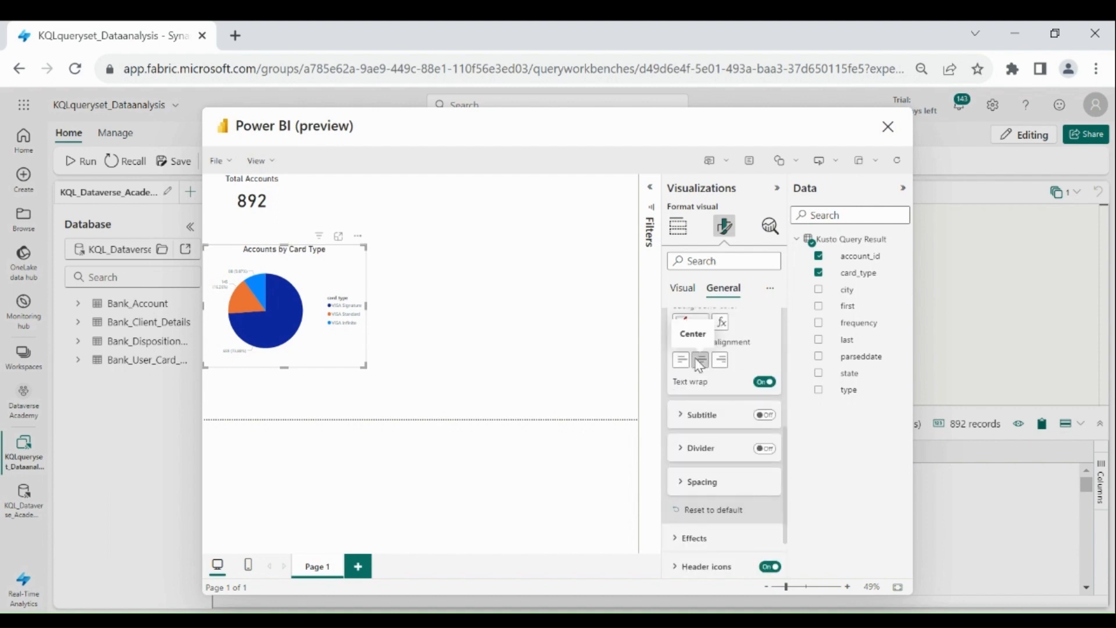
click(678, 225)
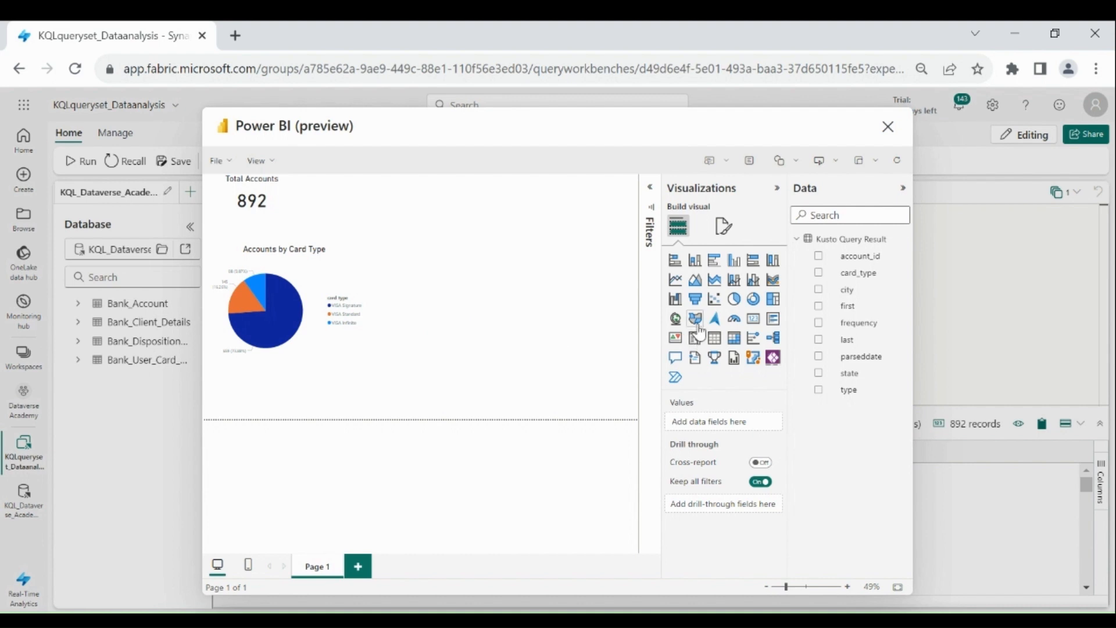
Add an Azure Map visual plotting the state field, titled 'Accounts by state'
click(714, 318)
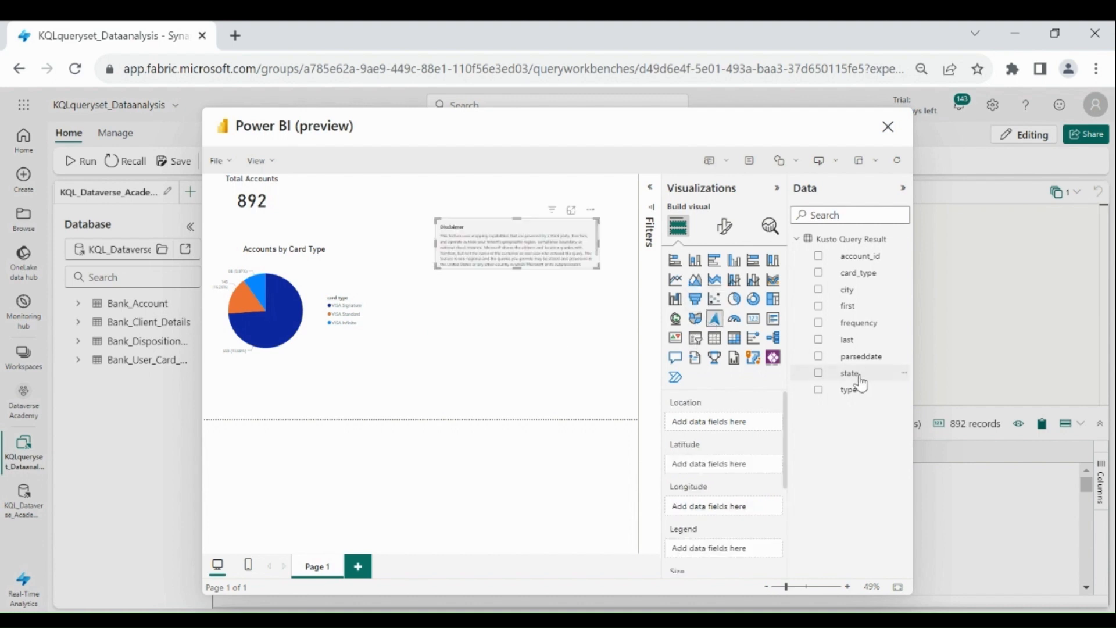
mouse_move(850, 372)
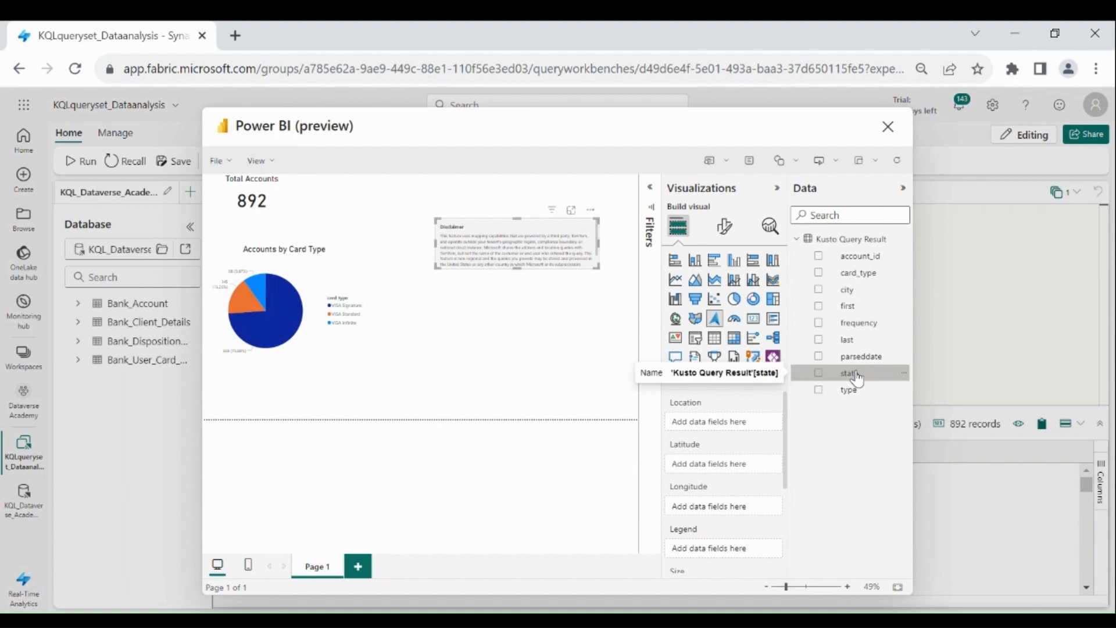
click(818, 372)
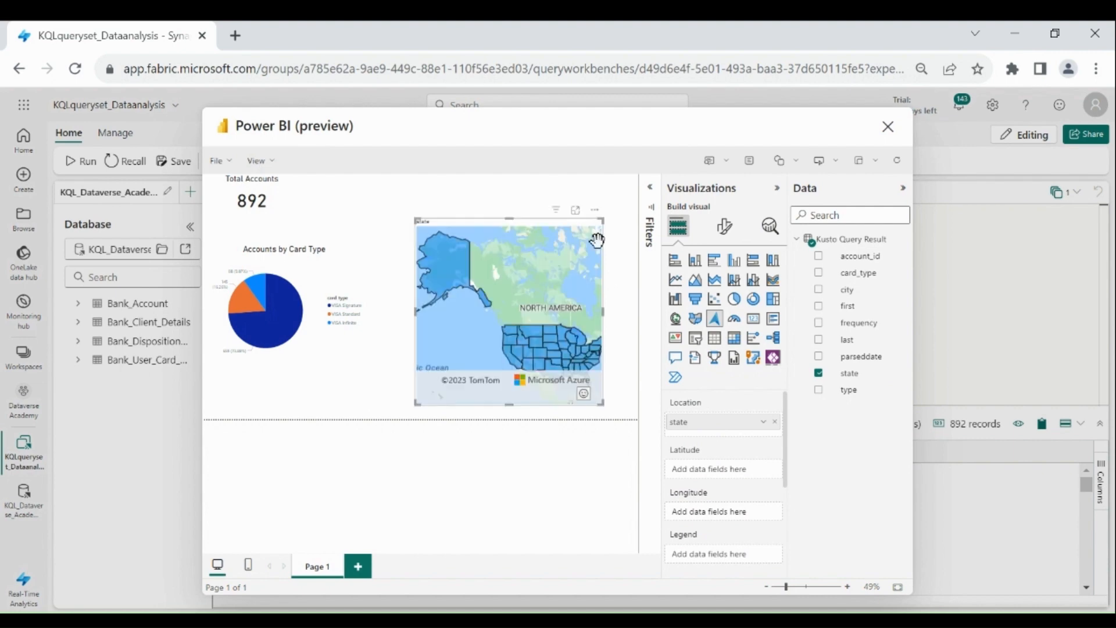
mouse_move(738, 247)
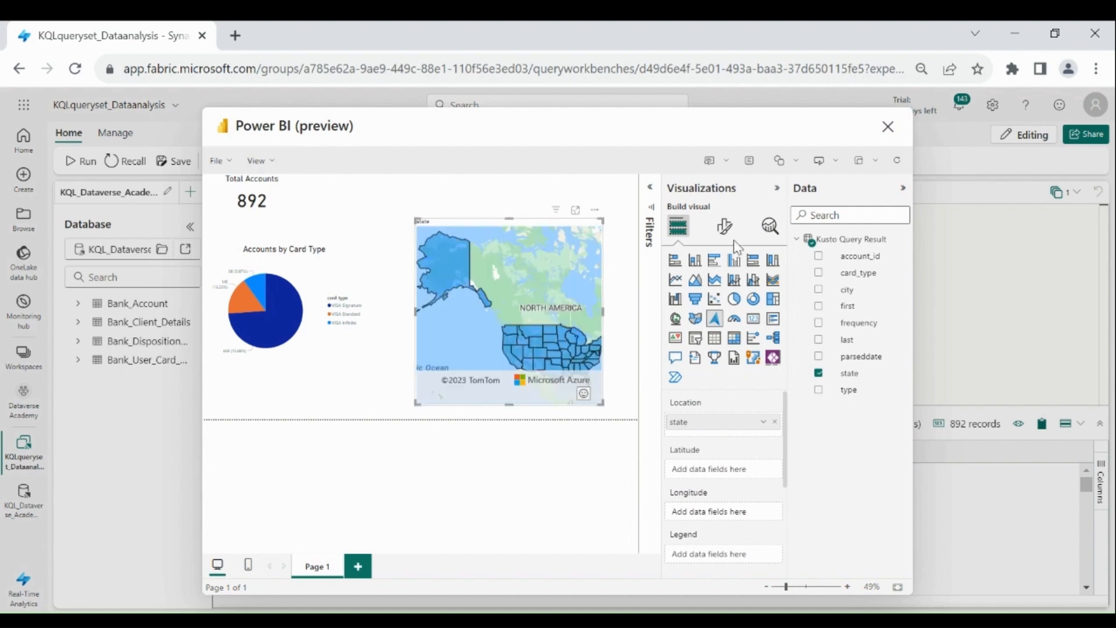
click(723, 225)
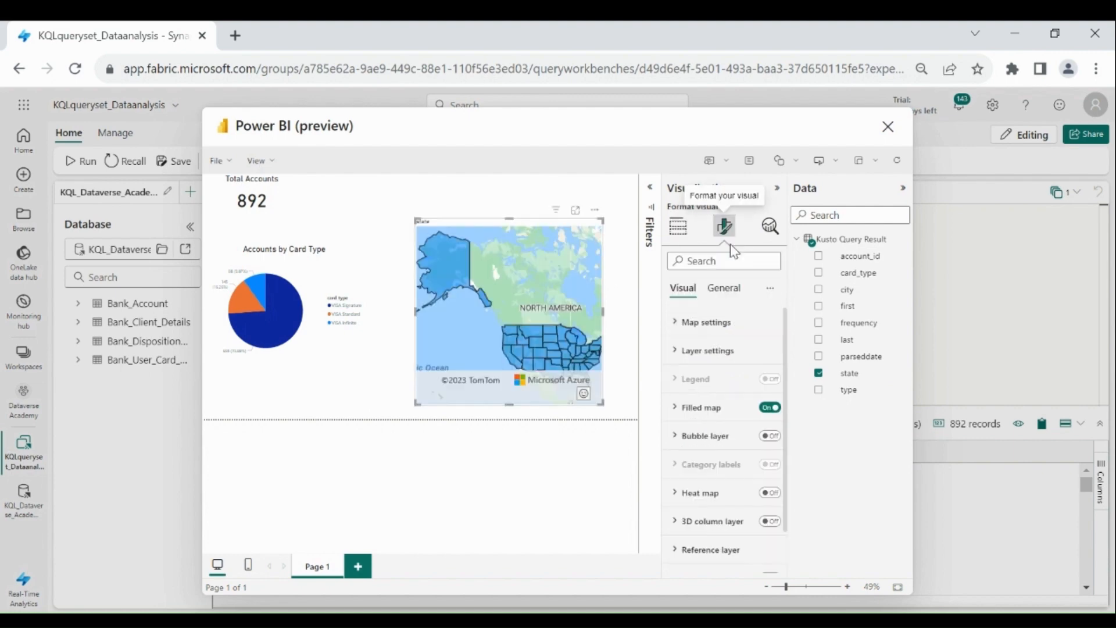
click(723, 287)
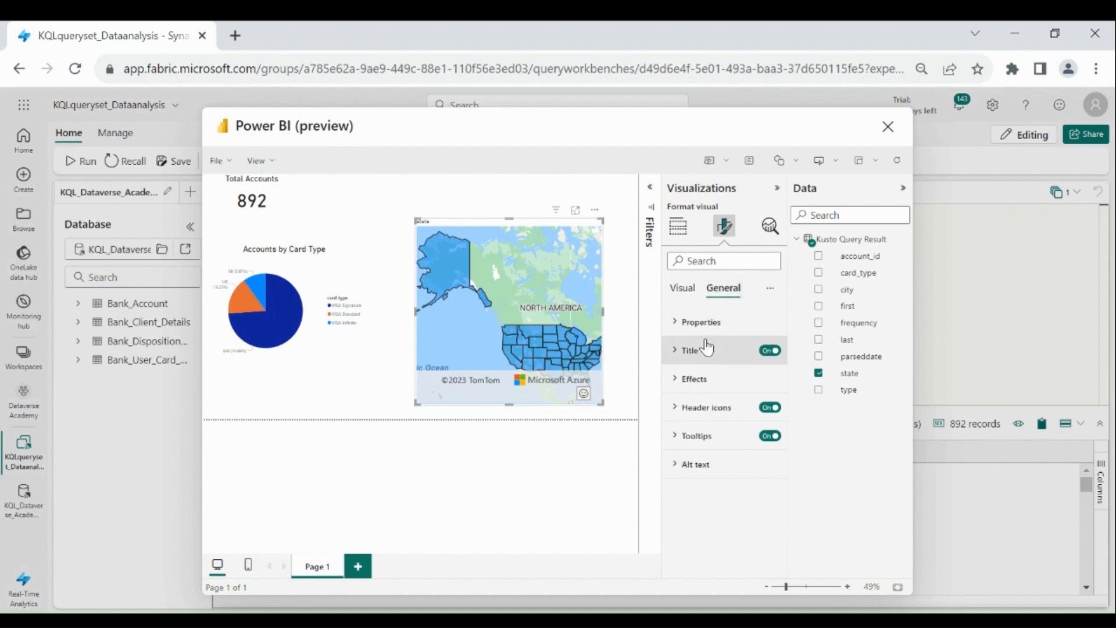
click(689, 349)
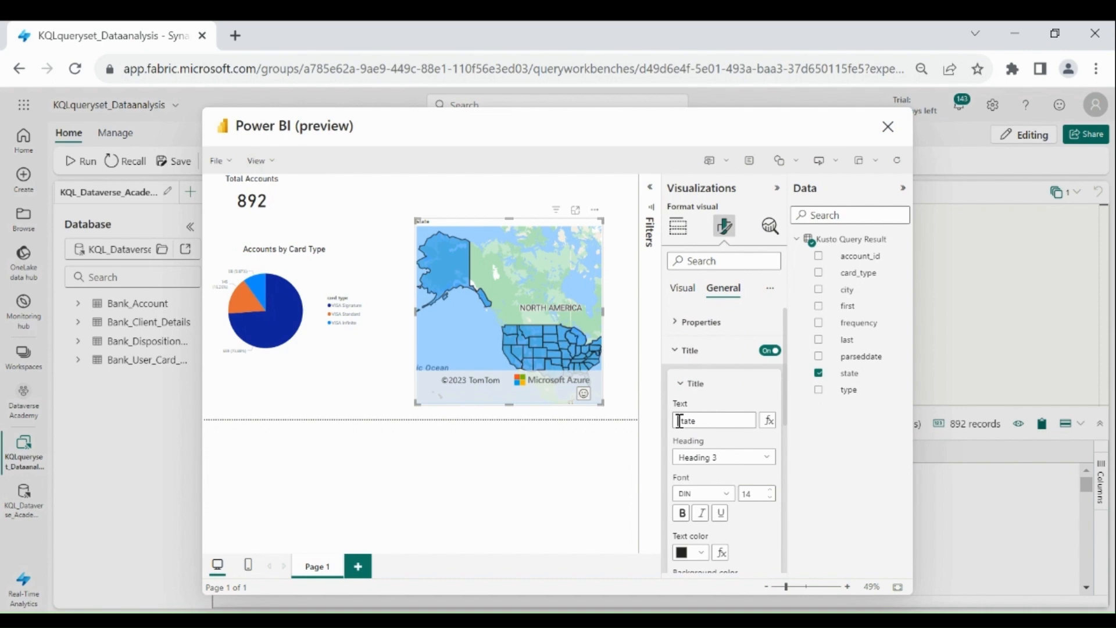
text(Account)
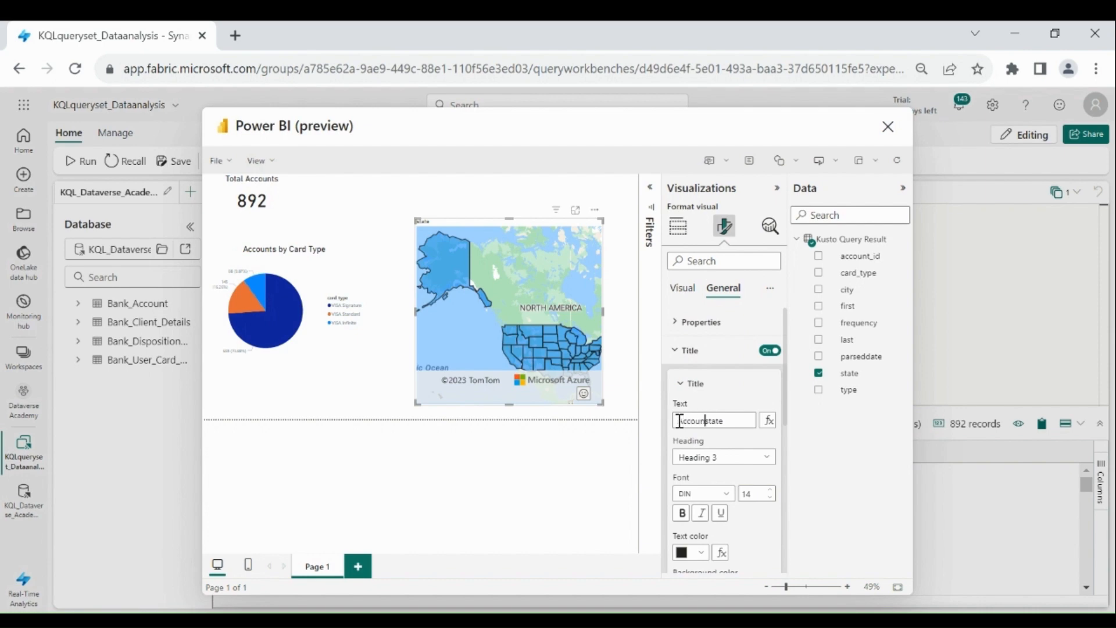
text(Accounts by state)
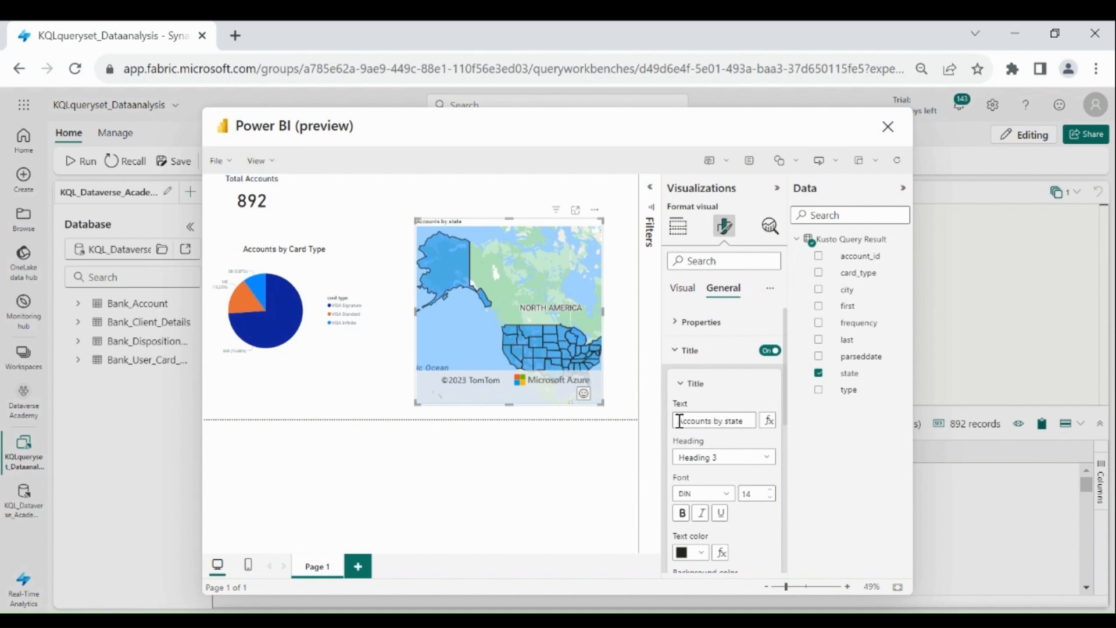
click(677, 226)
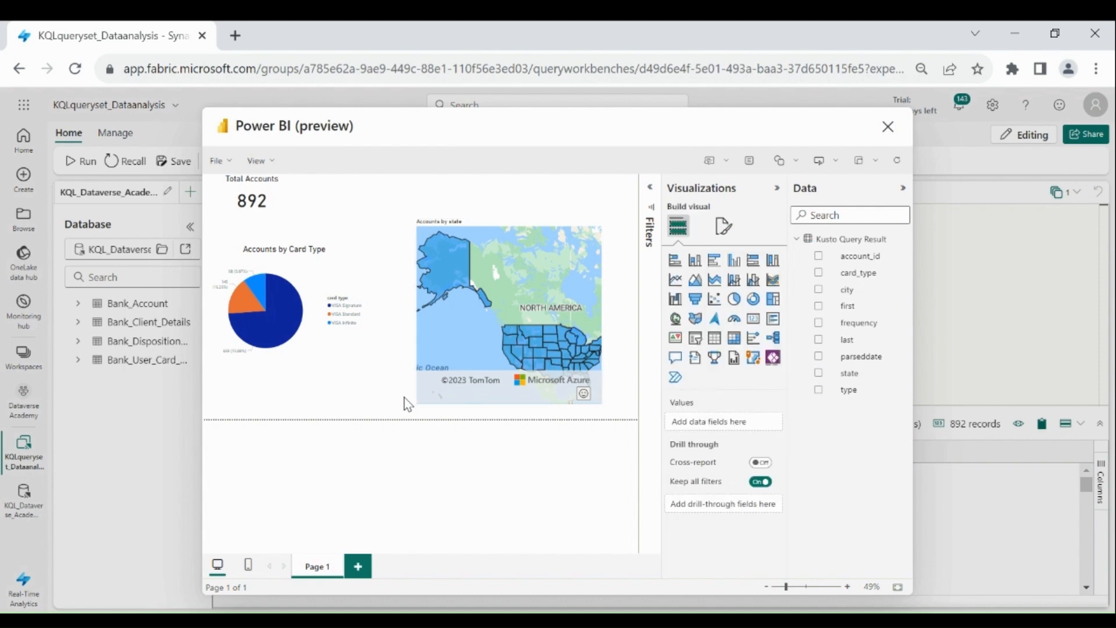
mouse_move(221, 160)
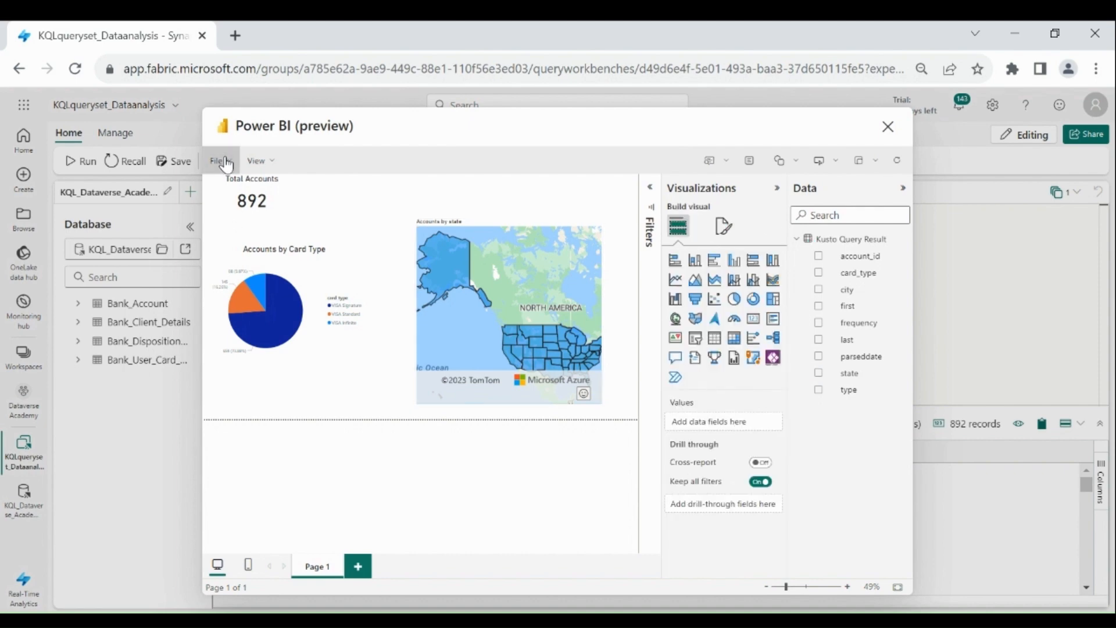
Save the report as 'KQL_Bank_Accounts' into the Dataverse Academy workspace
click(218, 160)
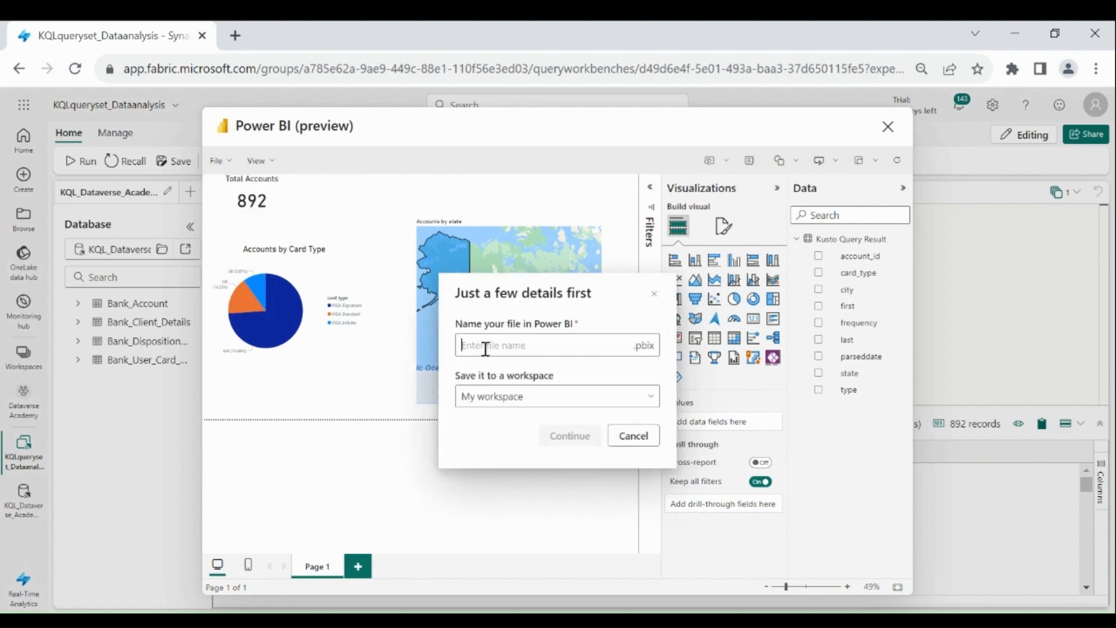
text(KQL_Bank_Accounts)
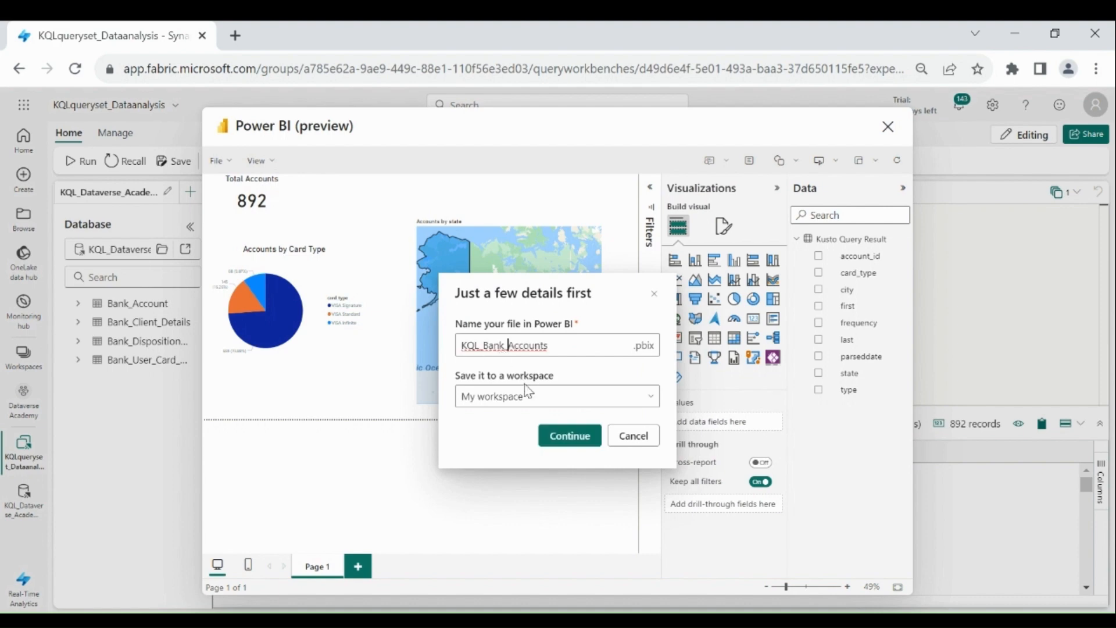
click(556, 396)
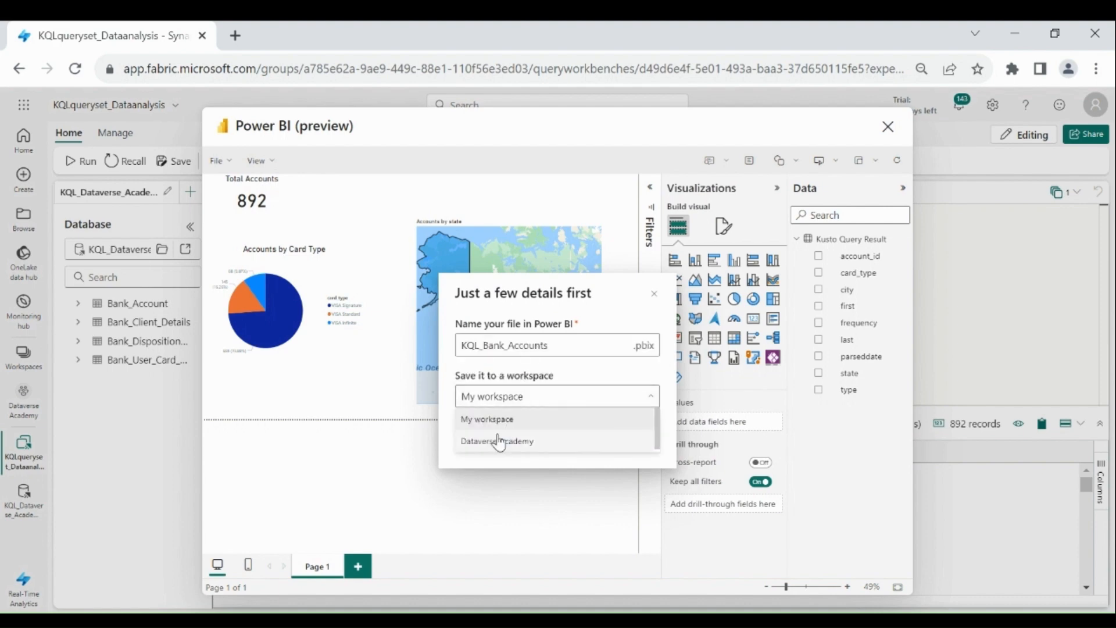
click(496, 440)
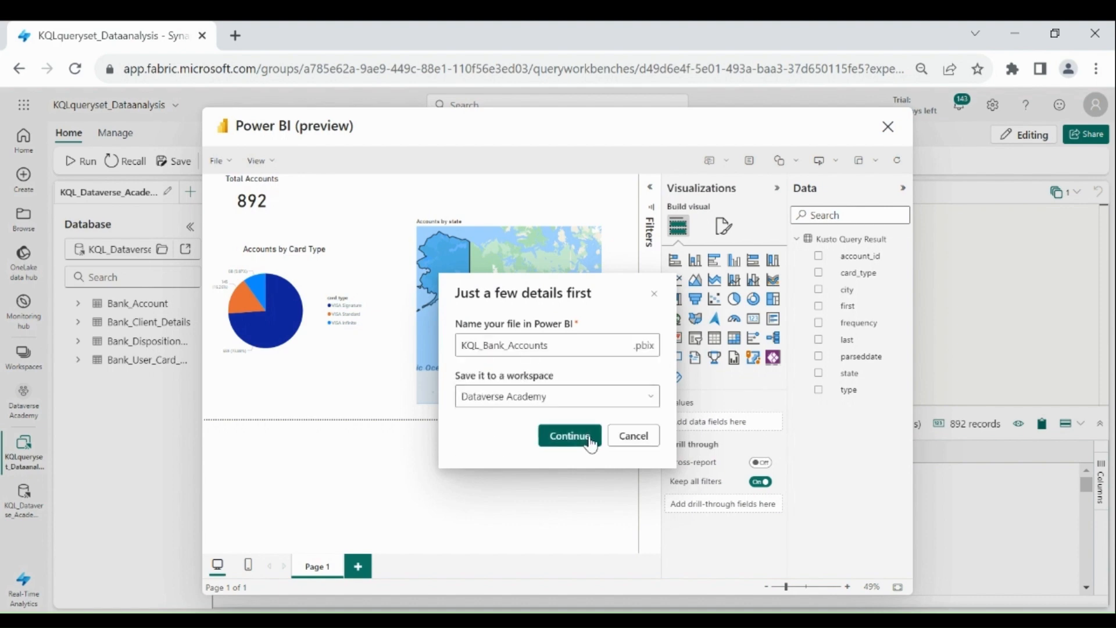
click(568, 435)
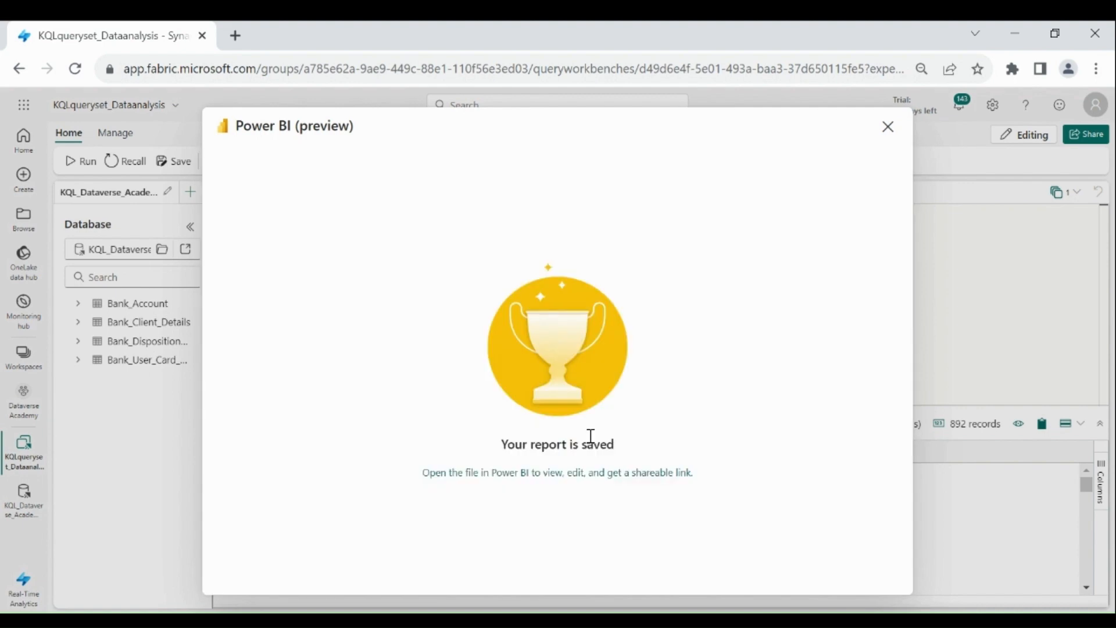
mouse_move(888, 206)
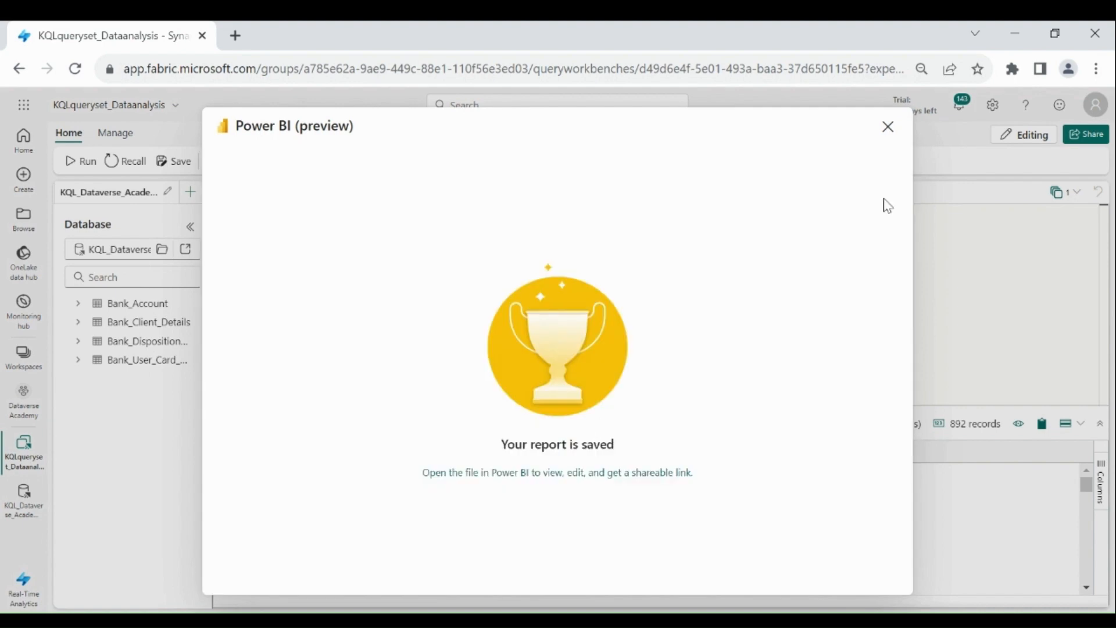
click(887, 126)
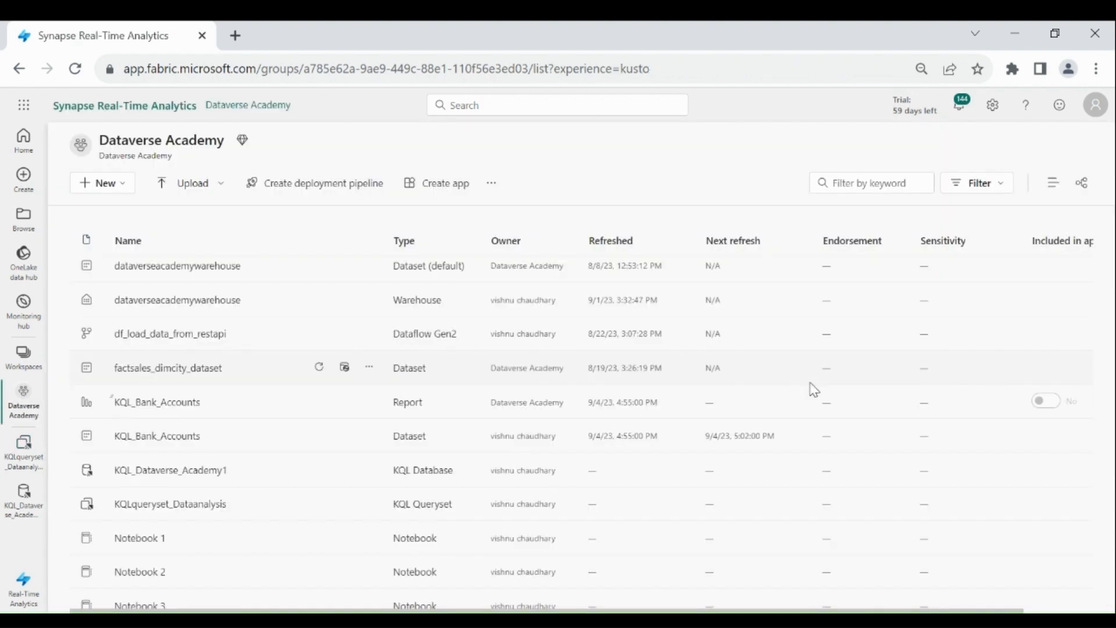
mouse_move(114, 412)
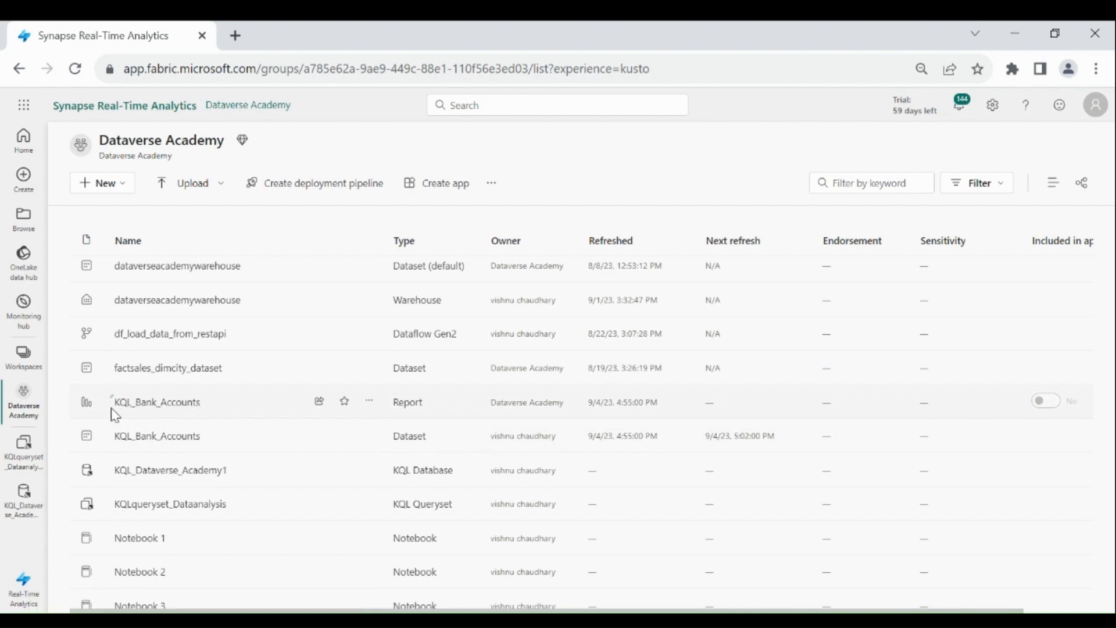
mouse_move(156, 401)
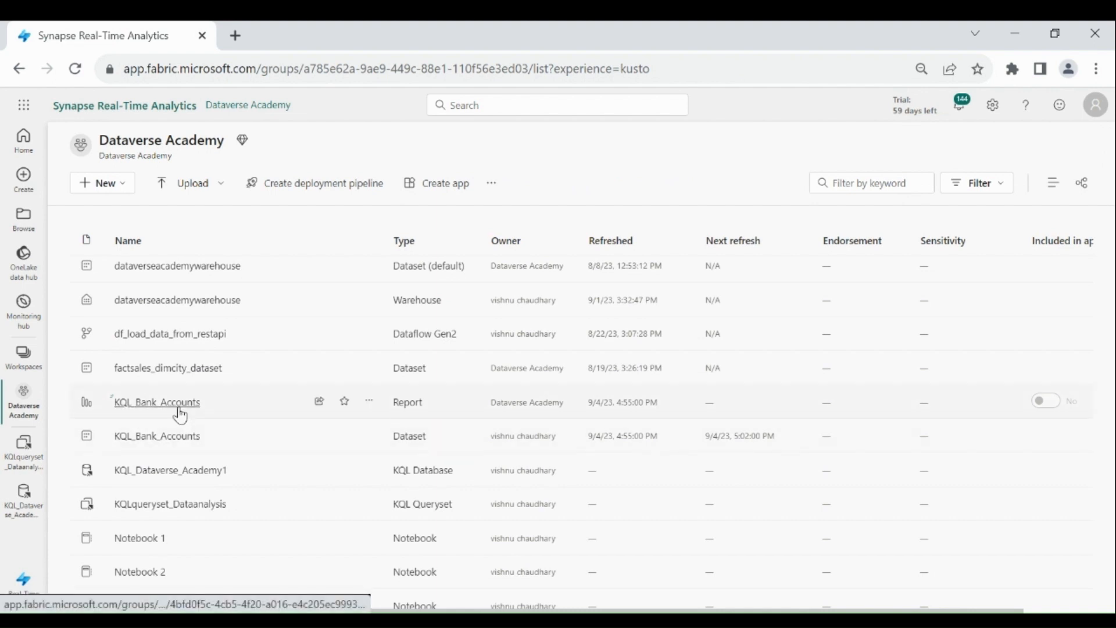
Open the KQL_Bank_Accounts report from the Dataverse Academy workspace list
click(156, 402)
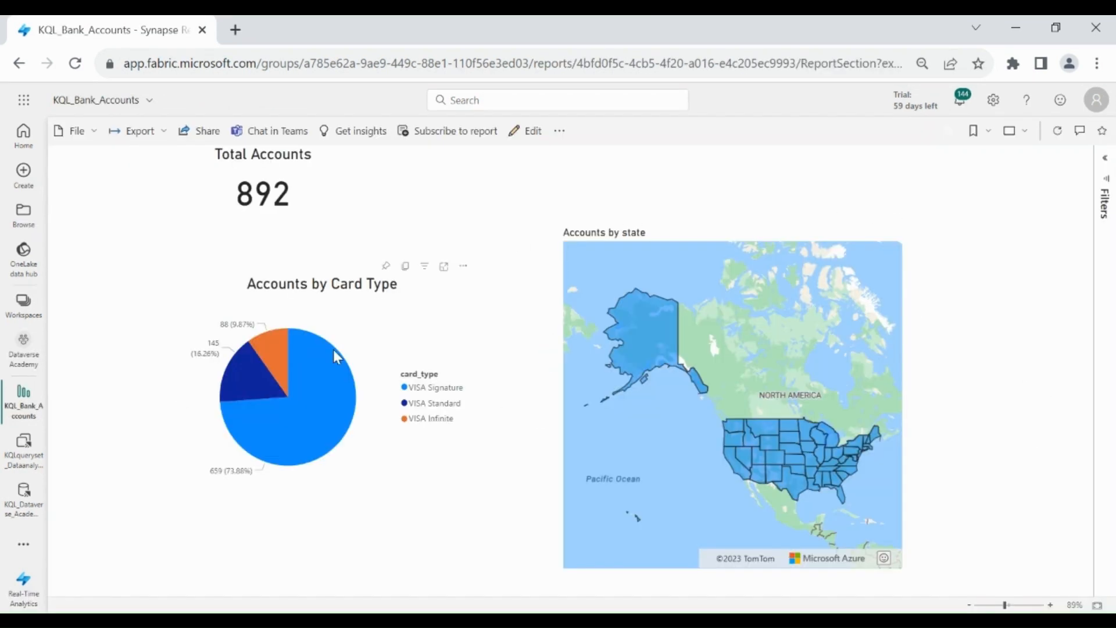
mouse_move(602, 257)
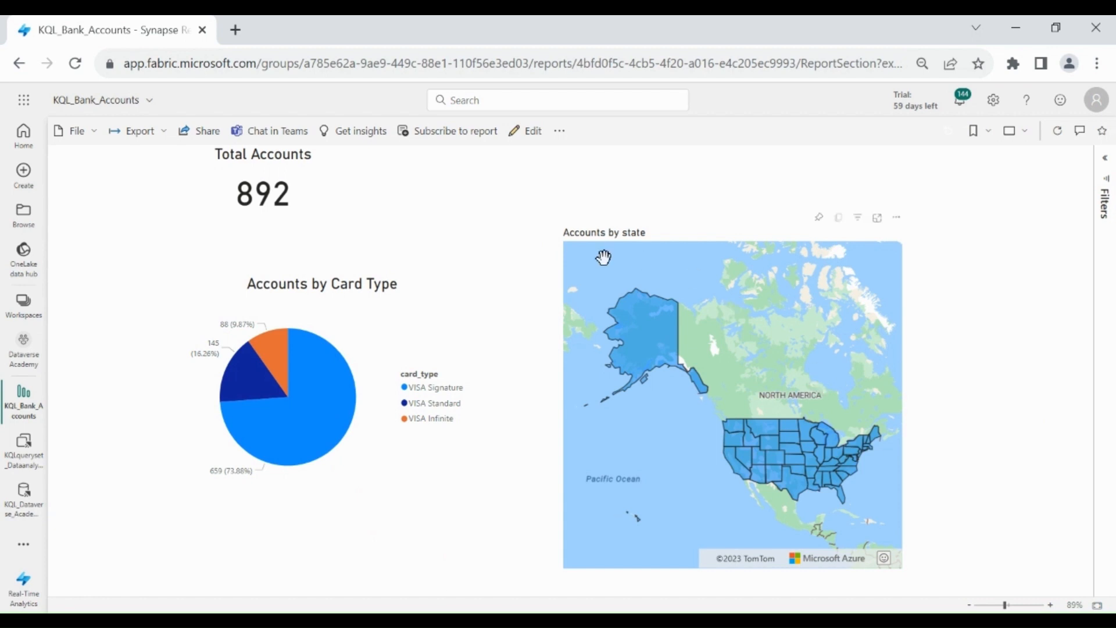
mouse_move(379, 545)
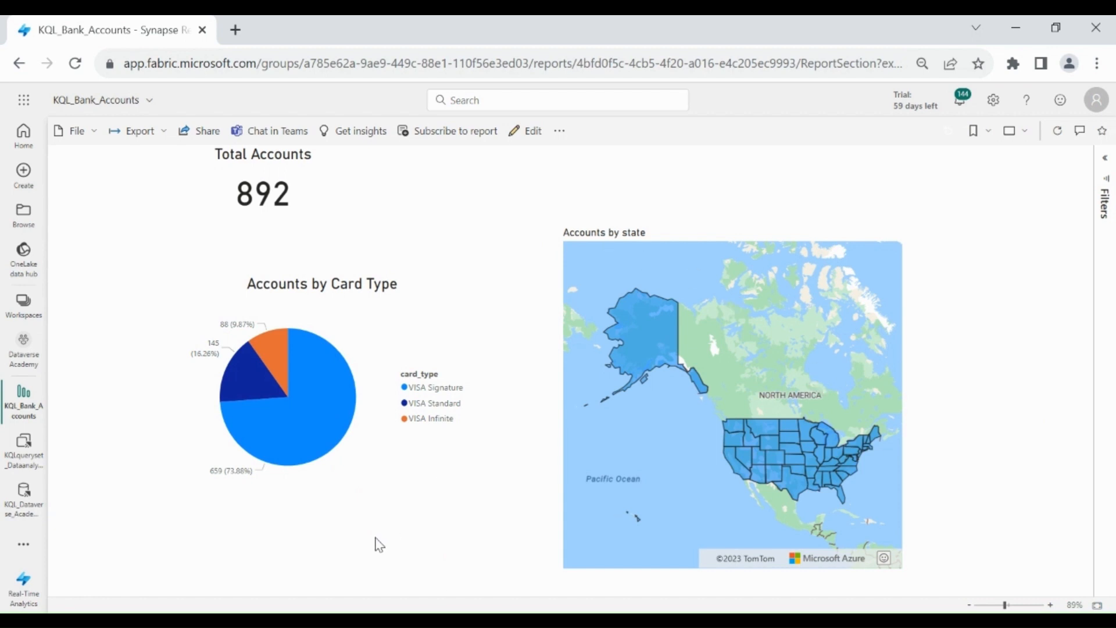